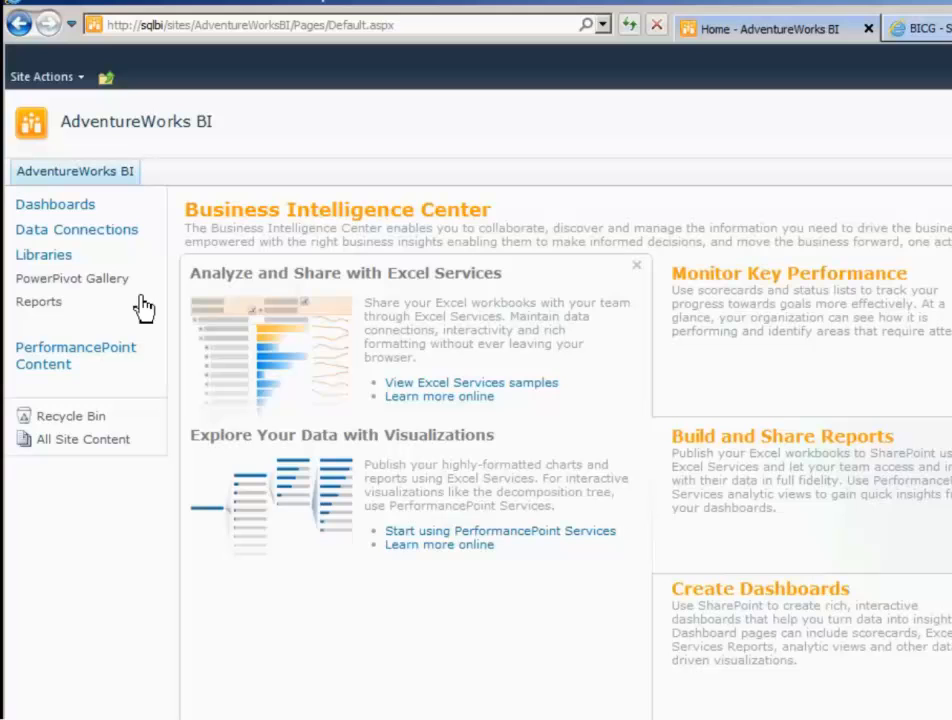
mouse_move(116, 236)
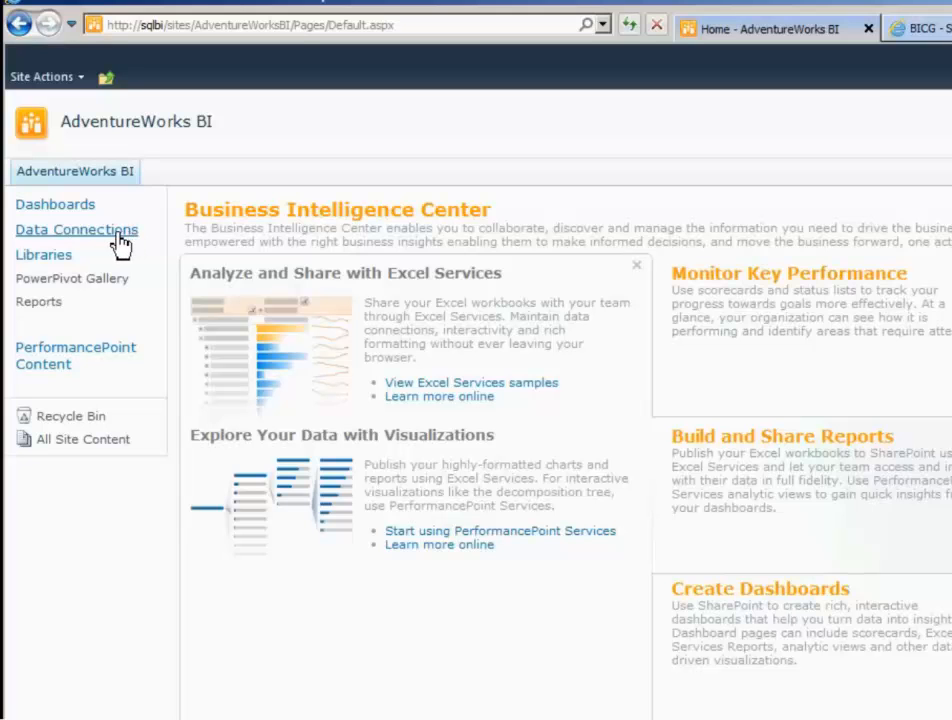
- Review the Toms_Diner_Tabular Analysis Services connection in Data Connections and cancel without changes
click(76, 228)
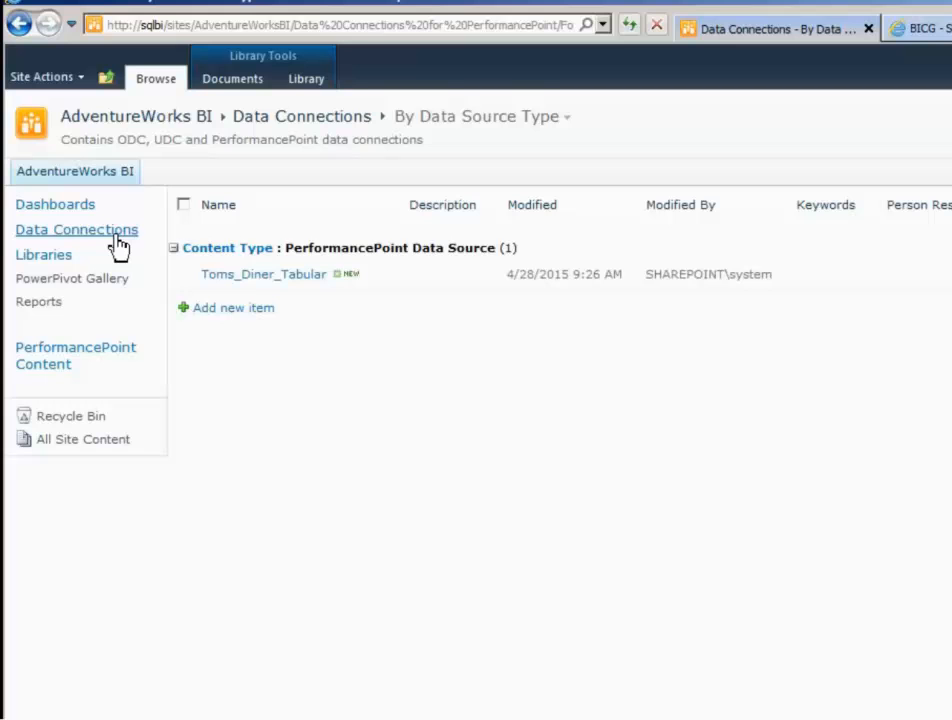
mouse_move(312, 332)
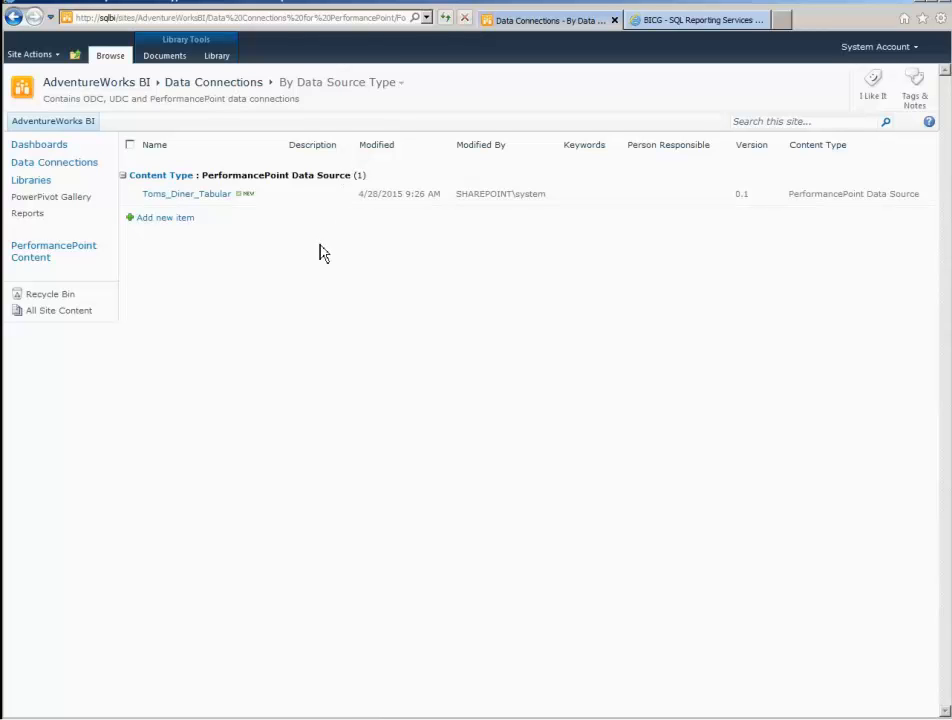
click(186, 192)
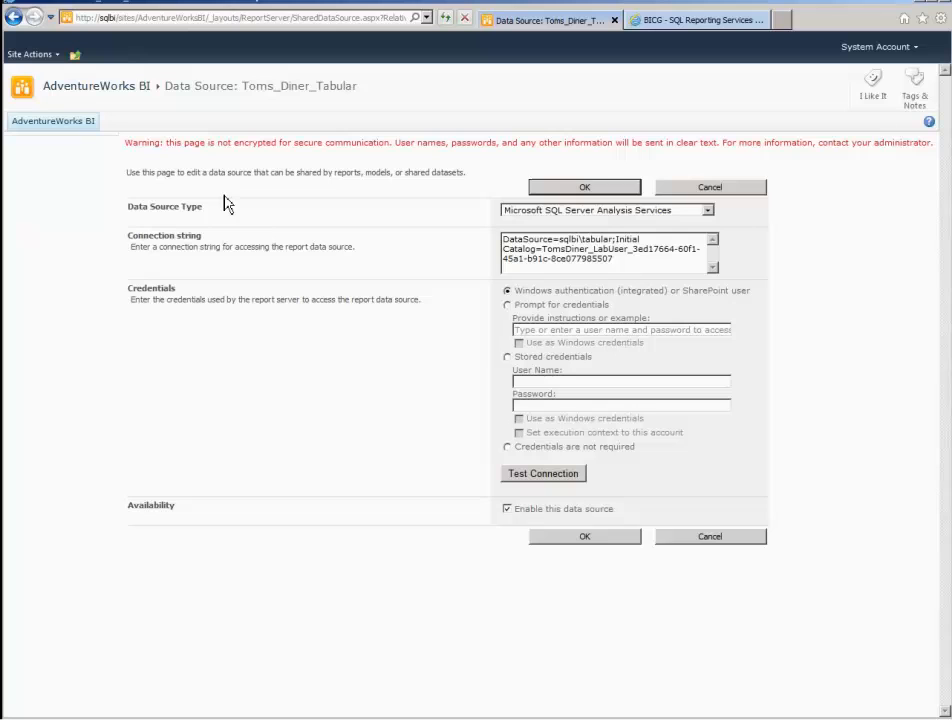
mouse_move(444, 490)
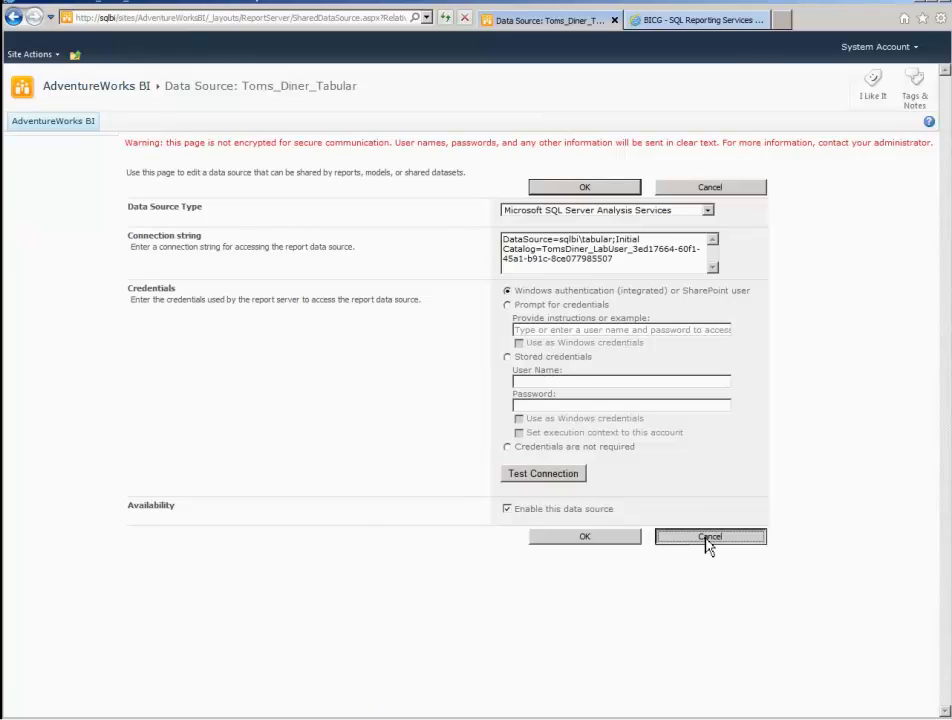
click(710, 536)
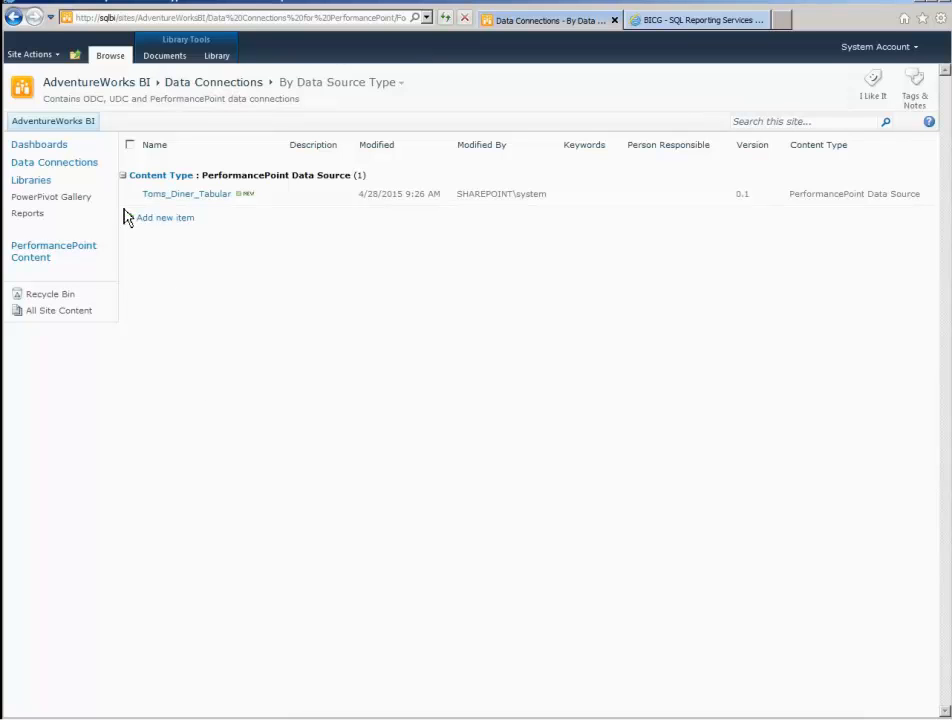
mouse_move(28, 212)
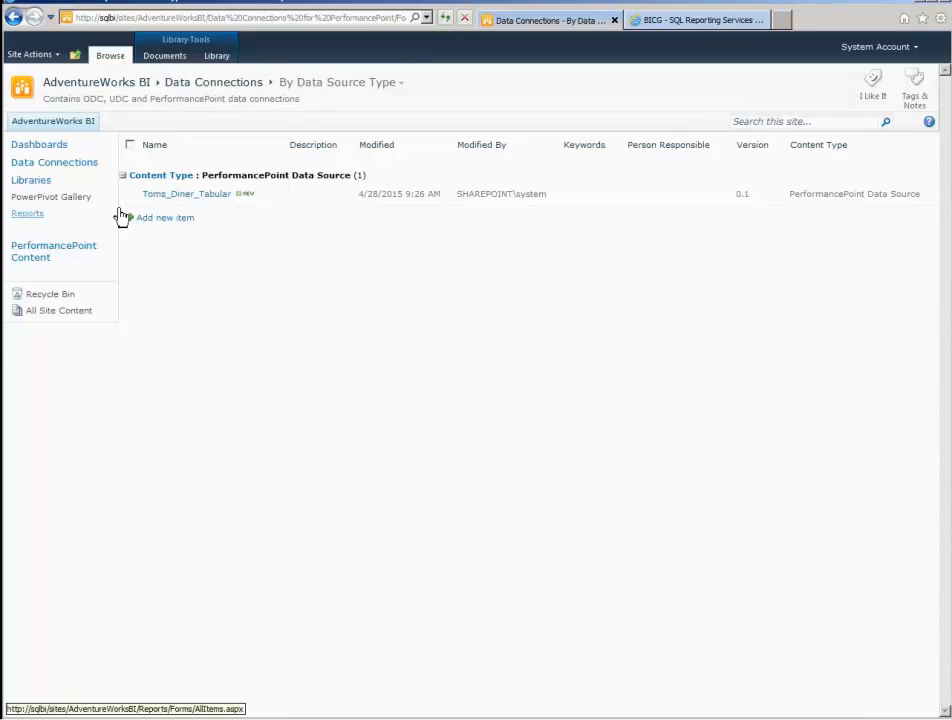
mouse_move(116, 216)
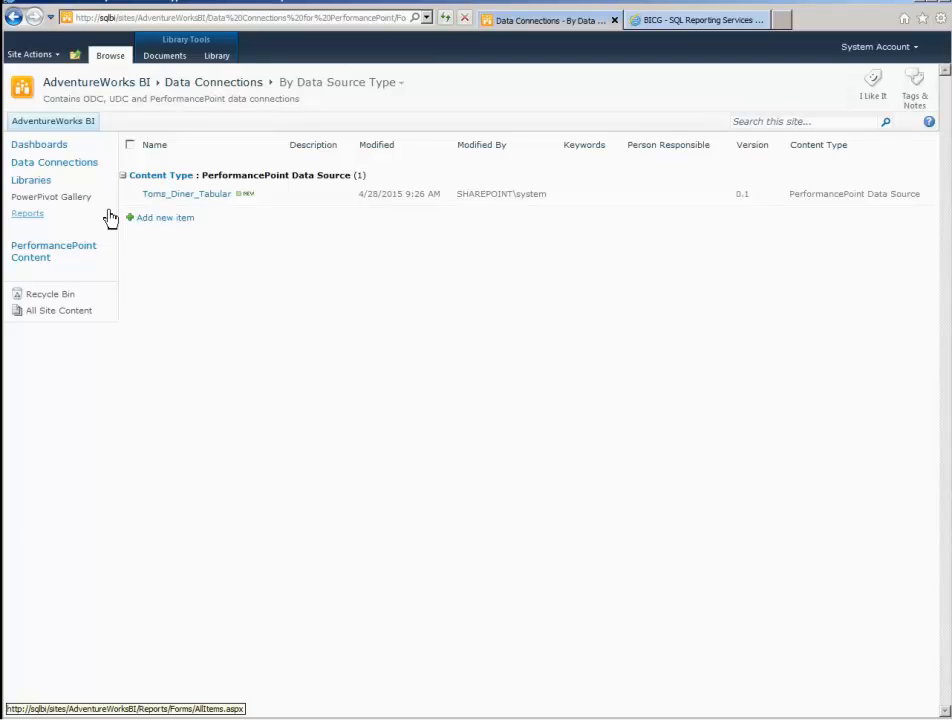
- Start a new Report Builder report from the empty Reports library's Documents commands
click(28, 212)
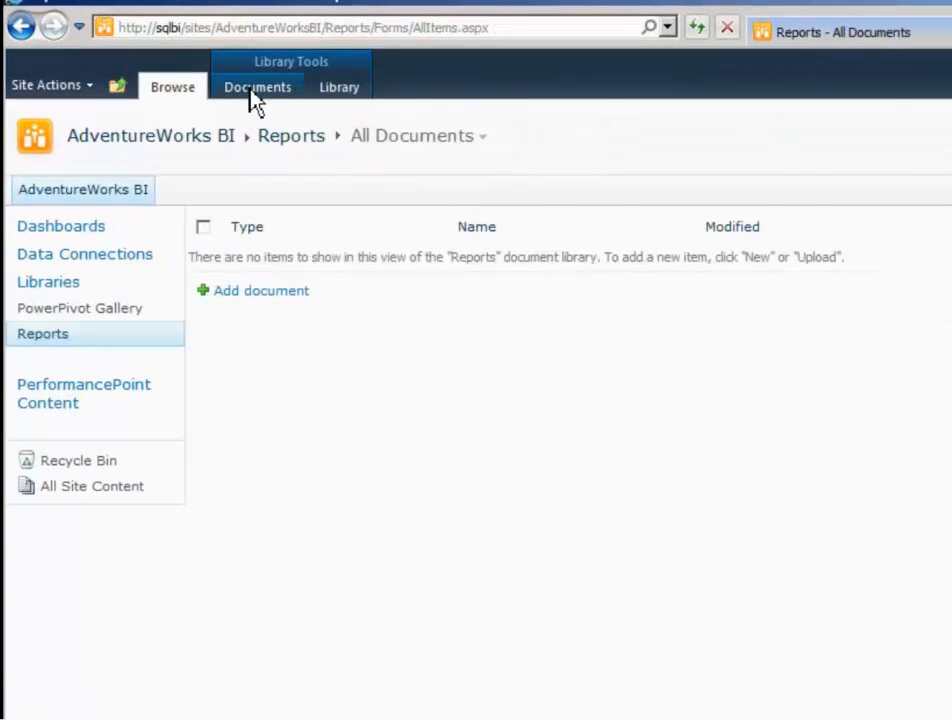
click(256, 88)
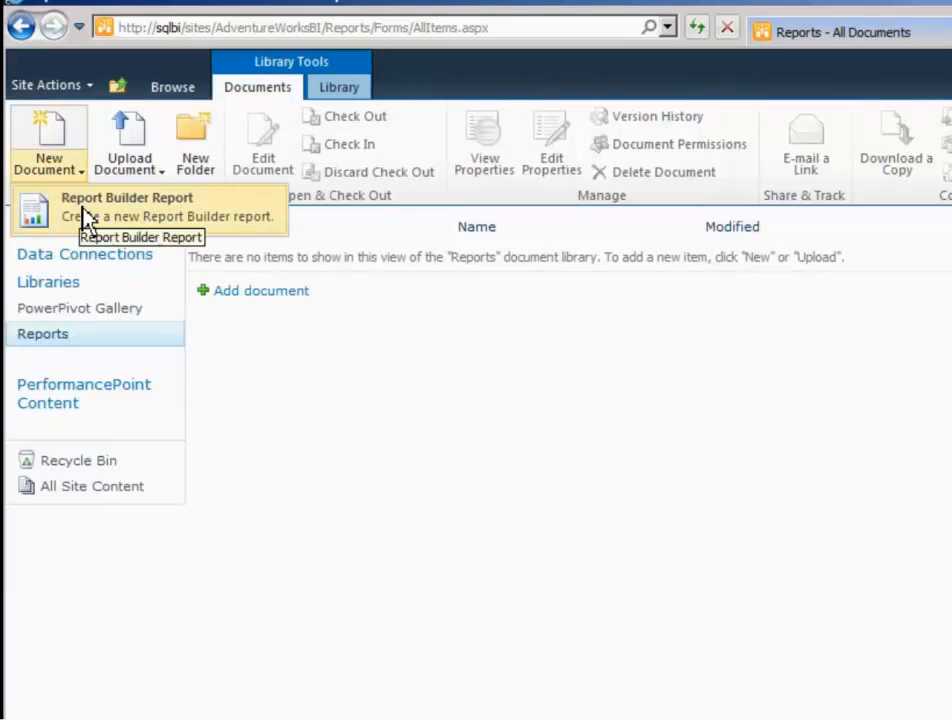
click(126, 206)
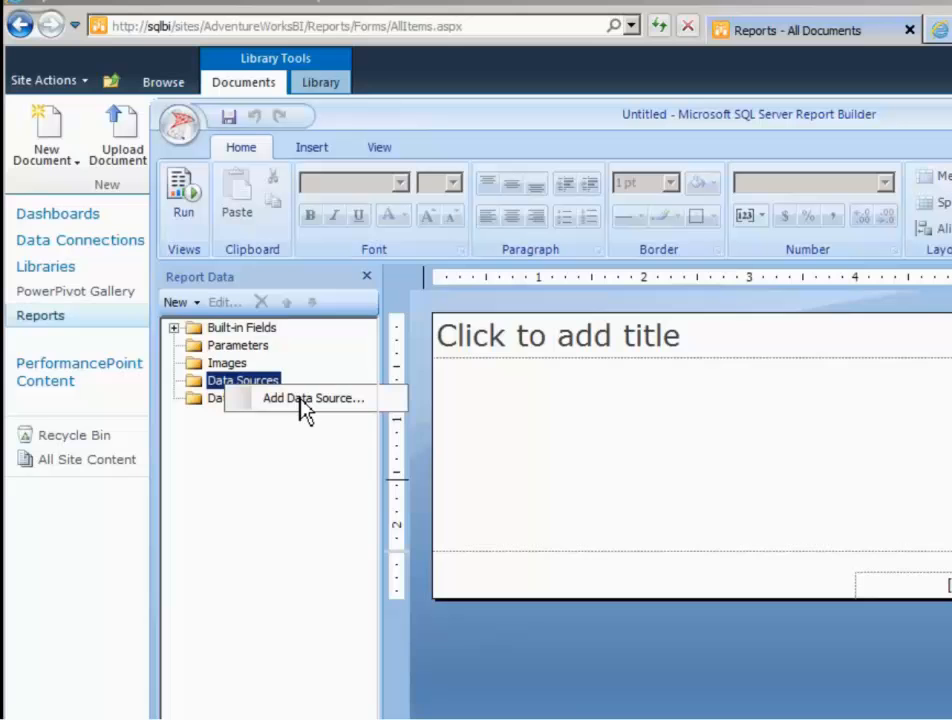
- Add data source TomsDinerDS using the shared Toms_Diner_Tabular.rsds connection
click(312, 398)
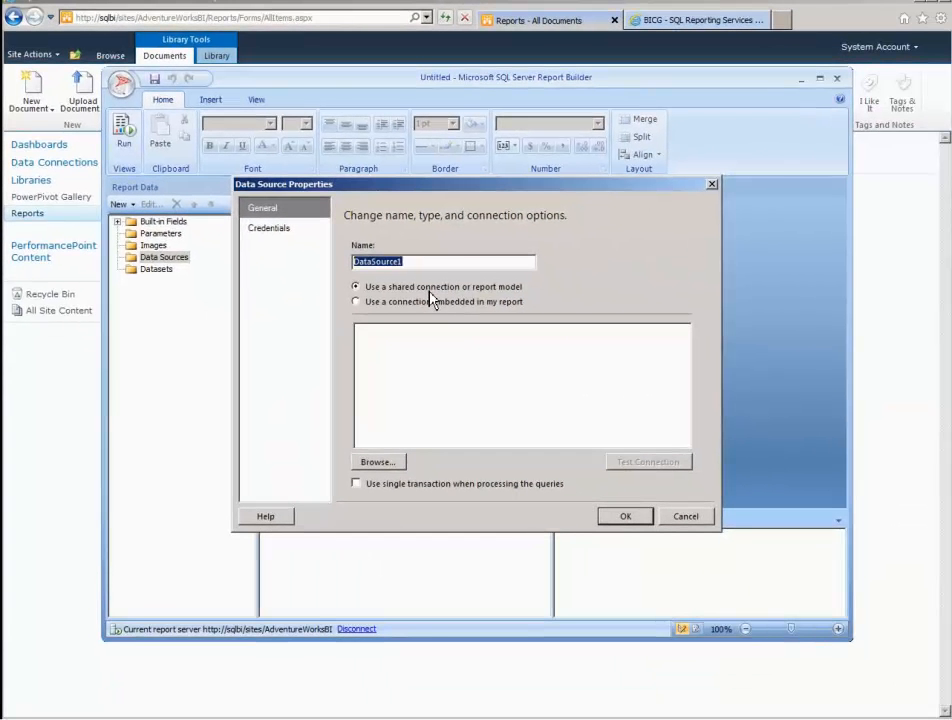
text(TomsDinerDS)
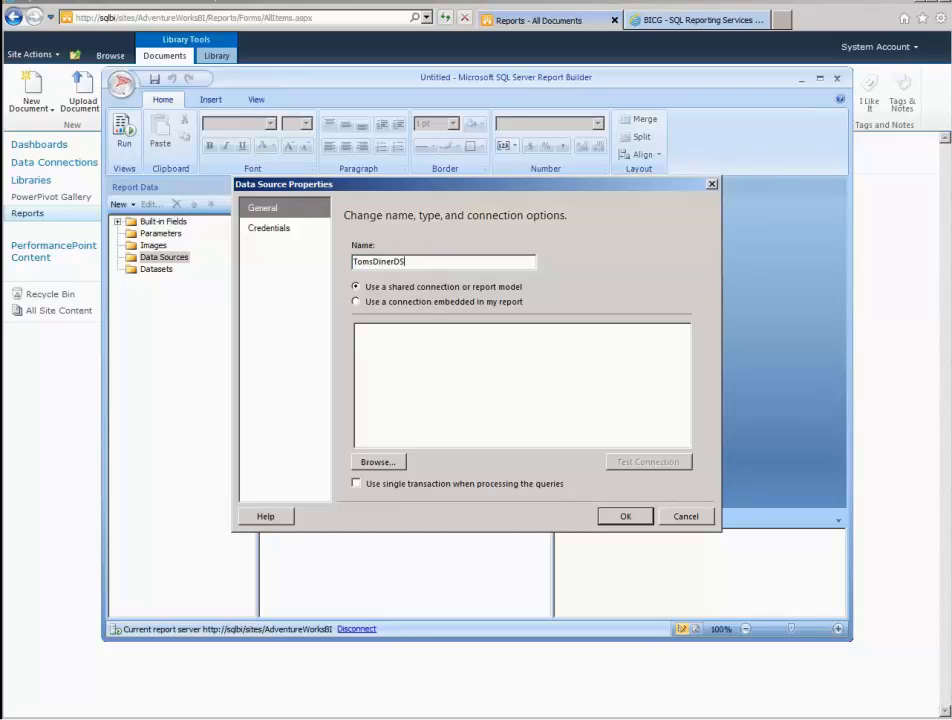
mouse_move(460, 304)
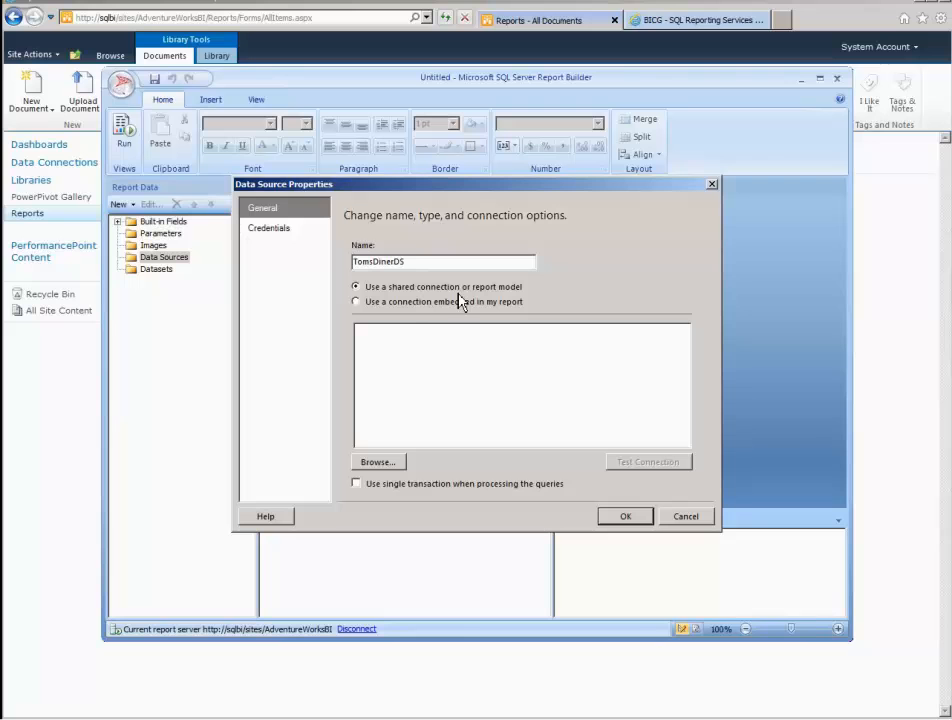
click(376, 460)
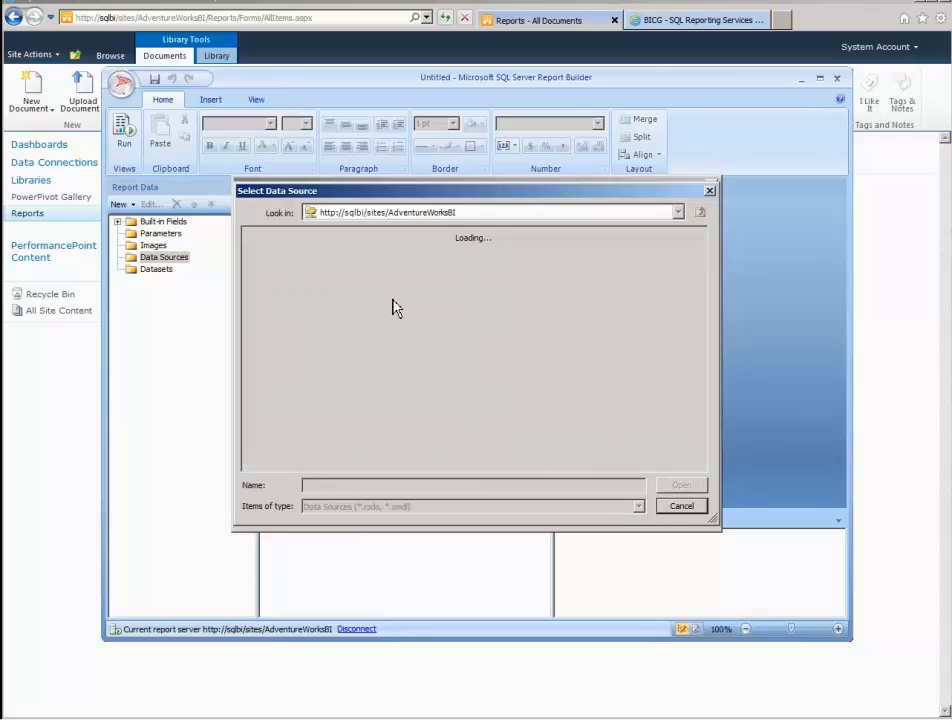
click(300, 232)
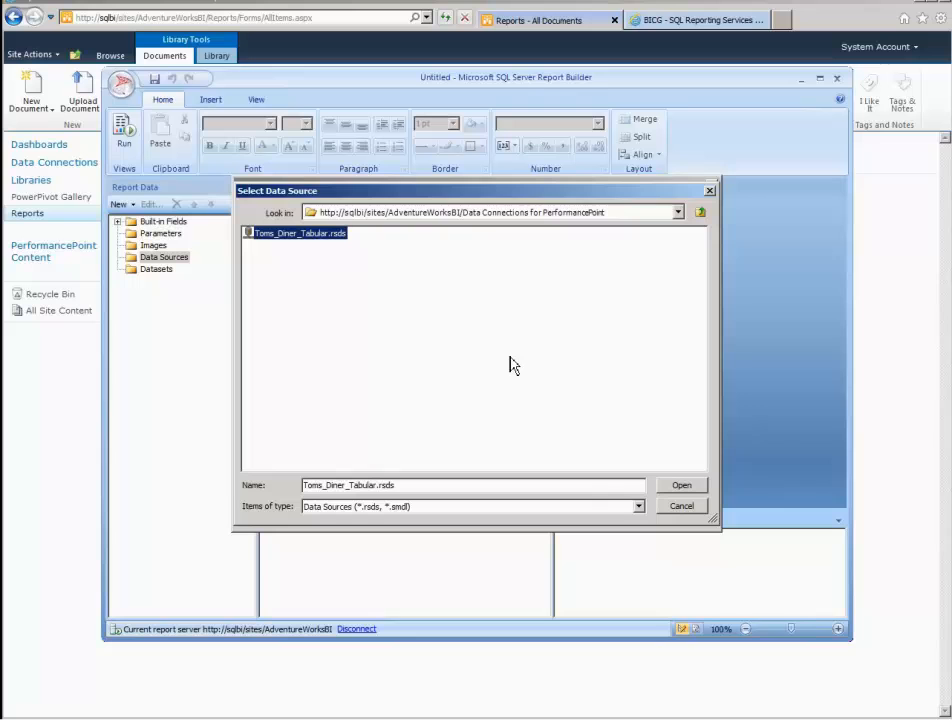
click(680, 486)
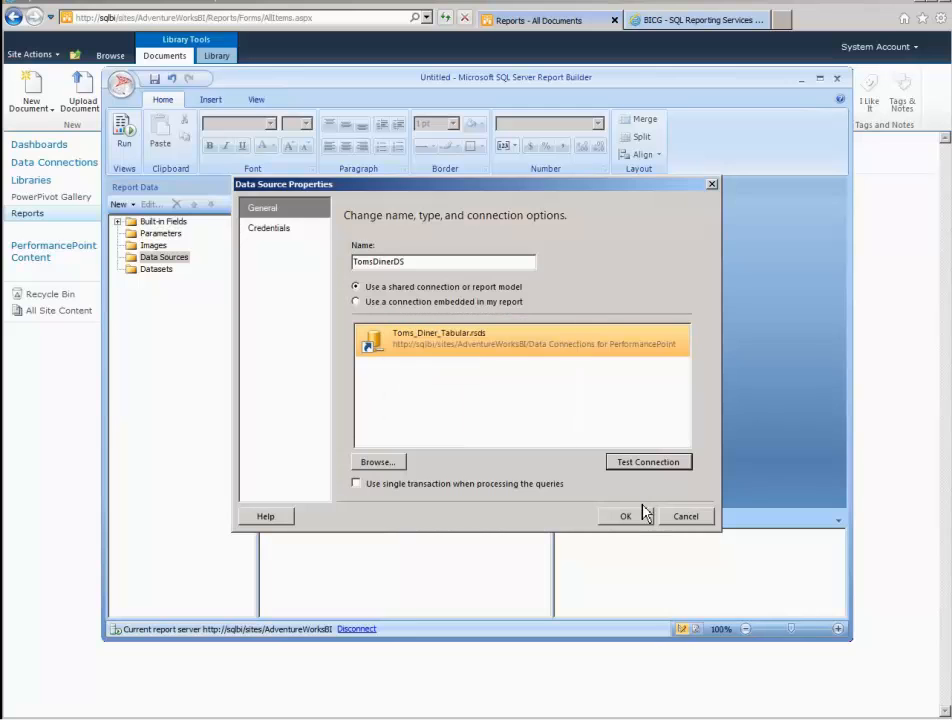
click(624, 516)
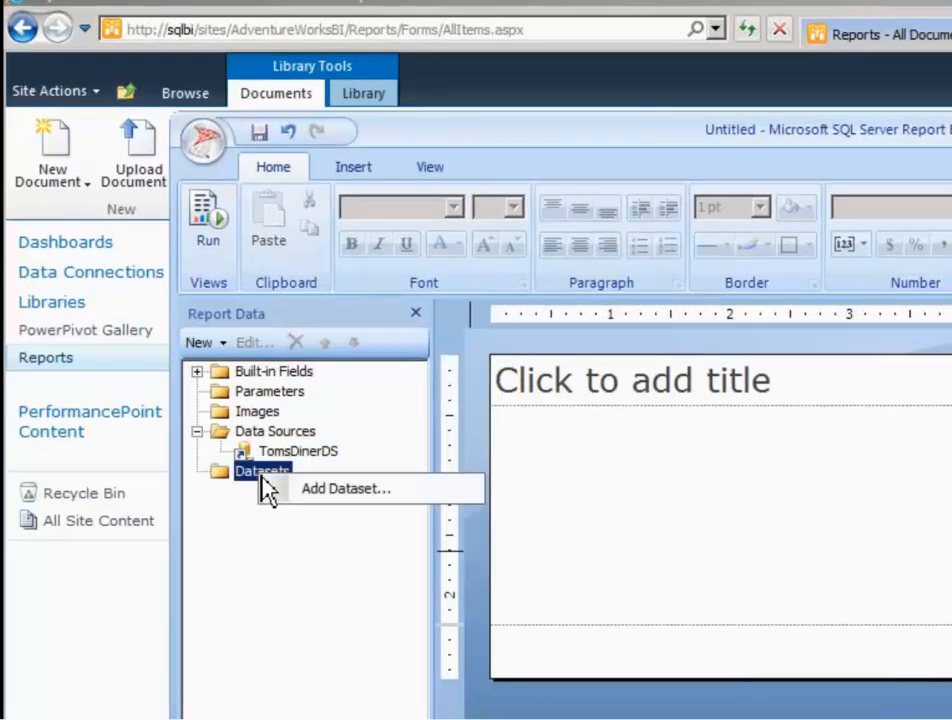
mouse_move(256, 496)
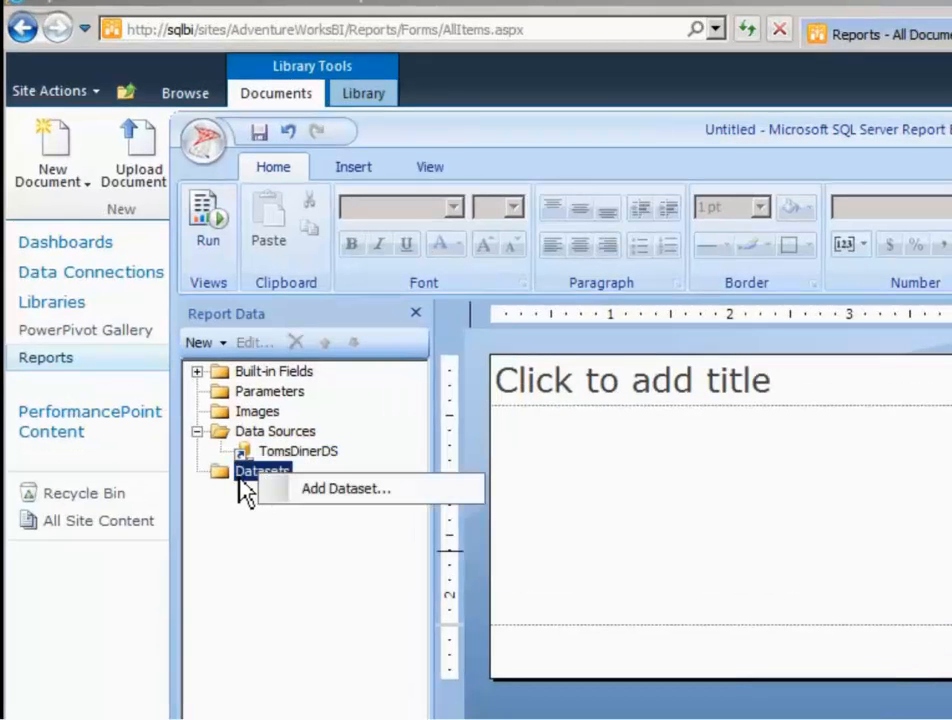
mouse_move(322, 504)
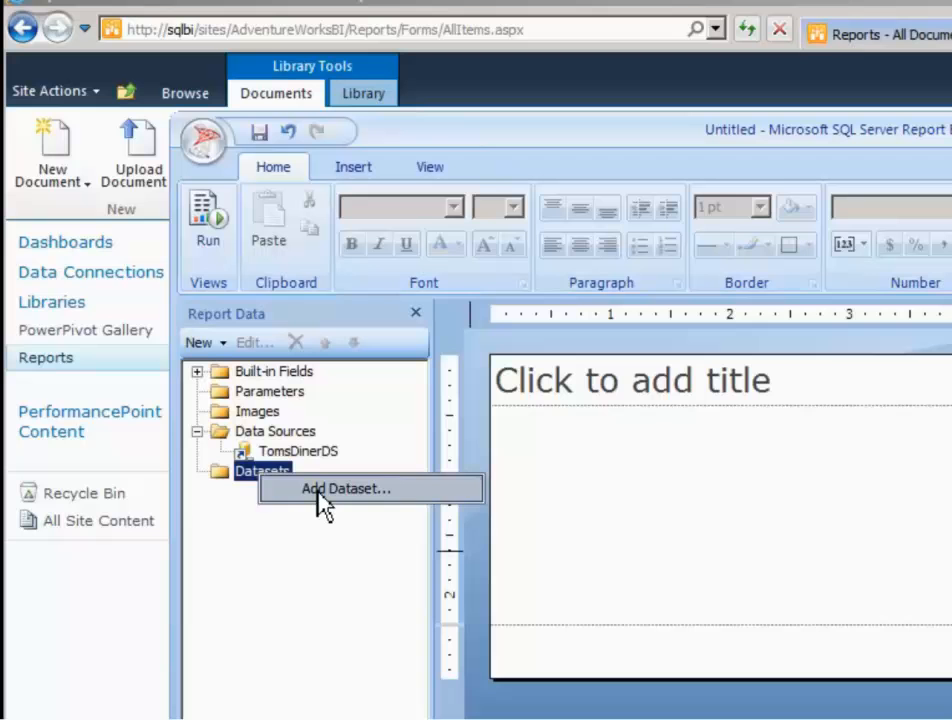
- Create embedded dataset TomsDataSet on TomsDinerDS and launch its query designer
click(348, 488)
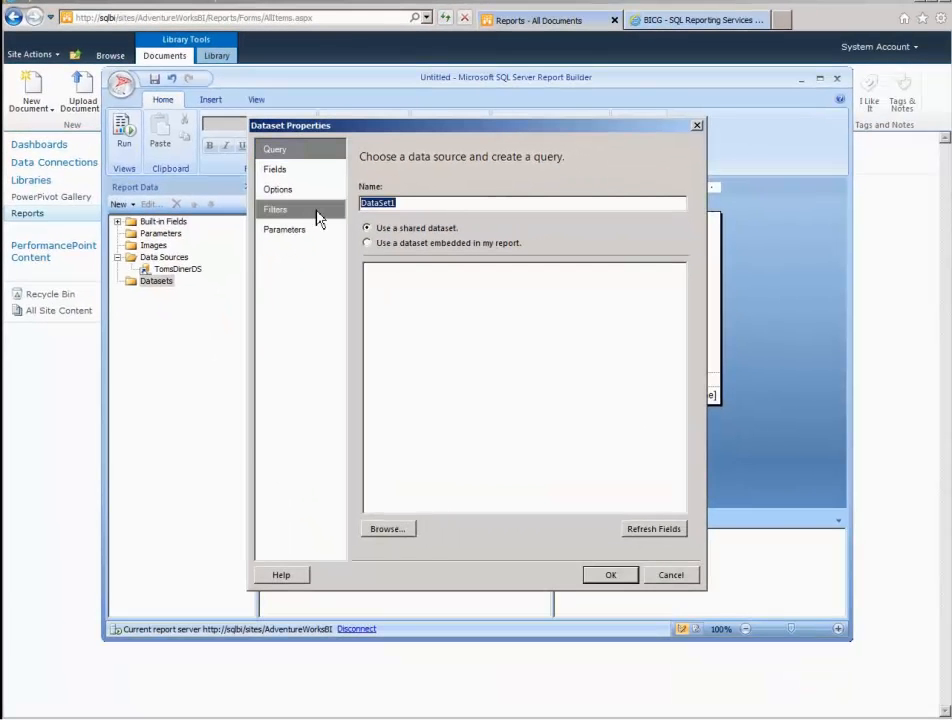
text(Tomd)
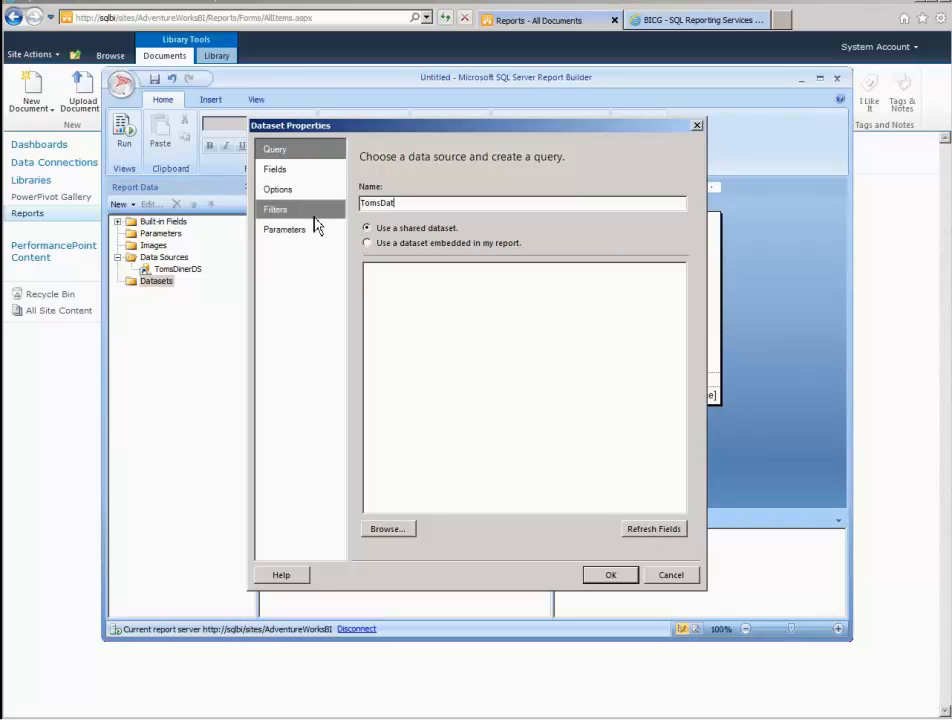
click(276, 210)
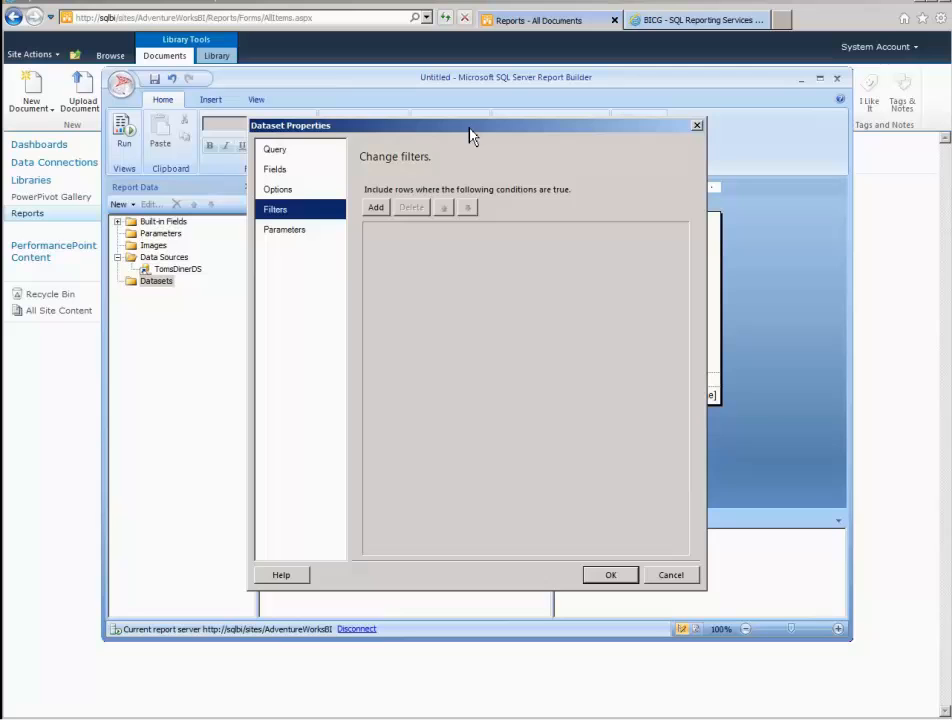
click(274, 148)
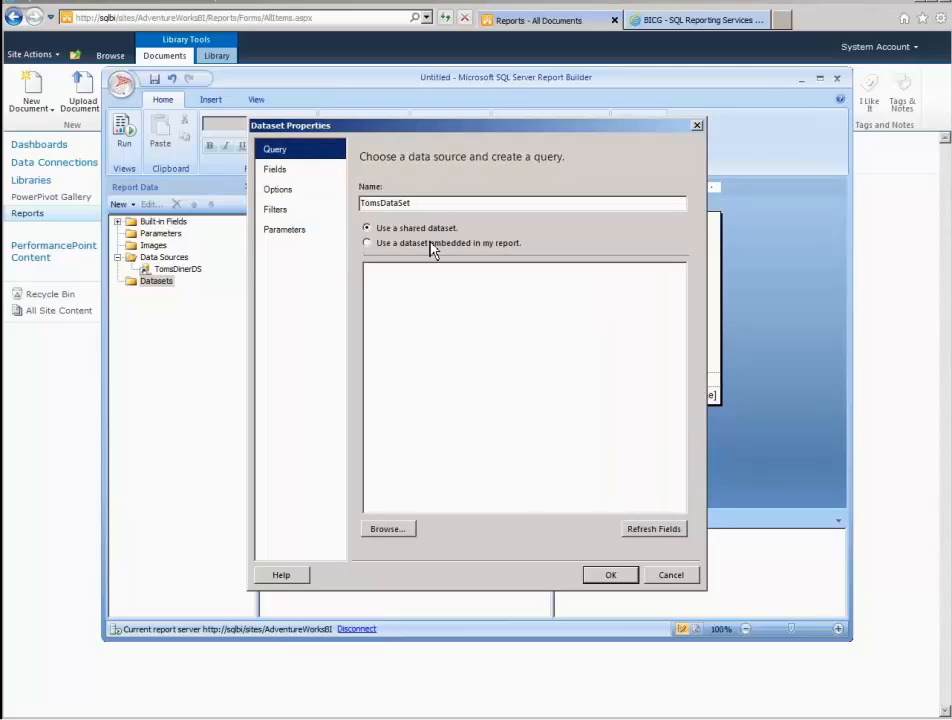
click(368, 244)
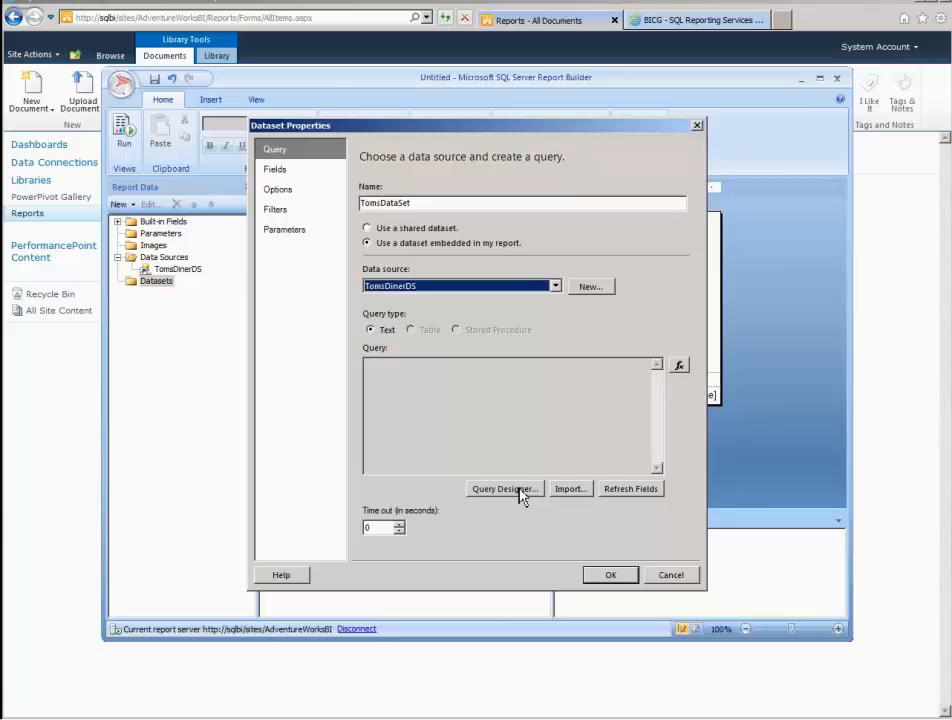
click(504, 488)
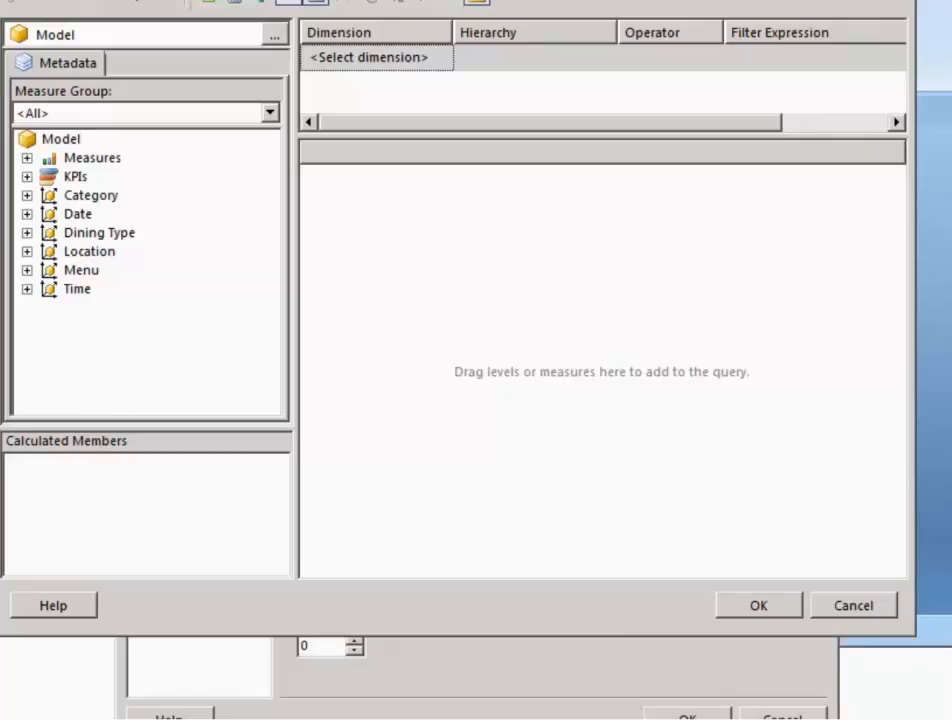
- Add Diner Sales measures, DateLabel and the Diner Menu hierarchy to the query
click(28, 156)
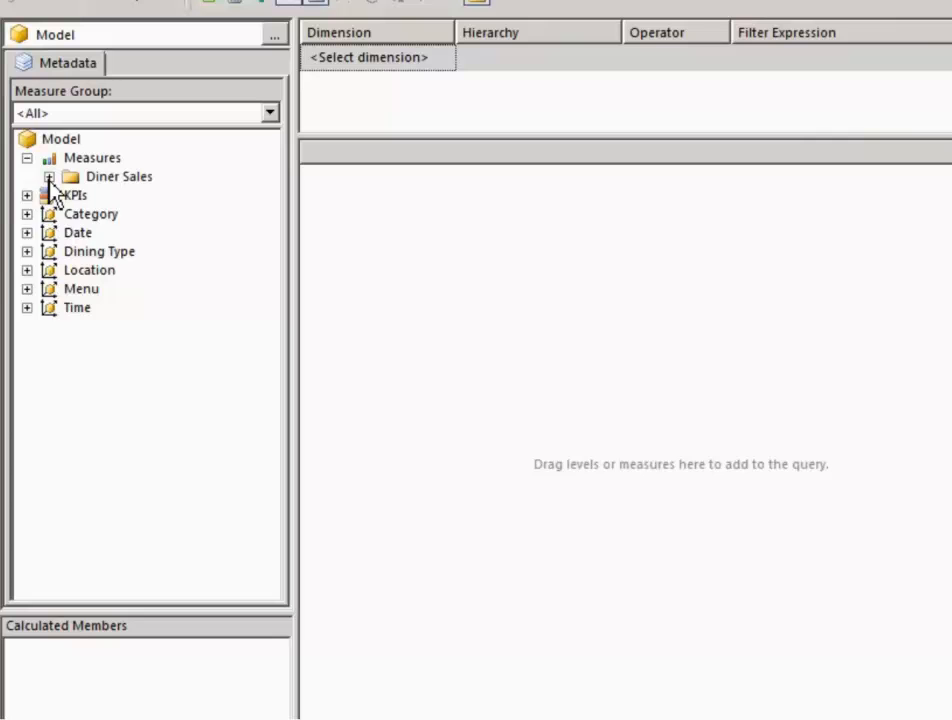
click(48, 176)
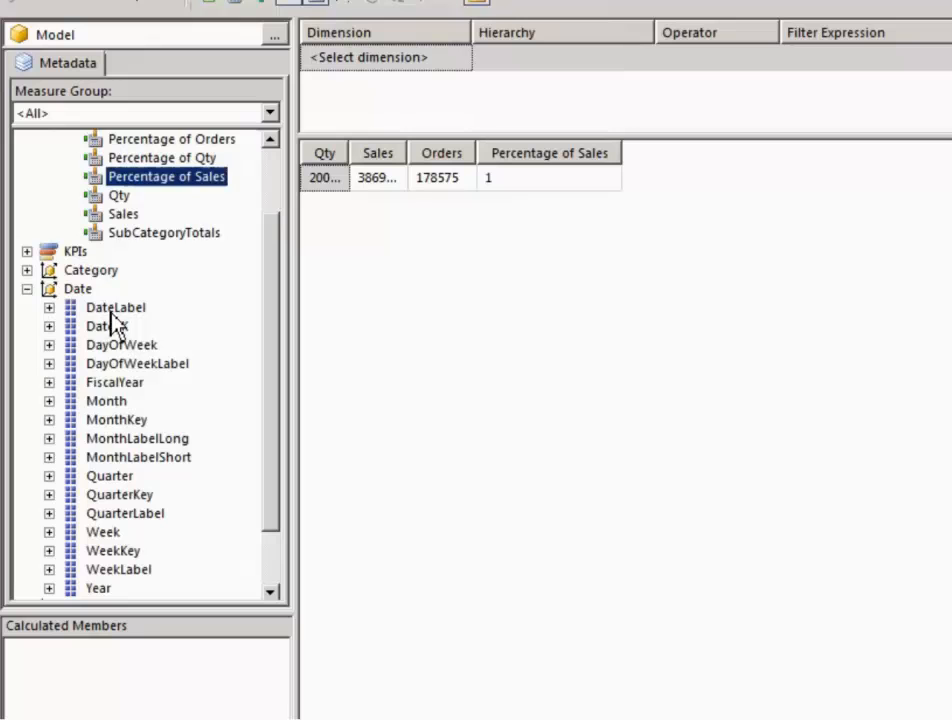
double_click(116, 308)
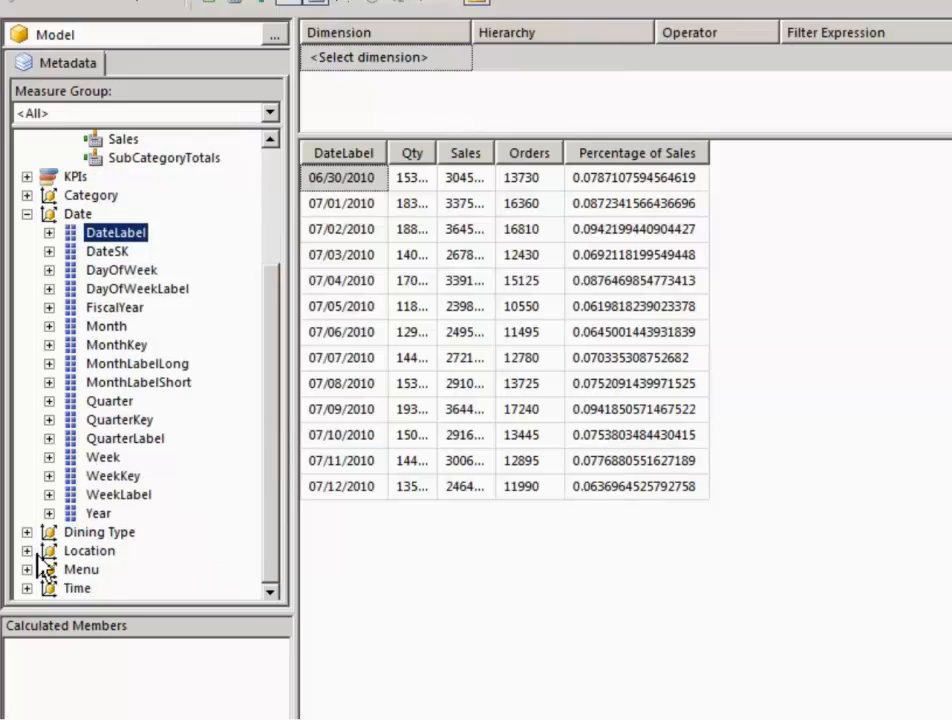
scroll(down, 3)
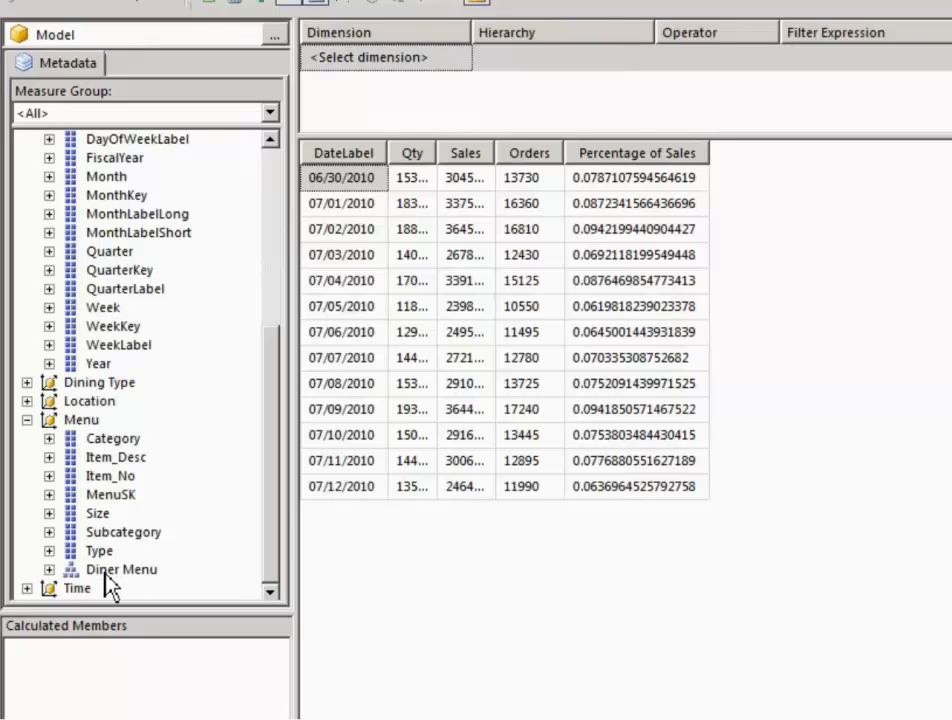
click(120, 568)
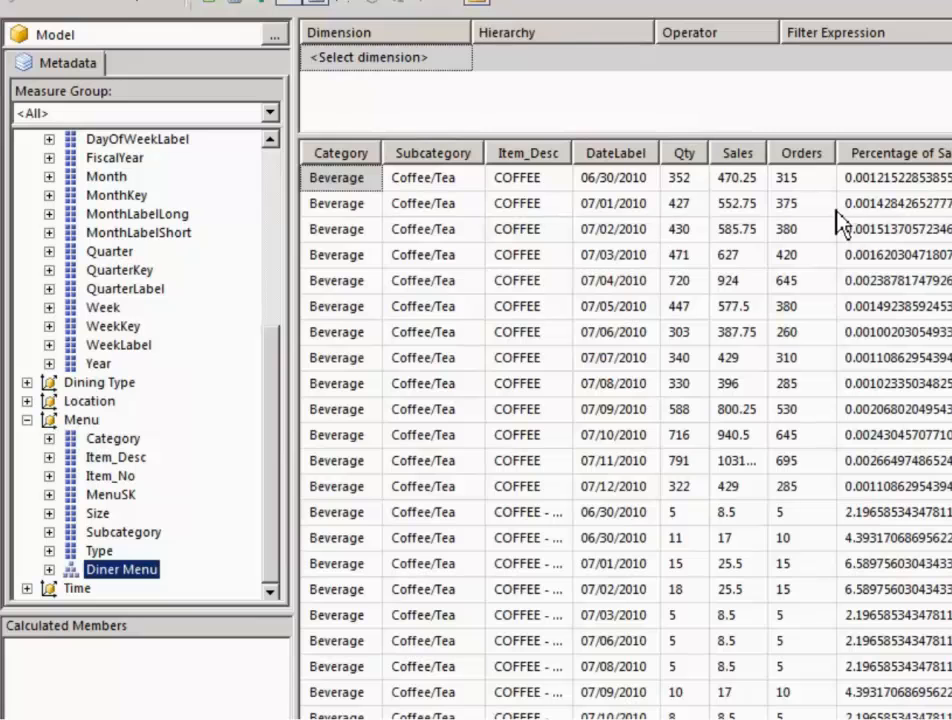
mouse_move(470, 84)
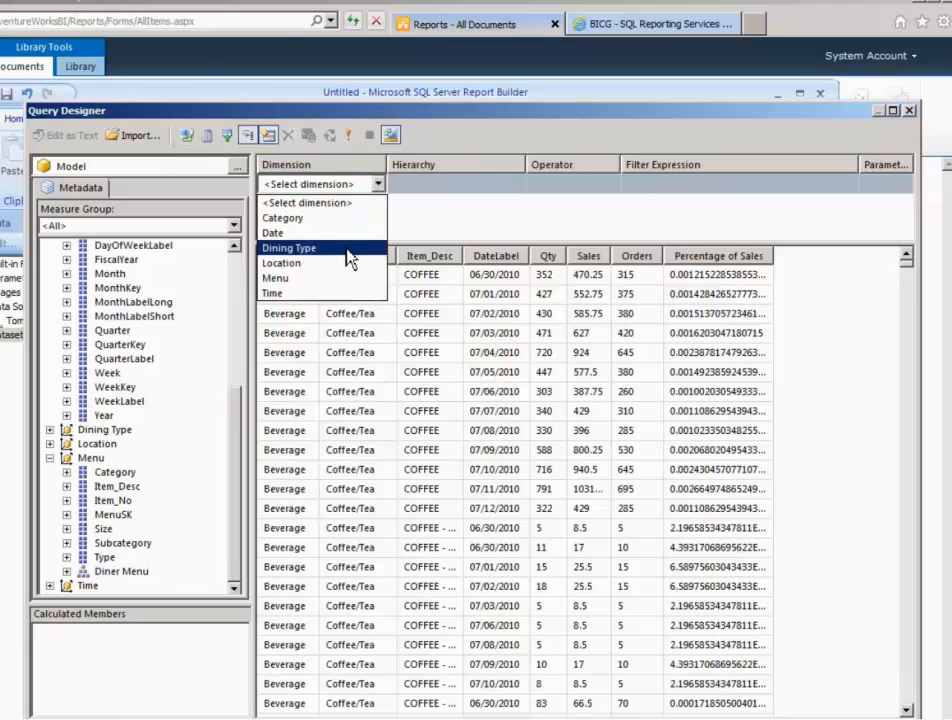
mouse_move(290, 262)
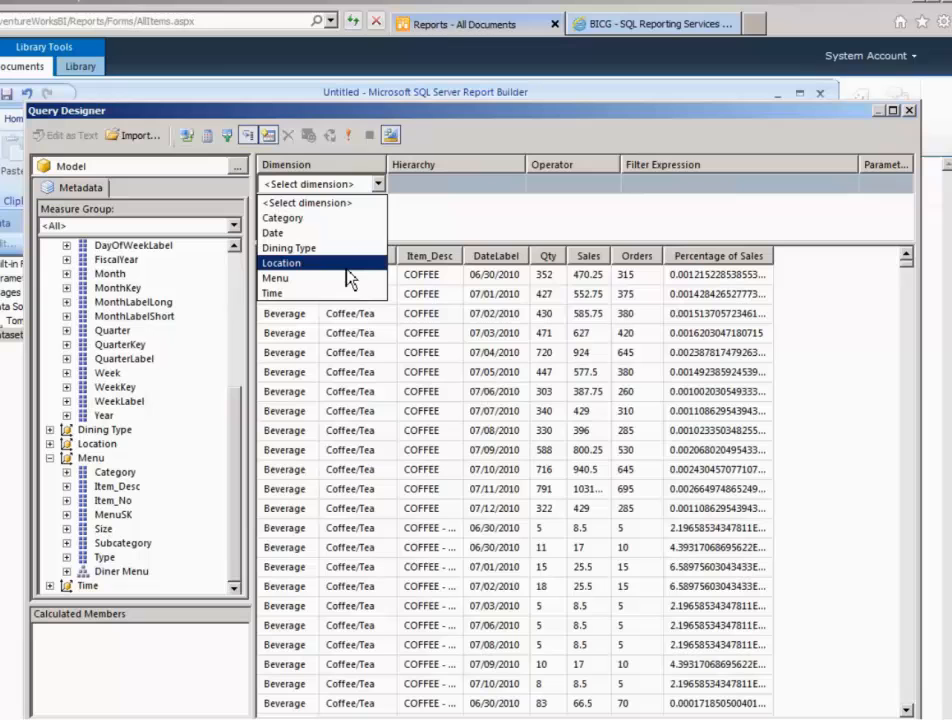
- Filter DineType to Carry Out, Dine In and Drive Thru as a report parameter
click(304, 248)
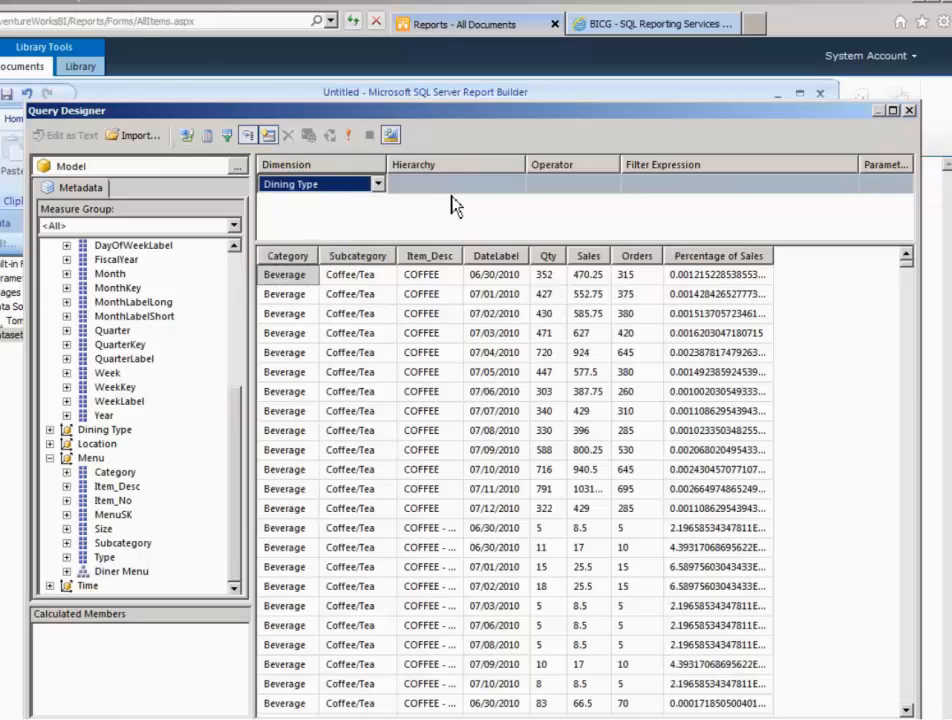
click(516, 184)
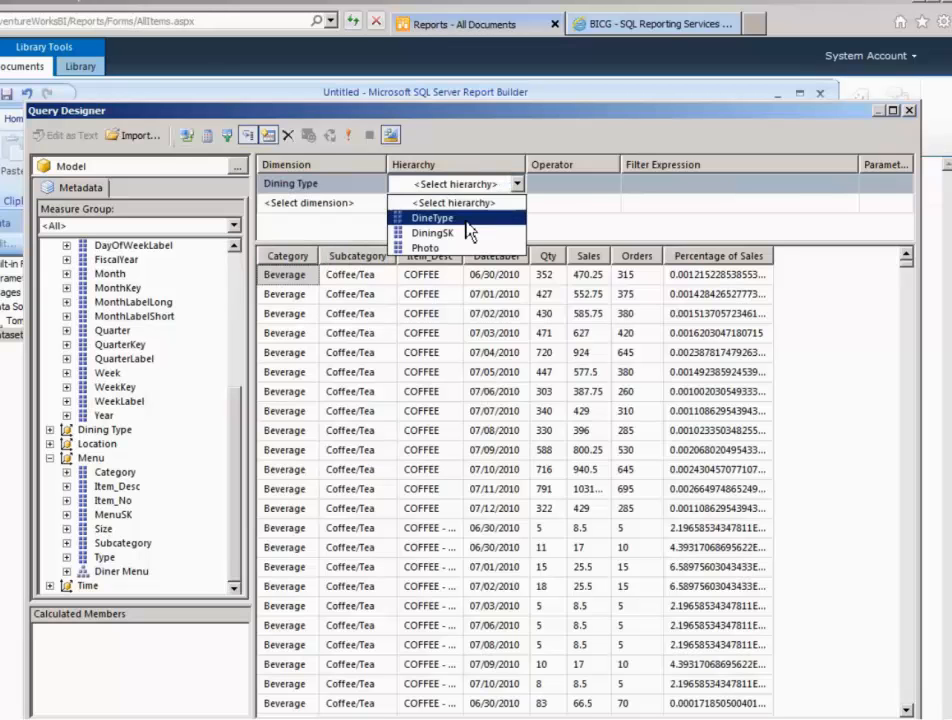
click(432, 218)
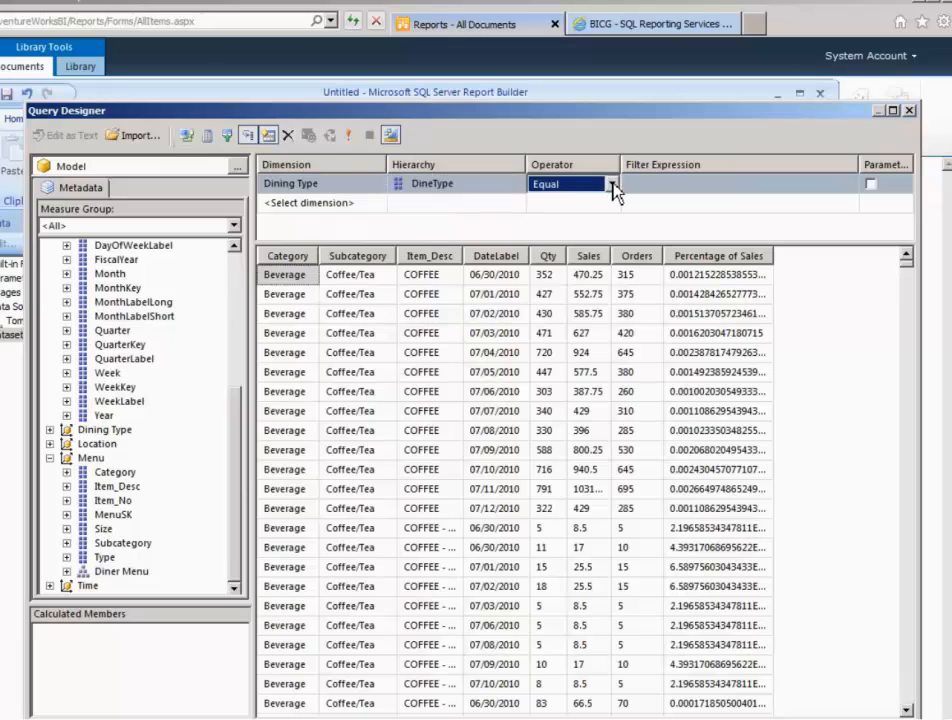
click(736, 184)
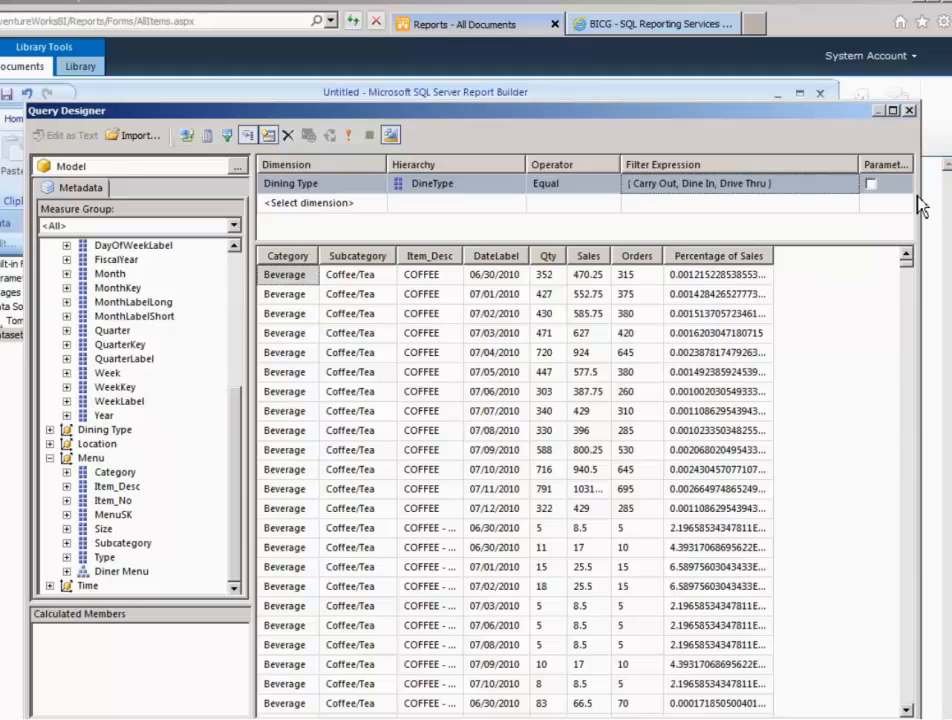
click(904, 184)
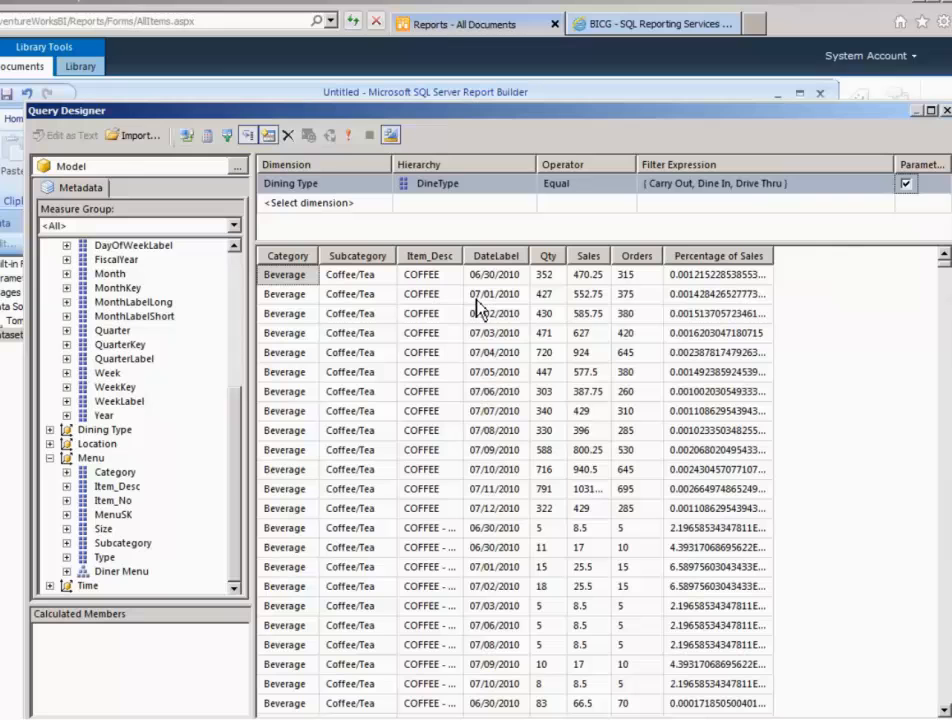
mouse_move(724, 636)
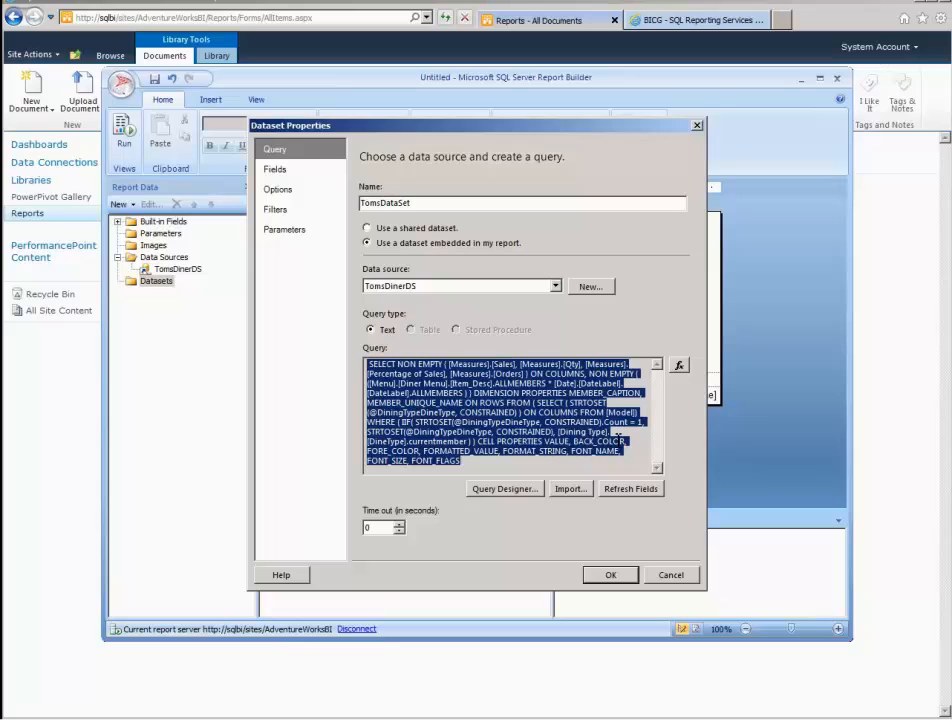
- Save TomsDataSet into the report and delete the 'Click to add title' text box
click(610, 574)
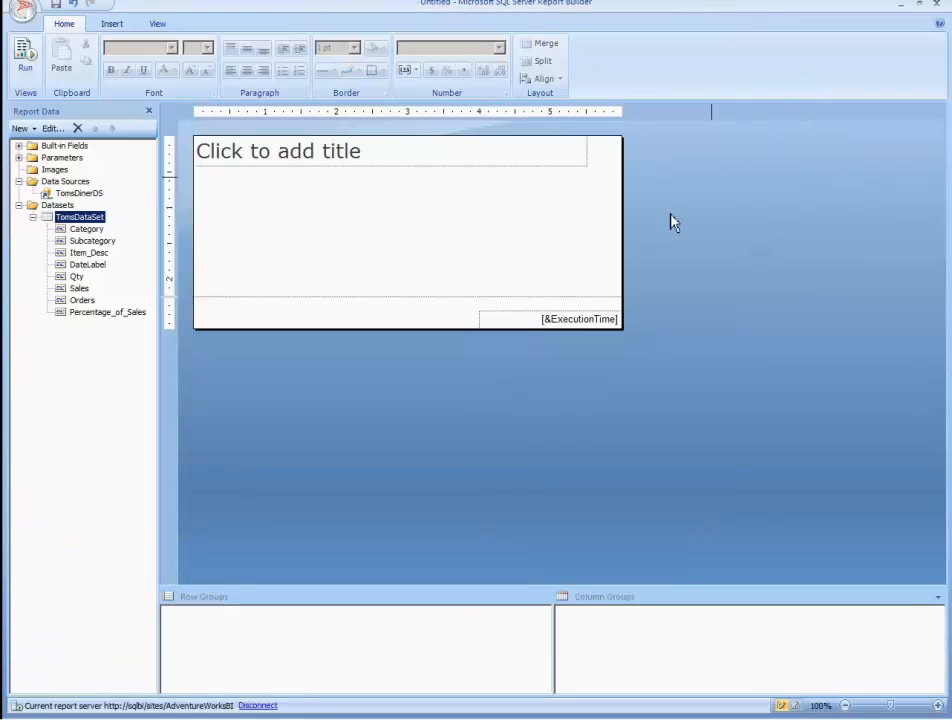
mouse_move(428, 320)
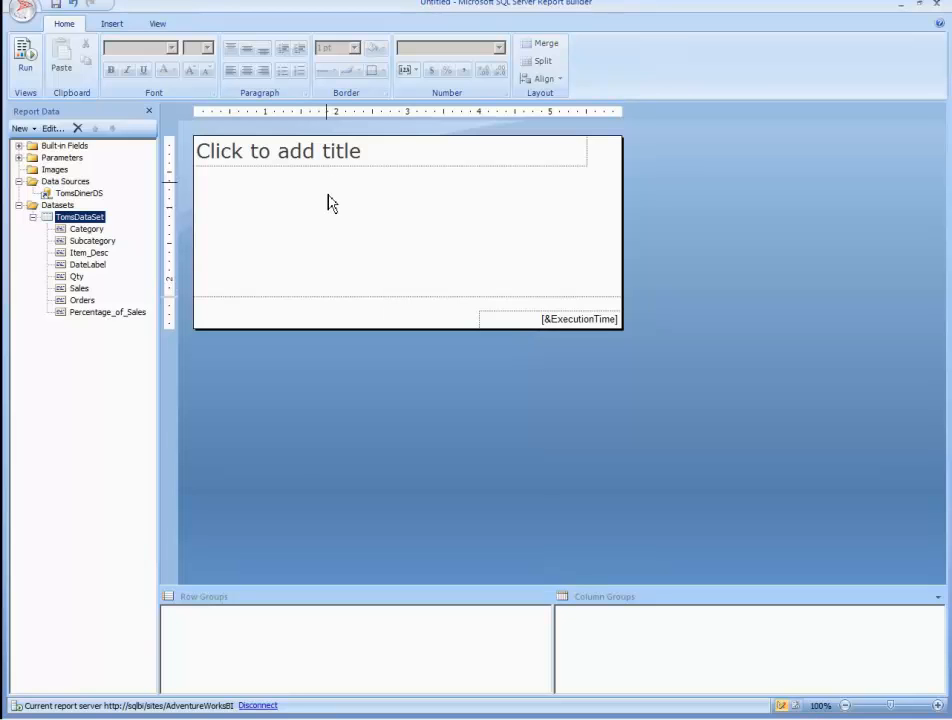
click(332, 170)
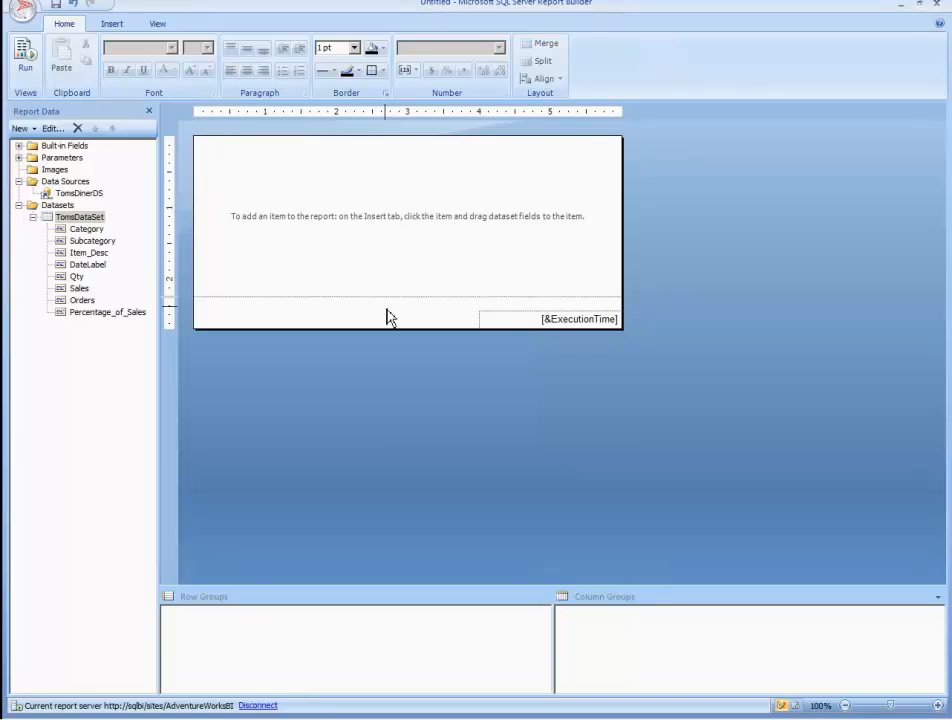
right_click(390, 318)
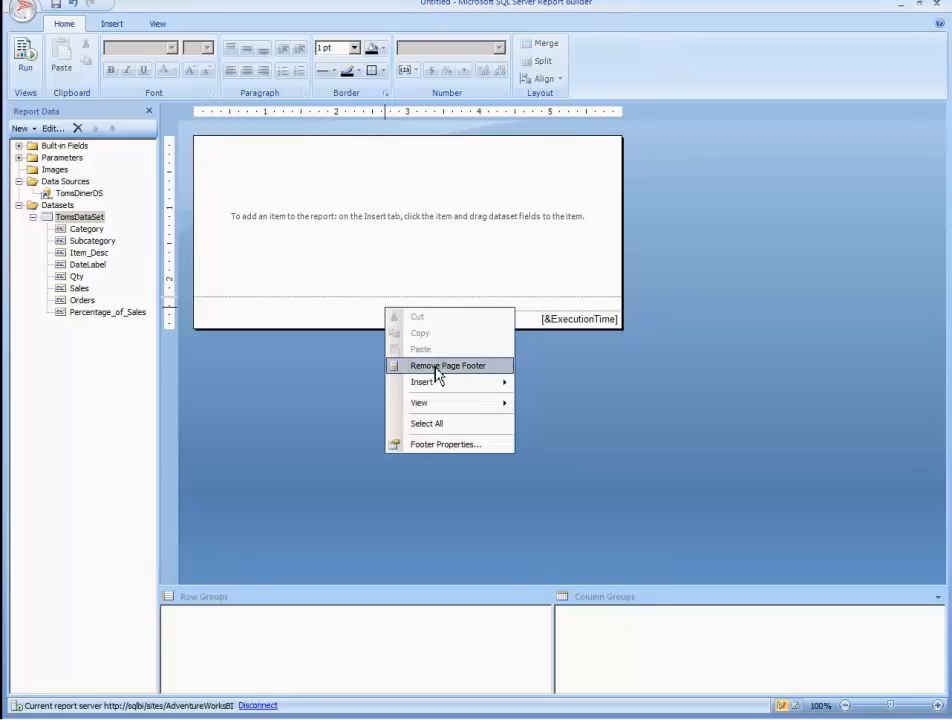
- Remove the page footer and drag the report body wider
click(446, 364)
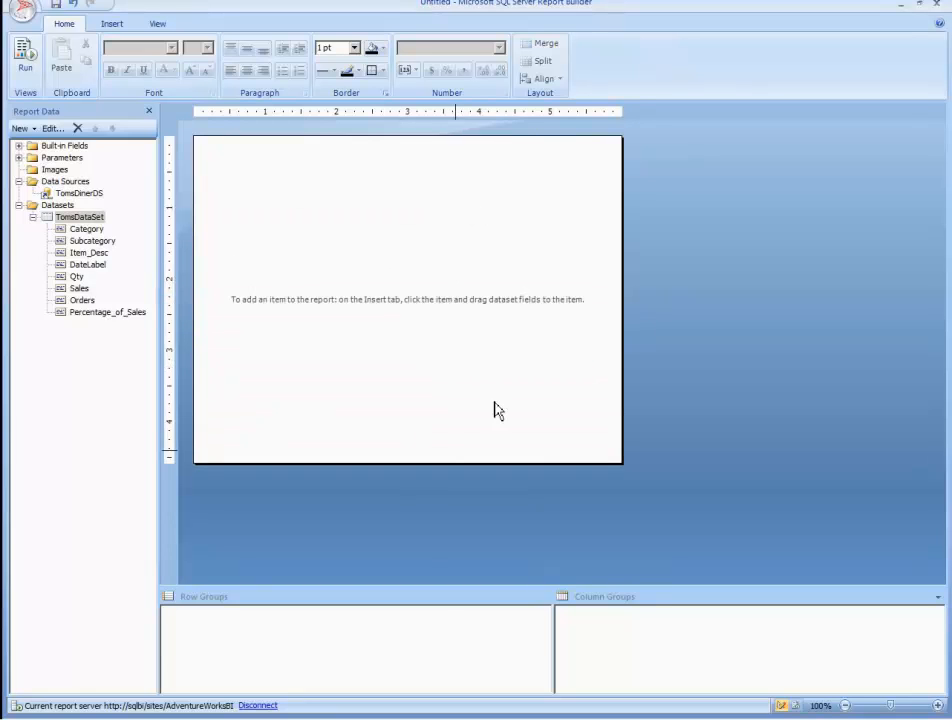
drag(622, 300, 764, 300)
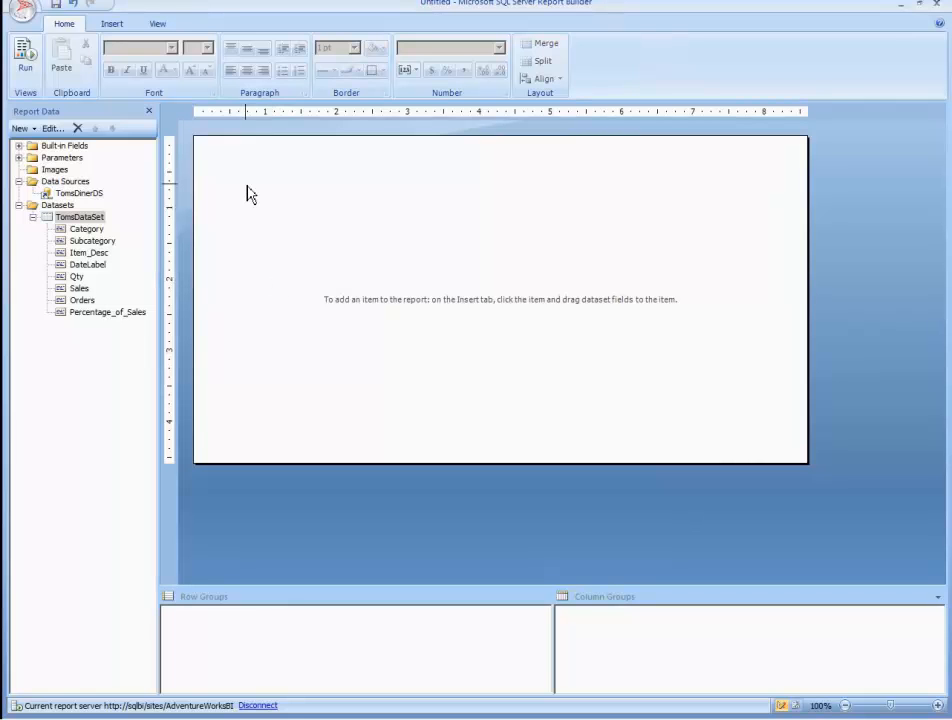
- Launch the New Table or Matrix wizard from the Insert Table commands
right_click(250, 194)
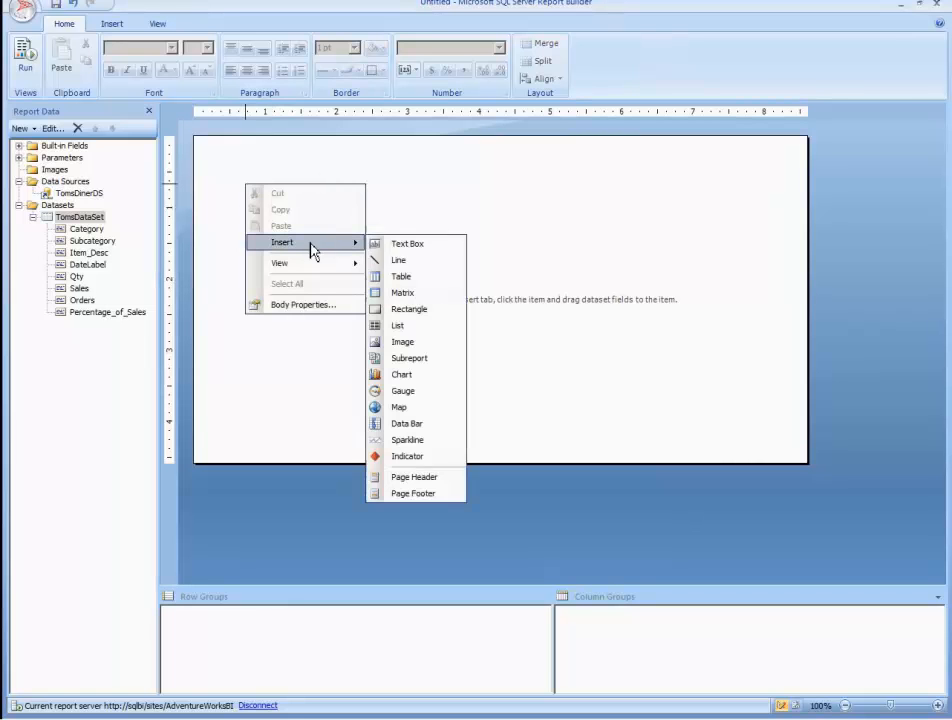
click(112, 24)
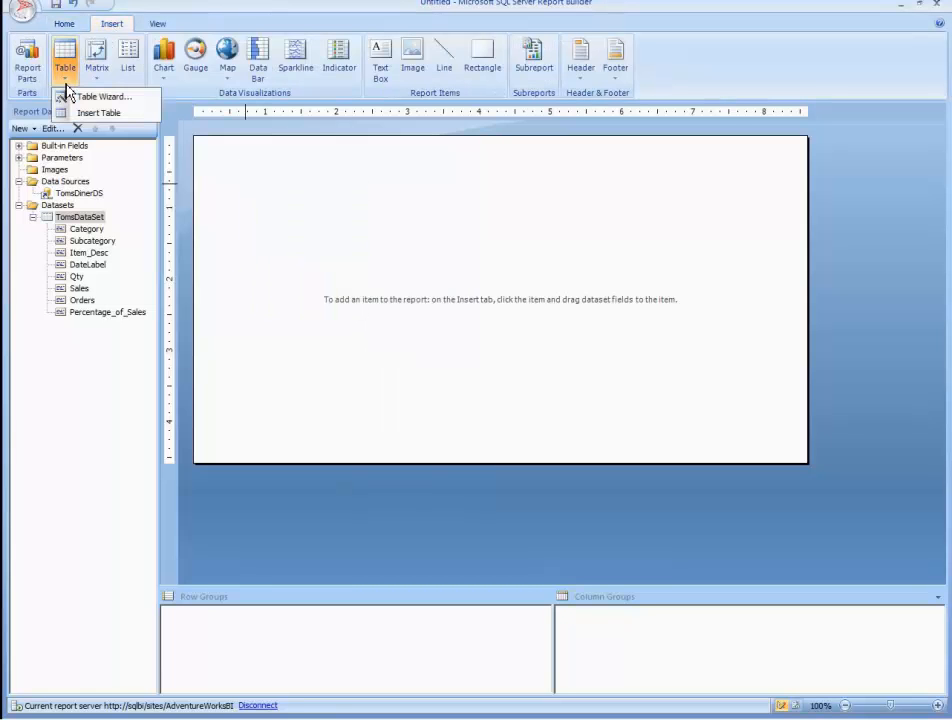
mouse_move(100, 112)
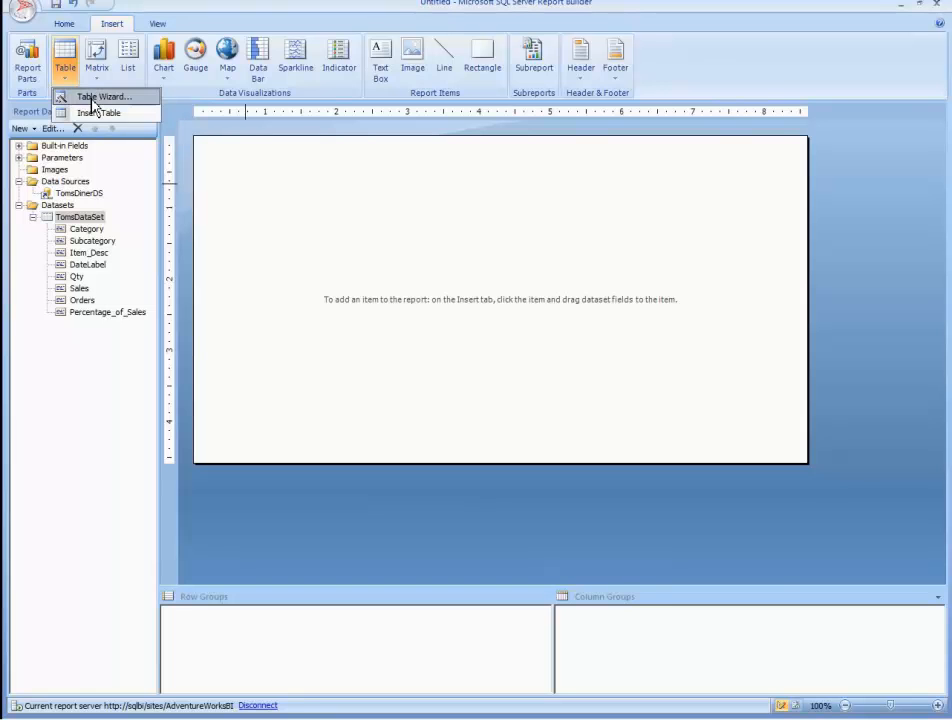
click(104, 96)
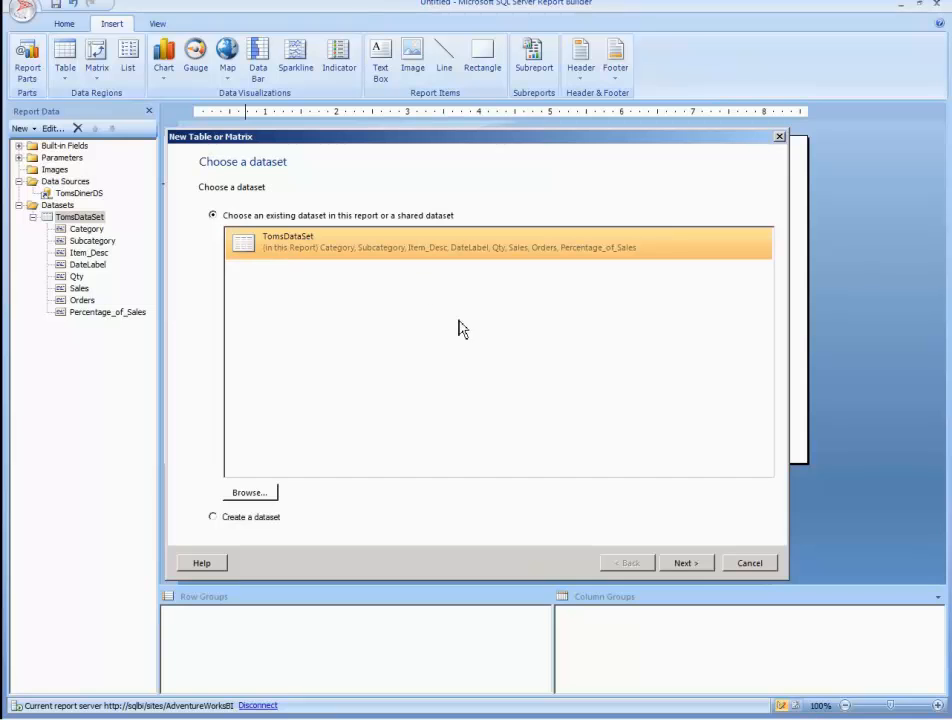
- Use TomsDataSet with Category column groups and summed Qty, Sales, Orders, Percentage_of_Sales values
click(686, 562)
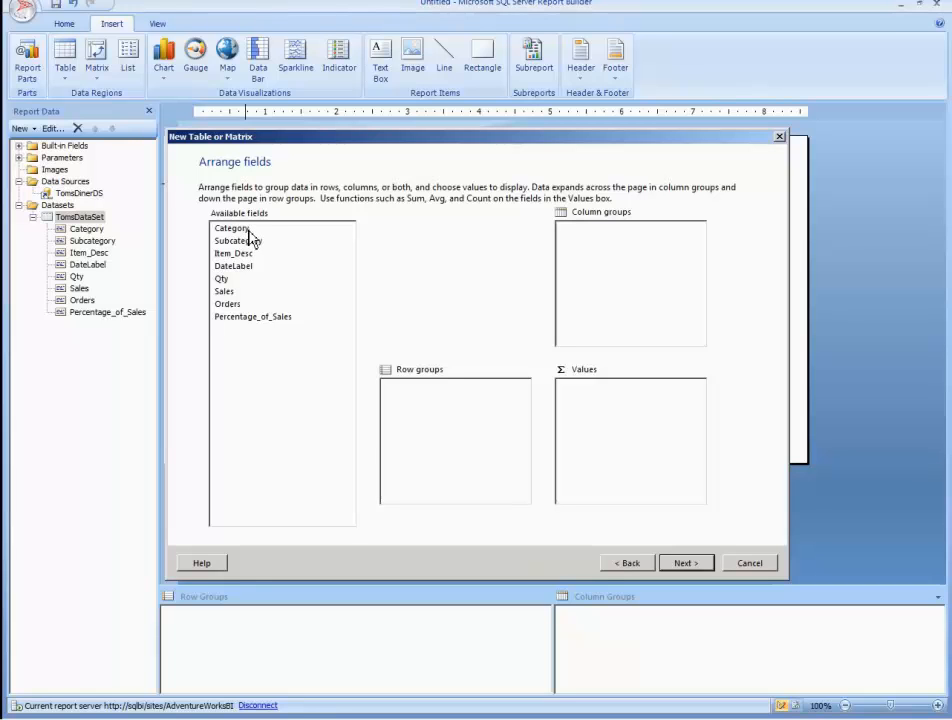
click(232, 228)
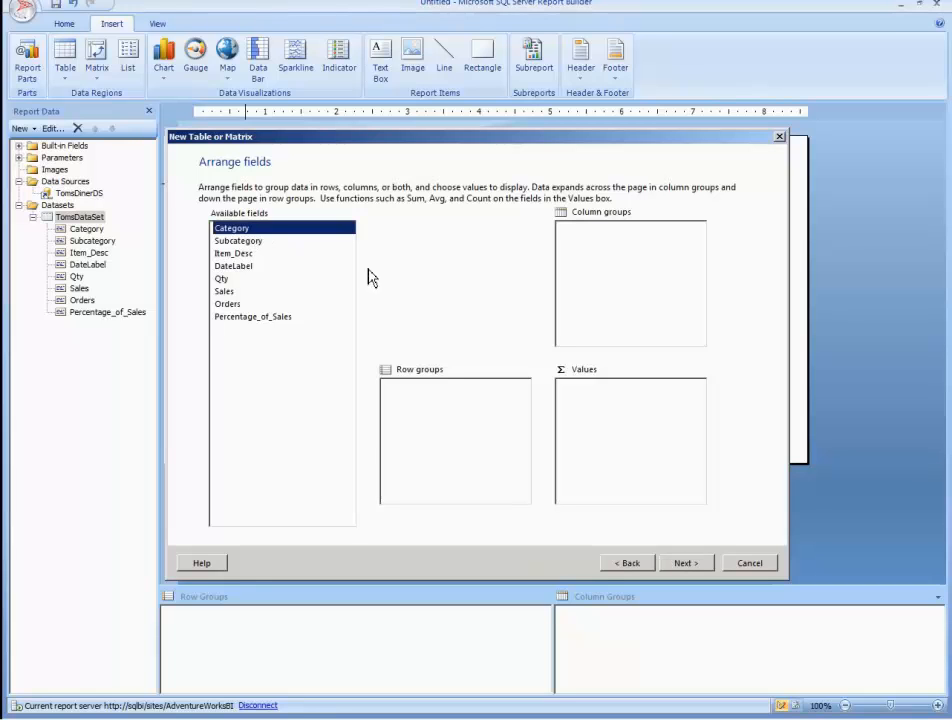
drag(232, 228, 400, 386)
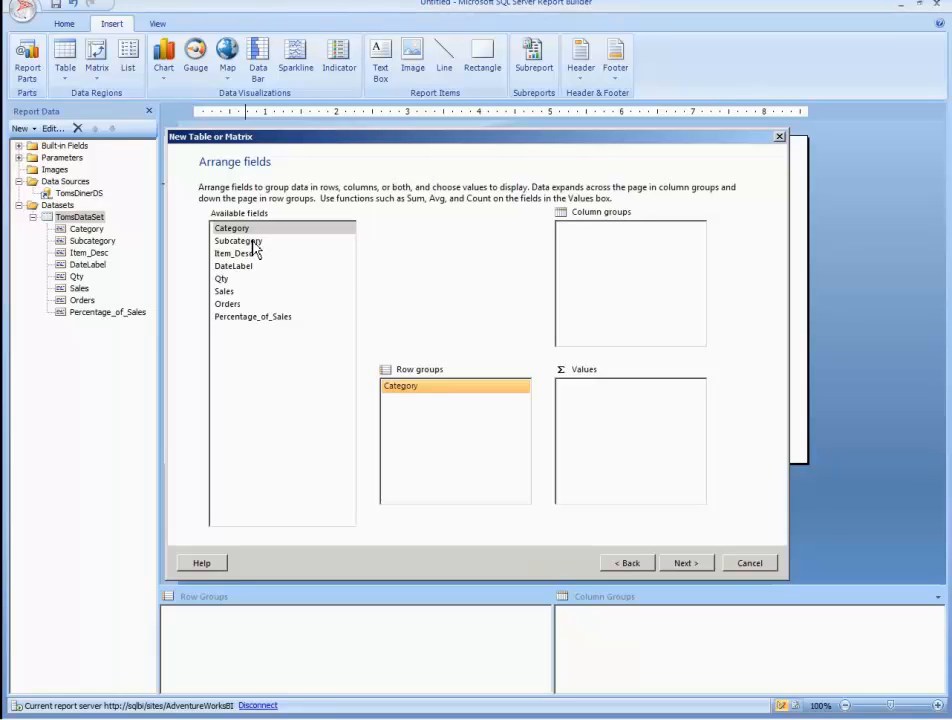
mouse_move(588, 290)
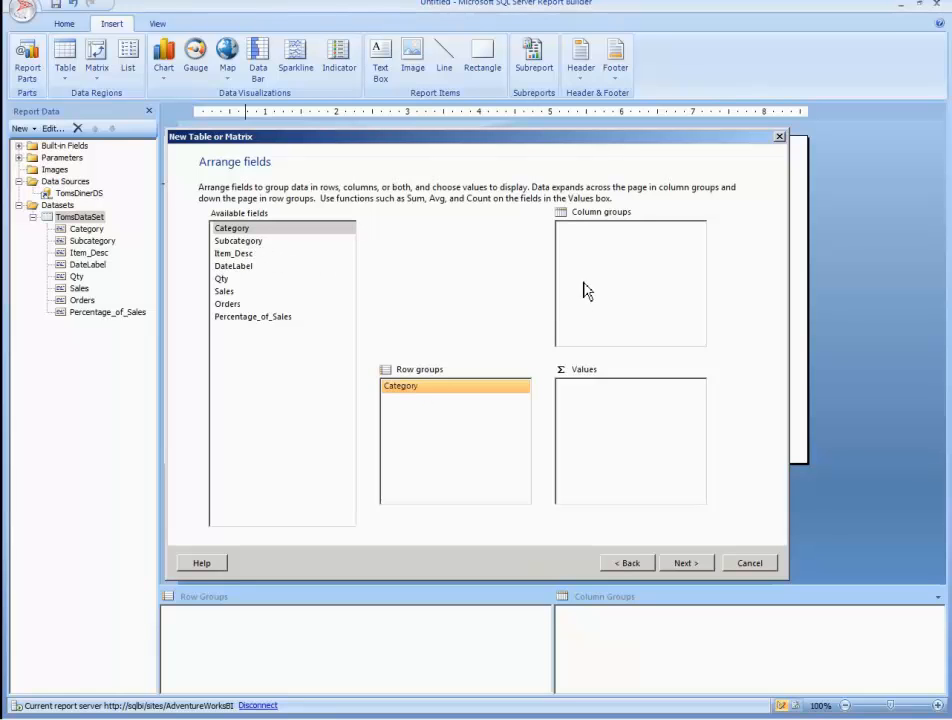
drag(400, 386, 630, 228)
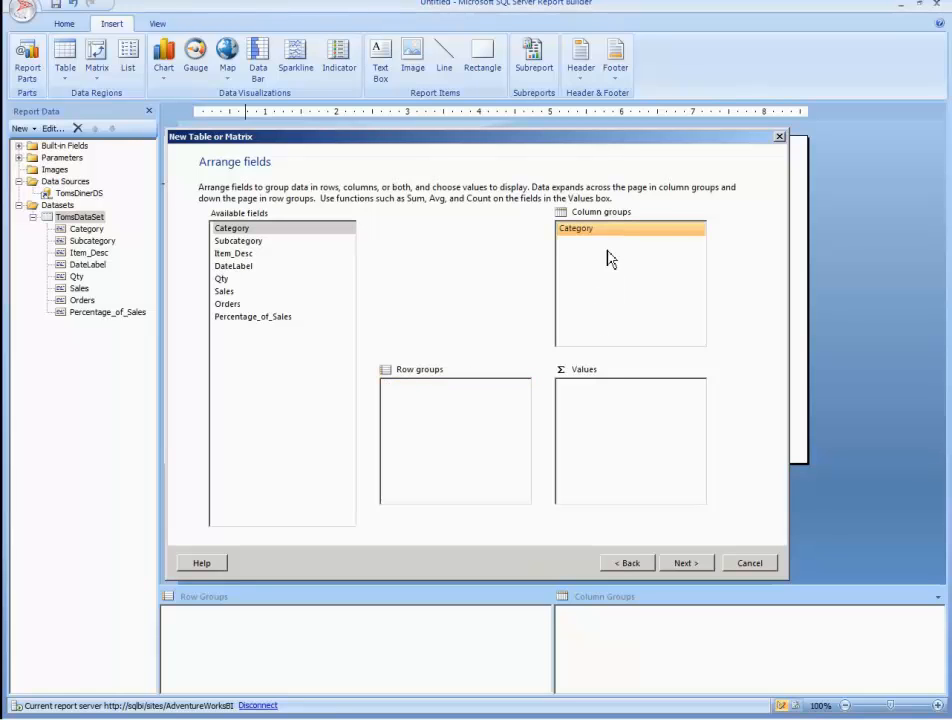
mouse_move(246, 260)
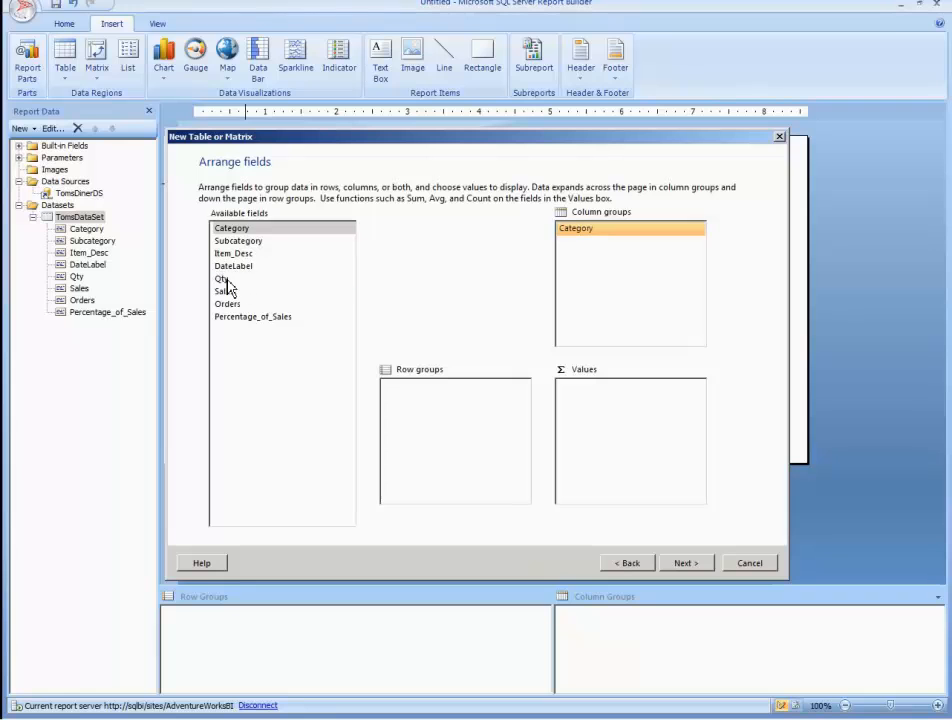
drag(220, 278, 616, 244)
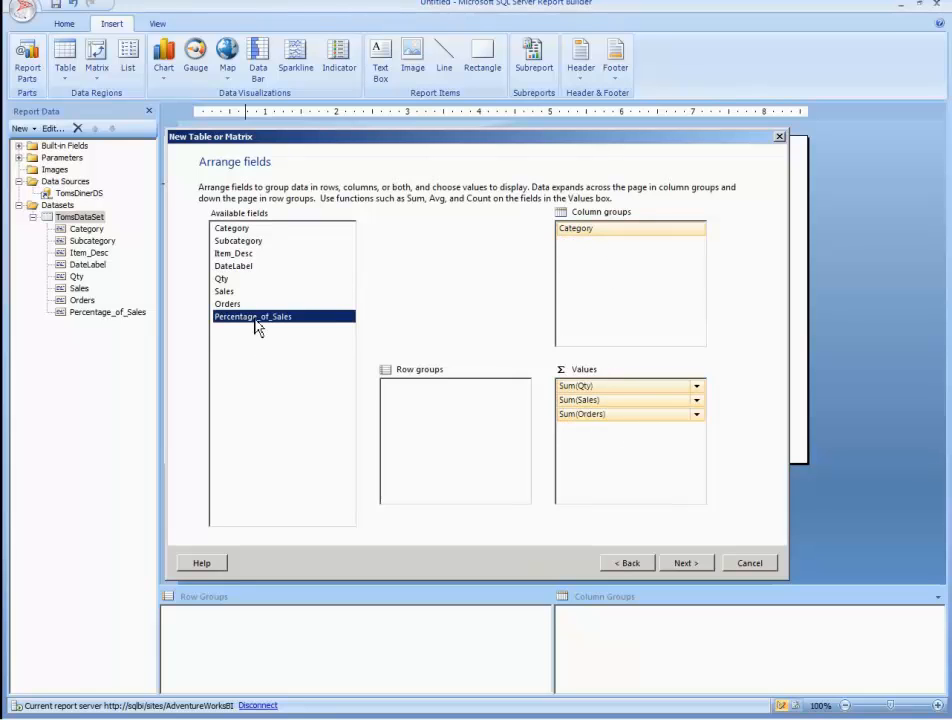
drag(252, 316, 630, 428)
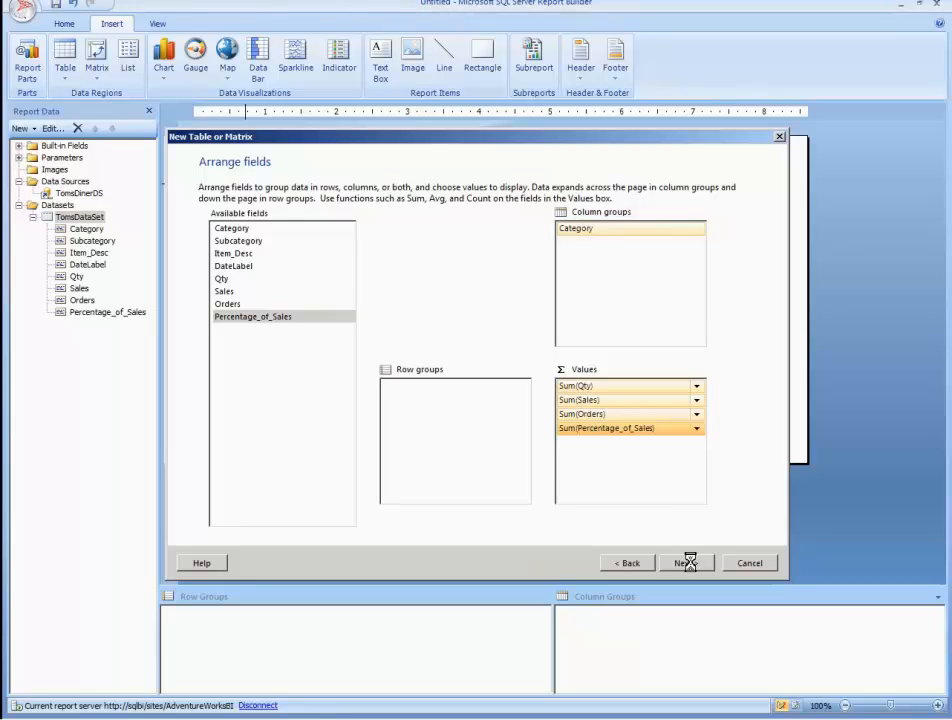
click(684, 562)
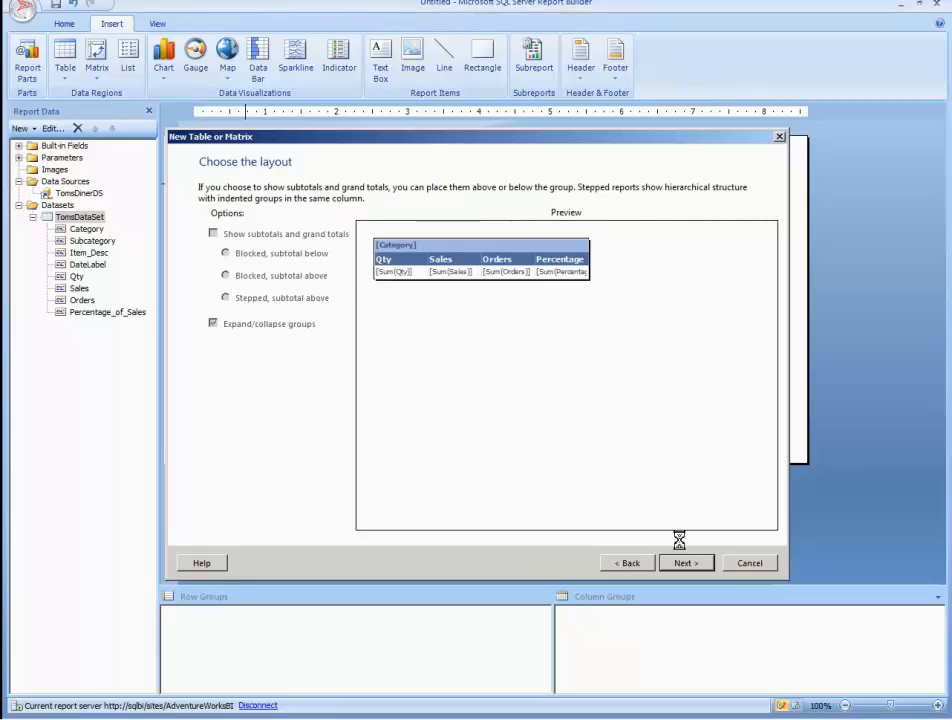
- Accept the default layout, choose the Generic style and finish the wizard table
click(684, 562)
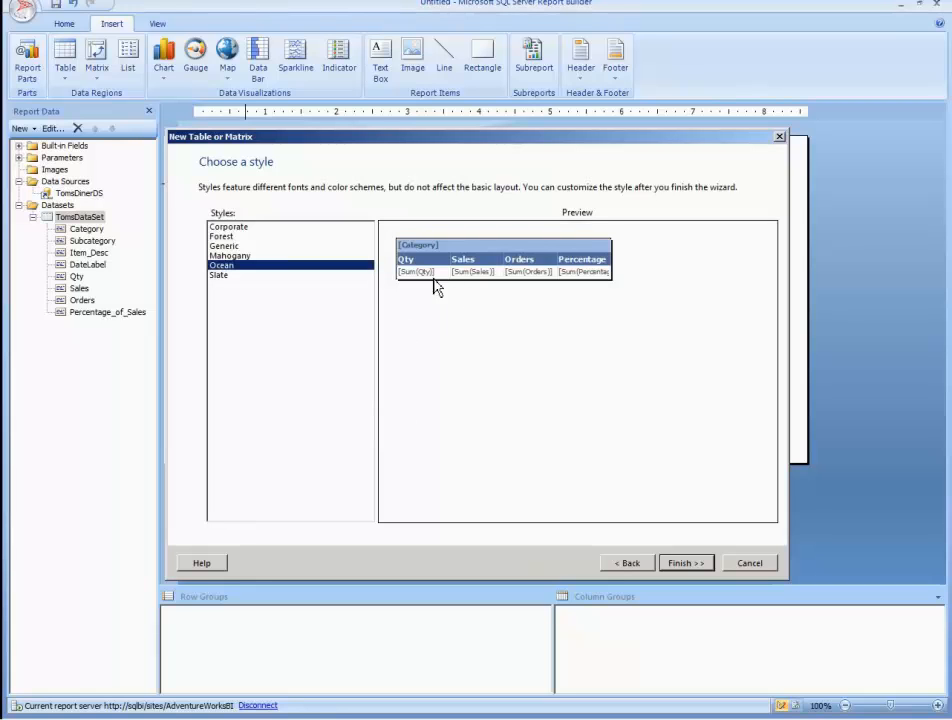
mouse_move(308, 272)
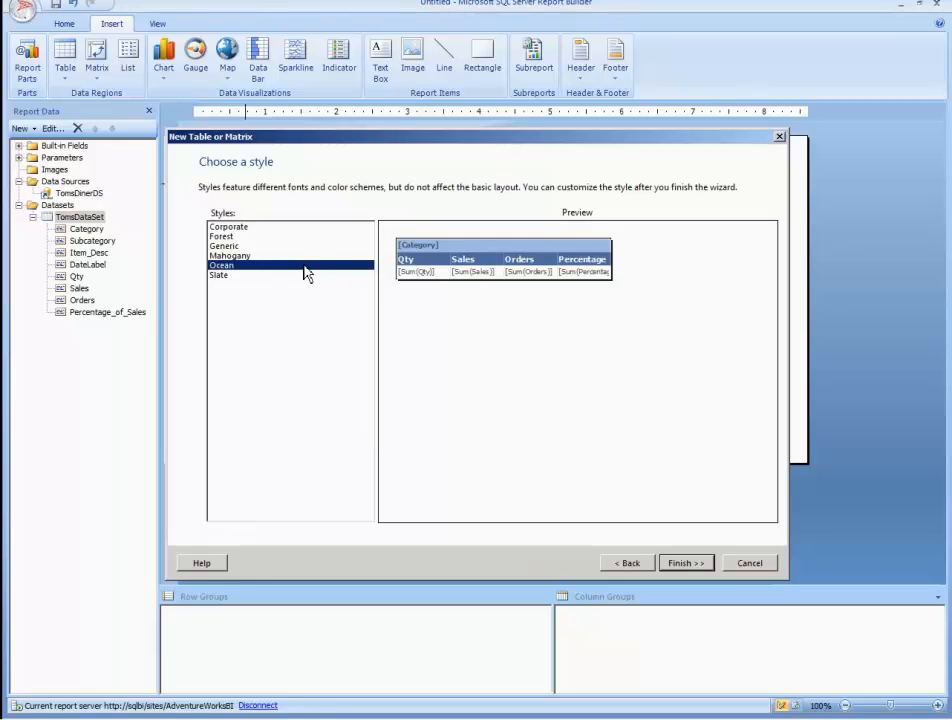
click(224, 244)
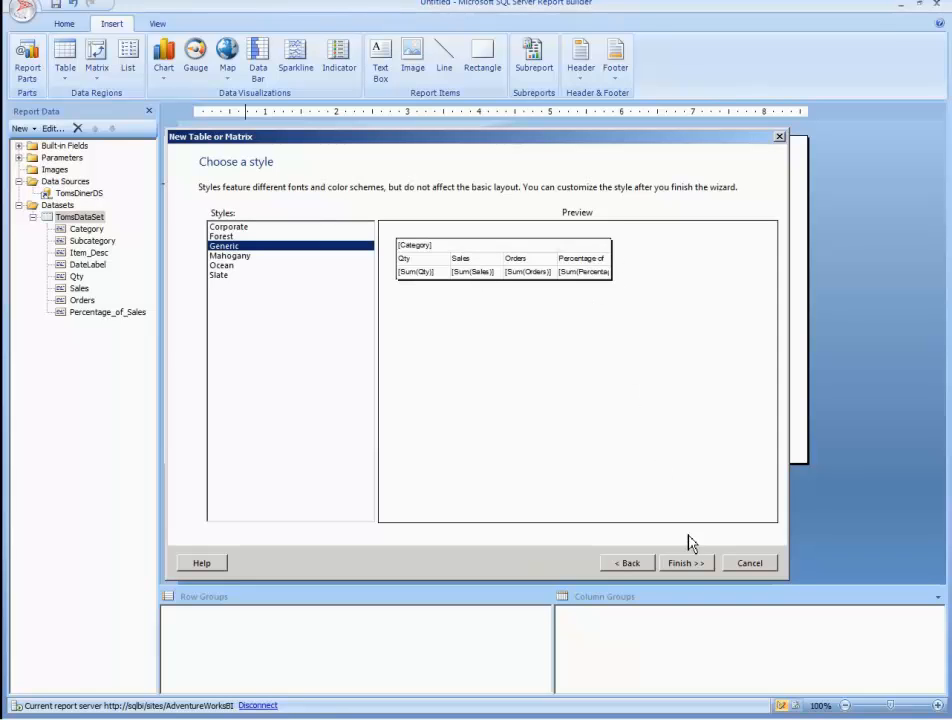
click(684, 562)
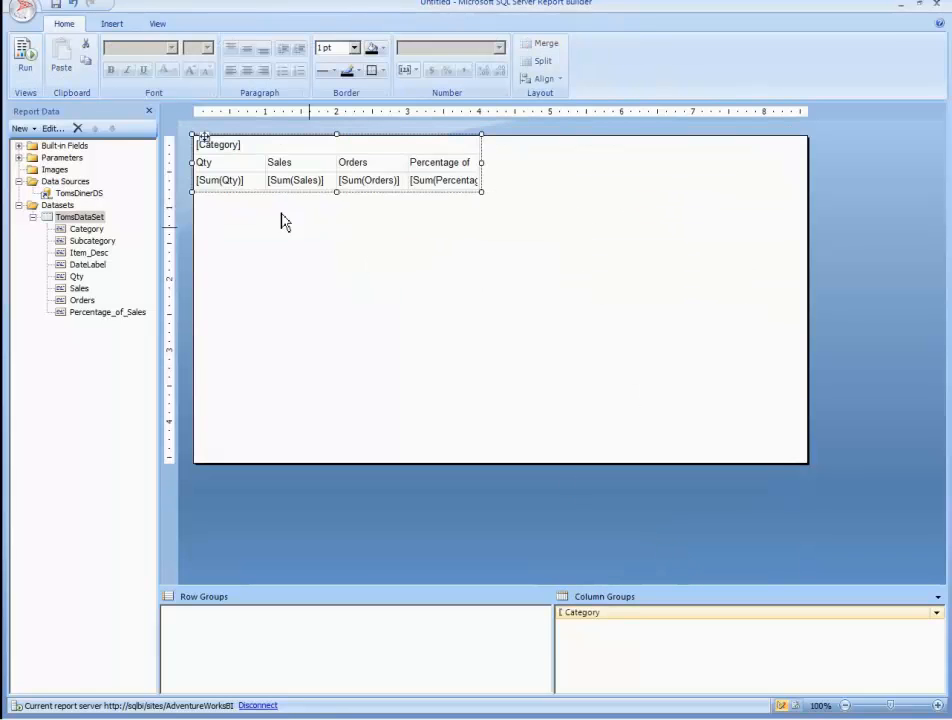
- Insert a Percentage of Sales column to the right of Orders in the category matrix
click(218, 144)
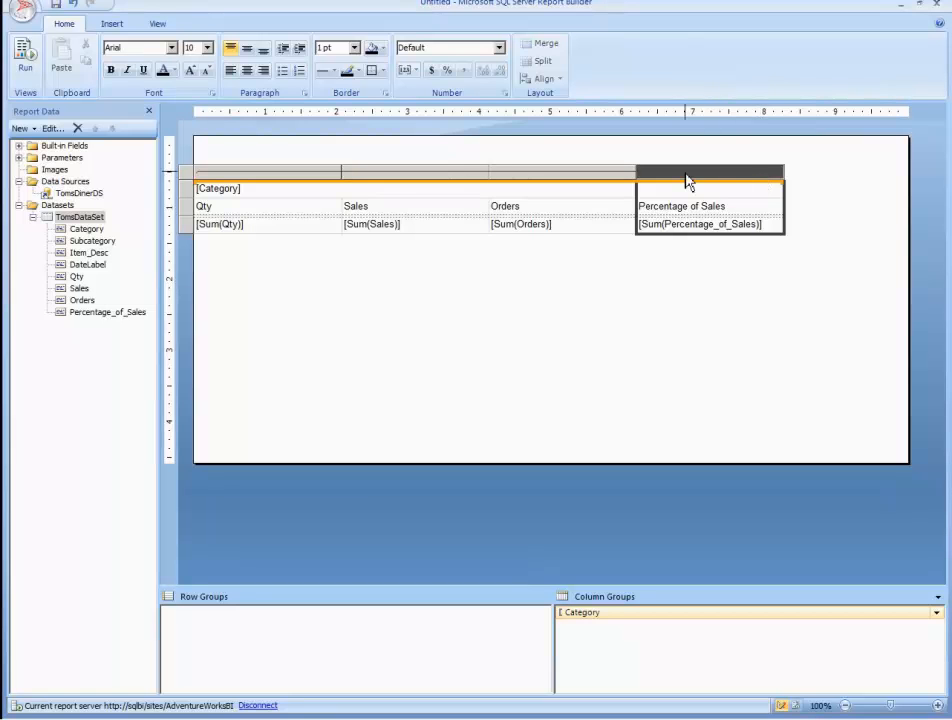
right_click(688, 180)
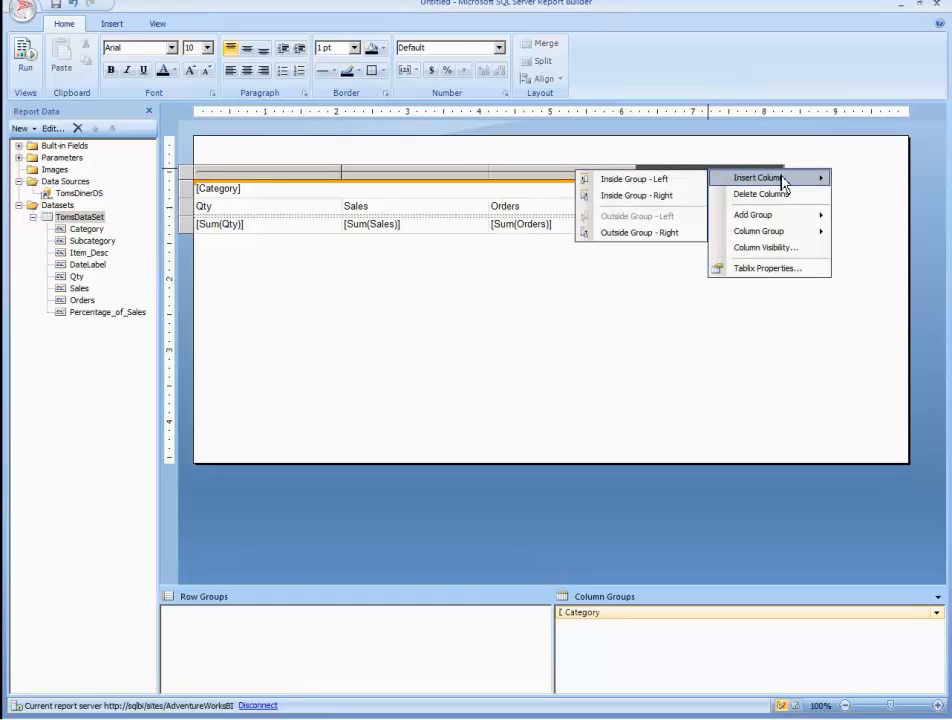
mouse_move(636, 178)
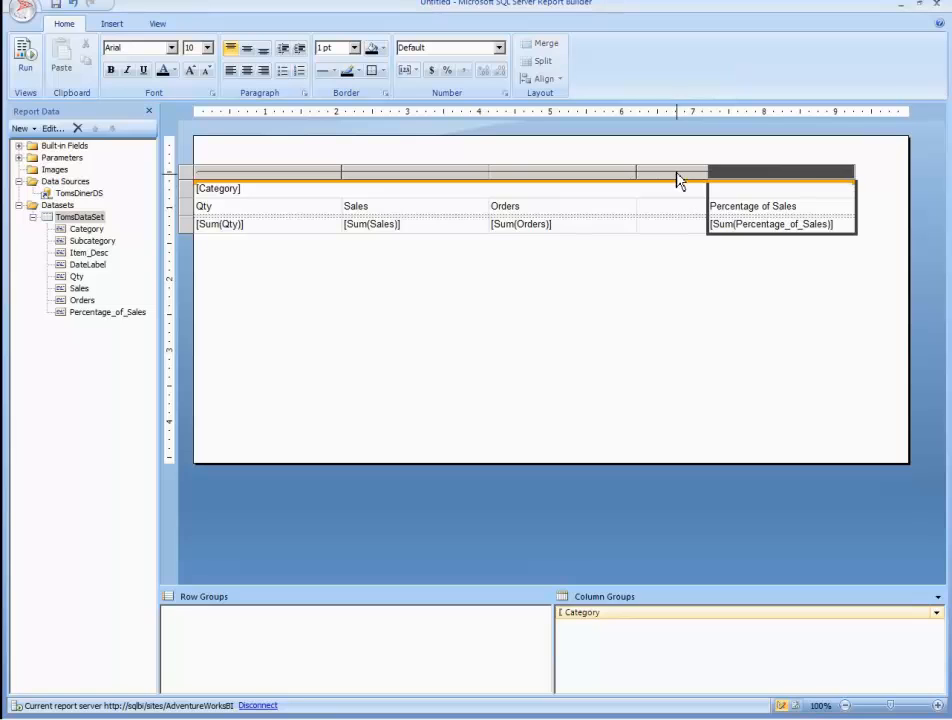
right_click(698, 172)
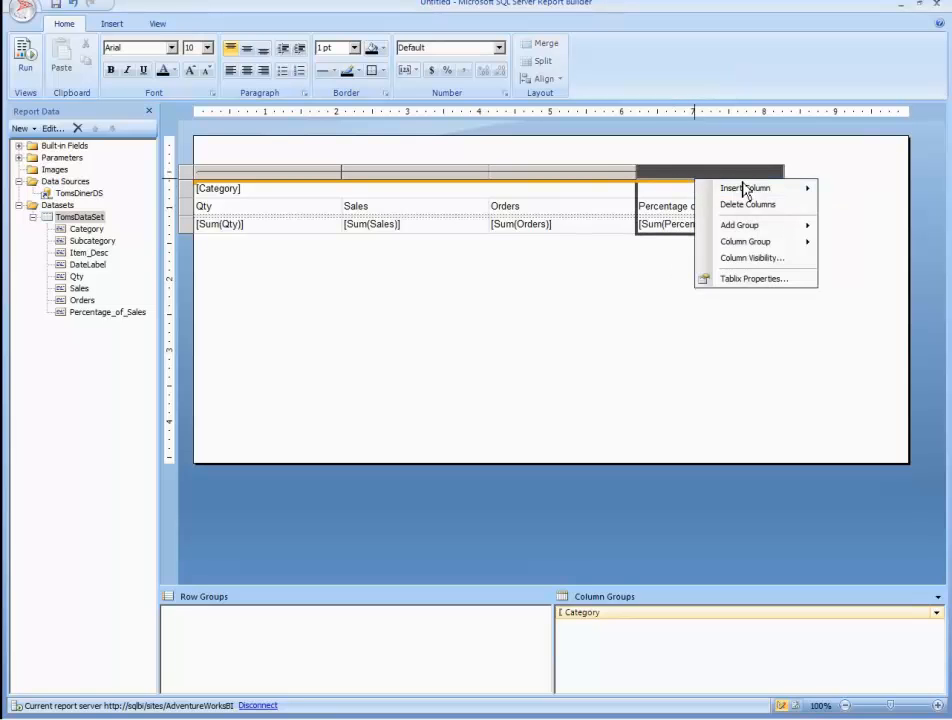
click(880, 248)
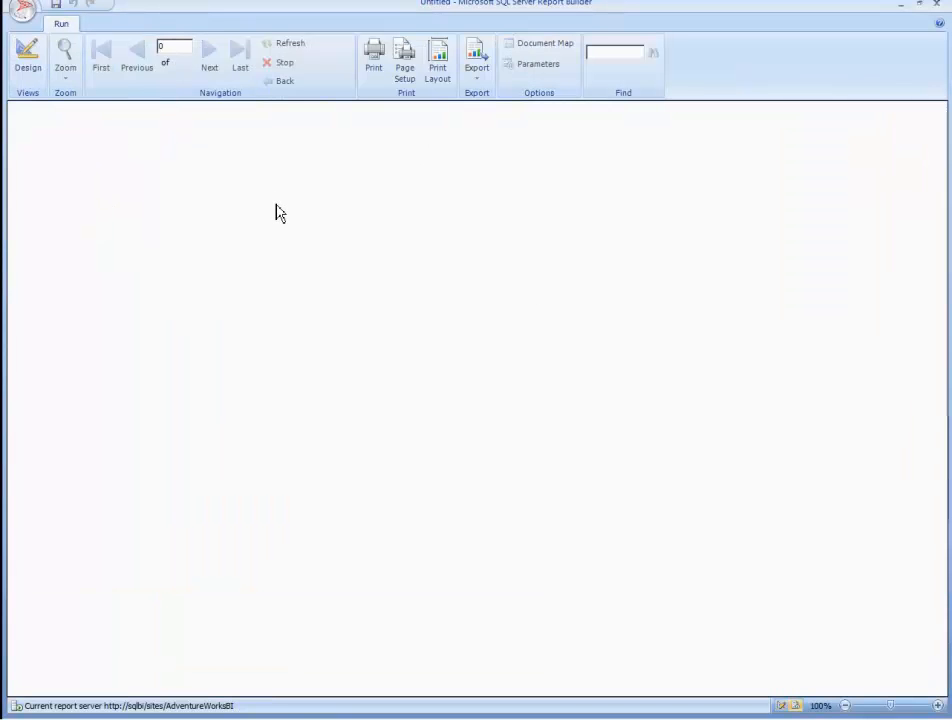
mouse_move(304, 256)
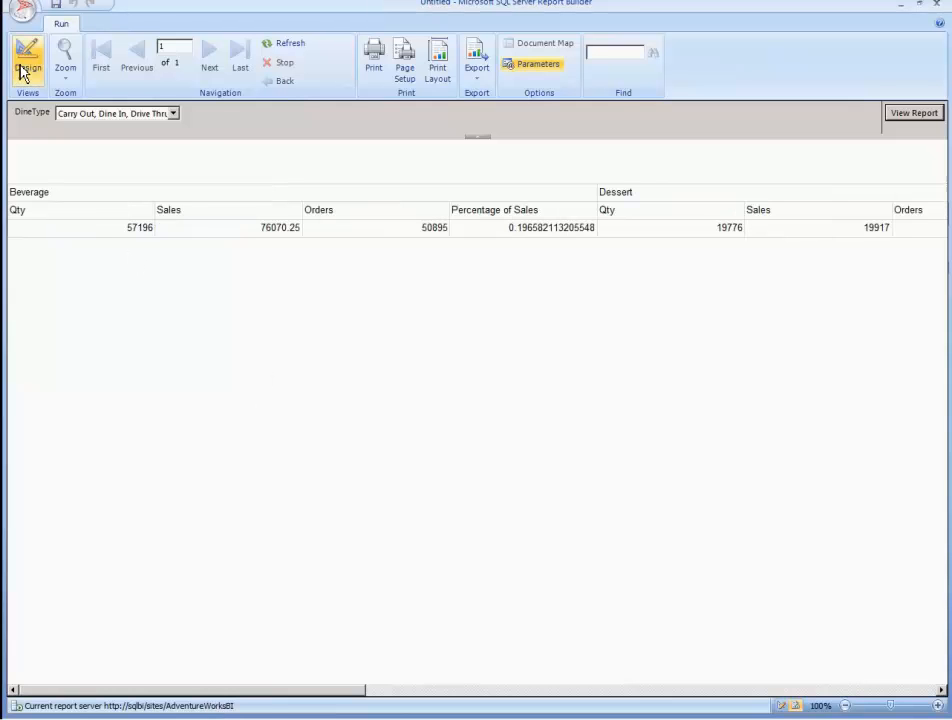
- Return from the rendered preview to design view with the matrix removed from the body
click(28, 60)
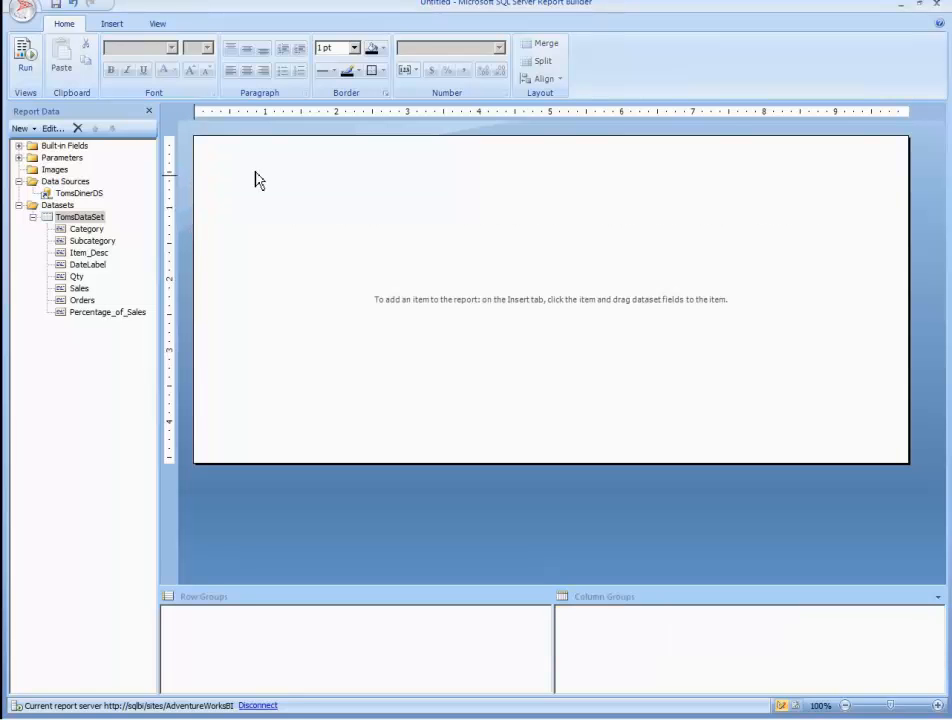
- Insert a new table in the empty body bound to the TimeDataSet dataset
right_click(258, 180)
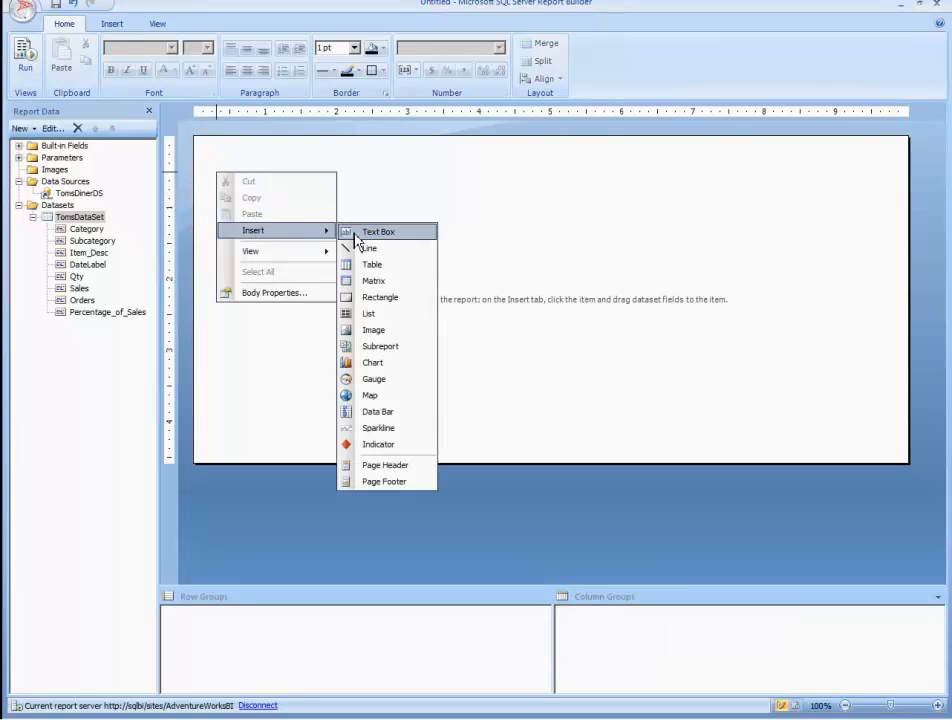
click(380, 232)
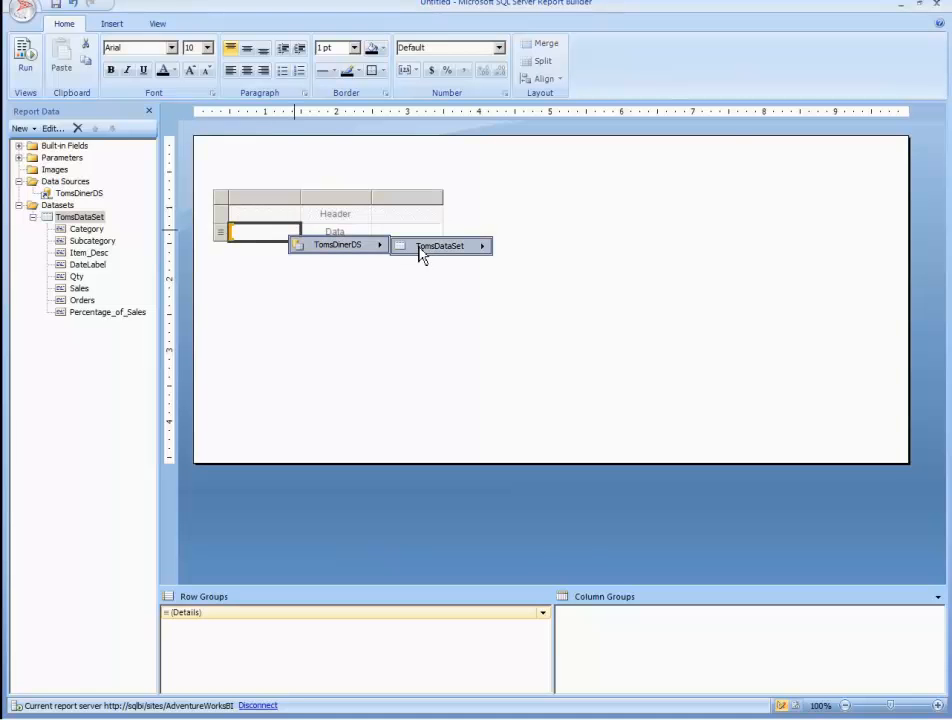
click(440, 244)
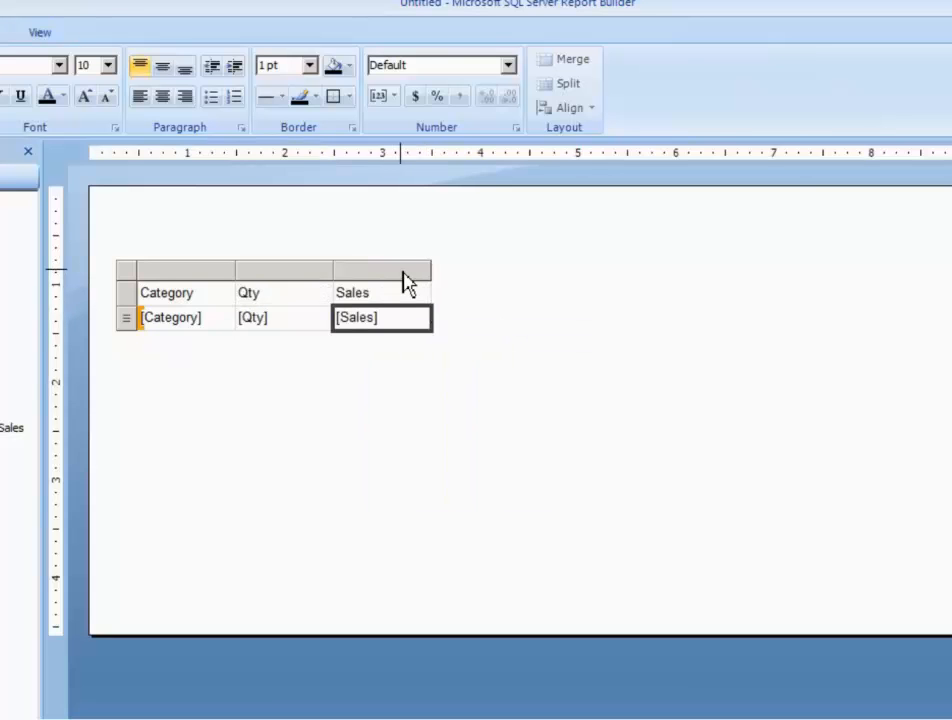
- Add columns after Sales and a blank column to the right of Percentage of Sales
click(520, 312)
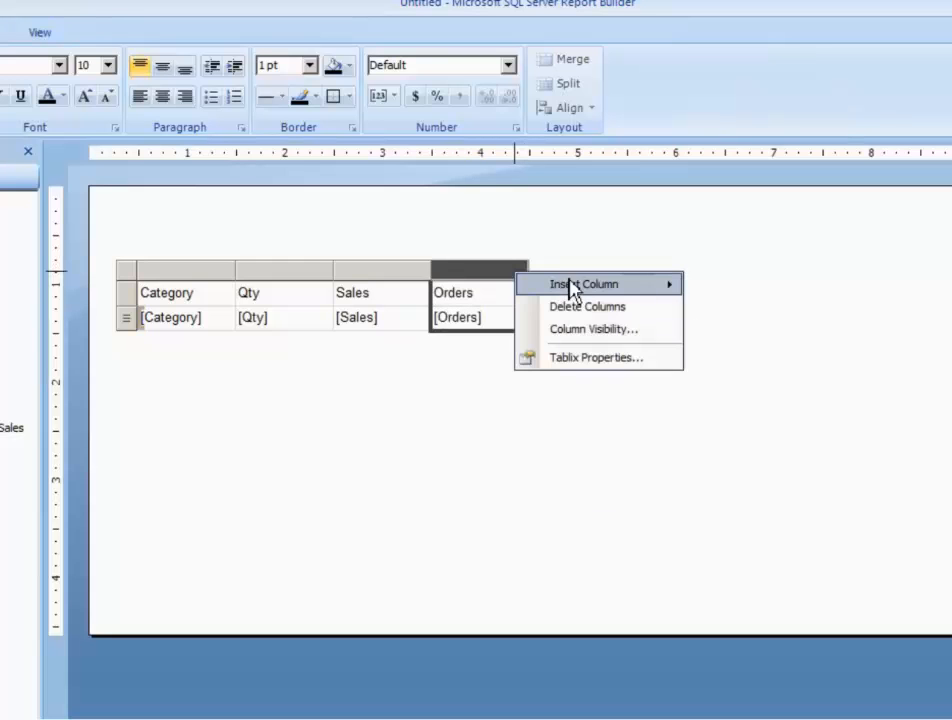
click(584, 284)
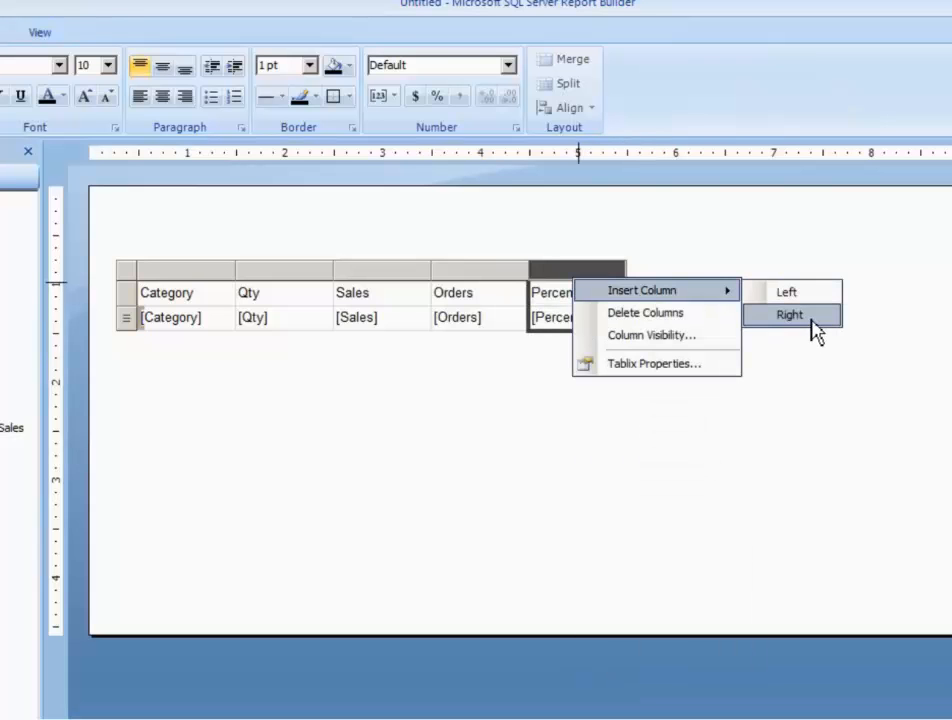
click(788, 314)
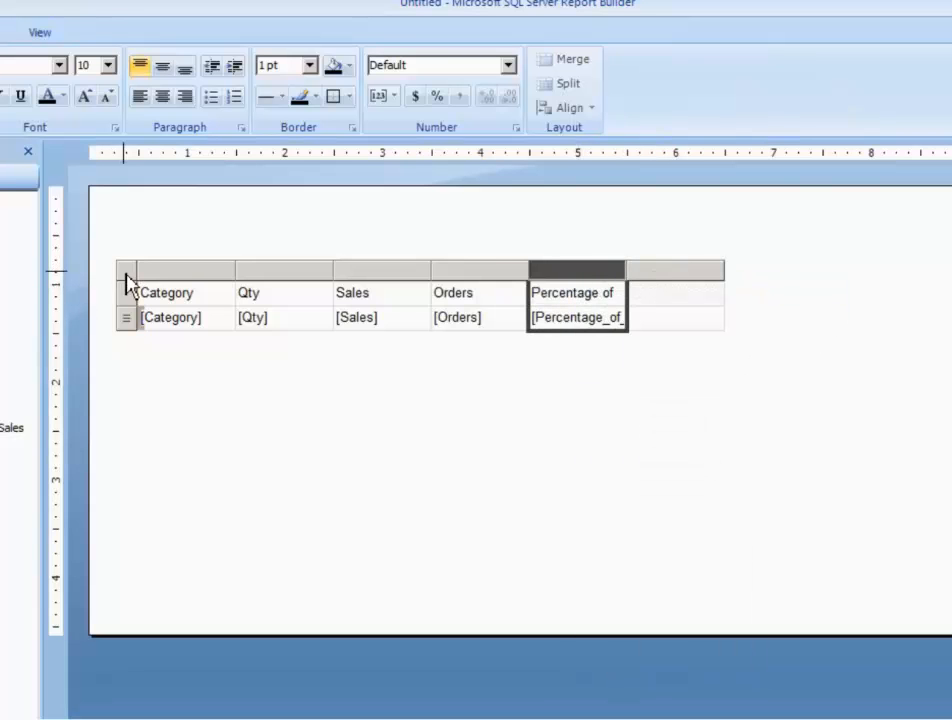
click(148, 280)
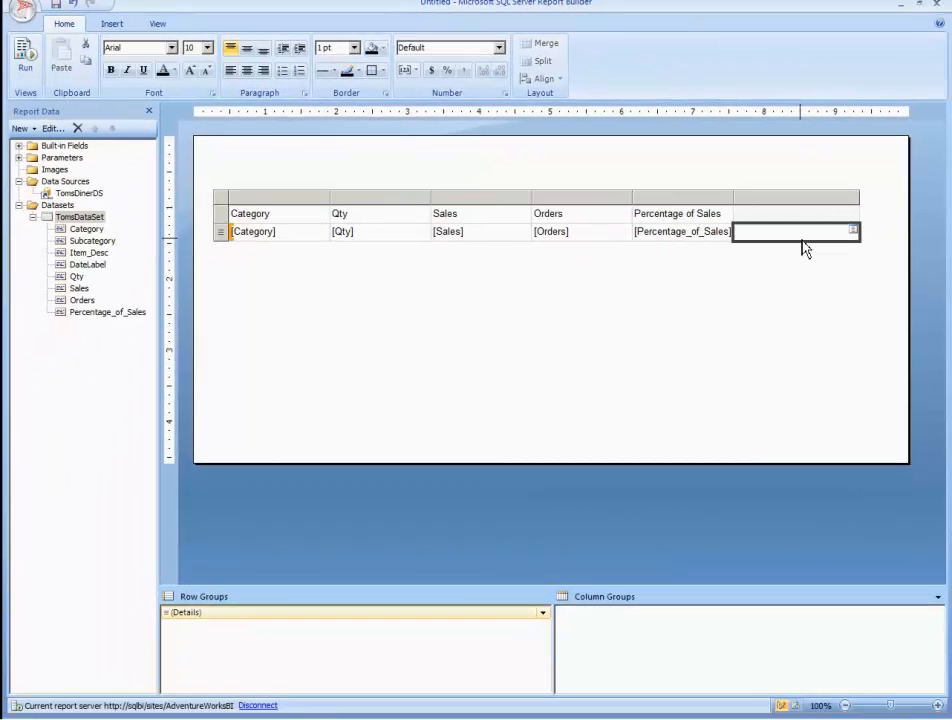
- Insert a basic horizontal data bar into the empty last detail cell
right_click(796, 232)
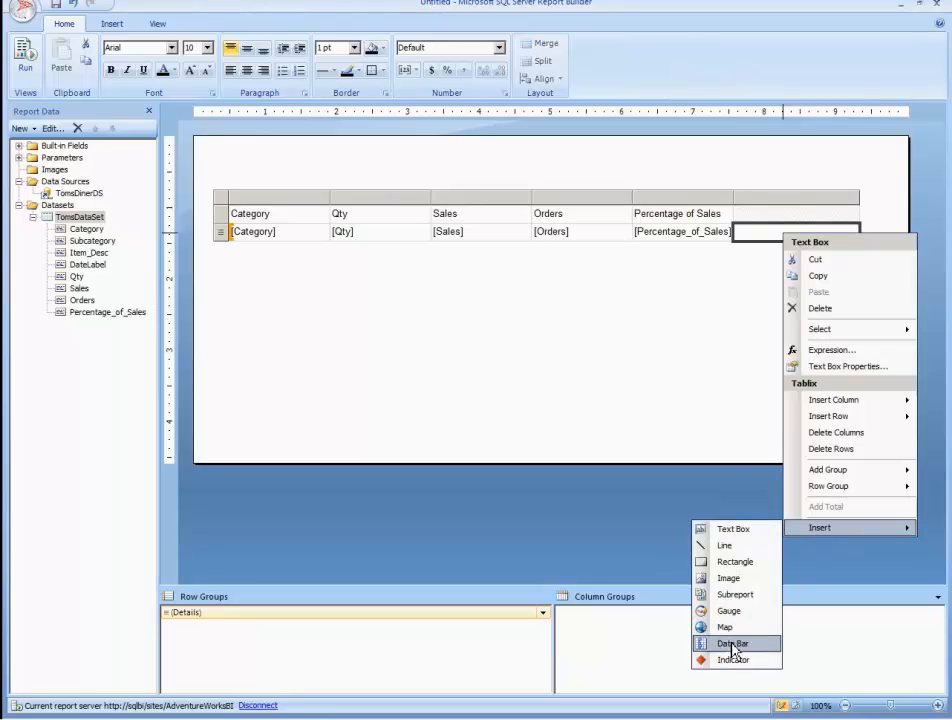
click(732, 644)
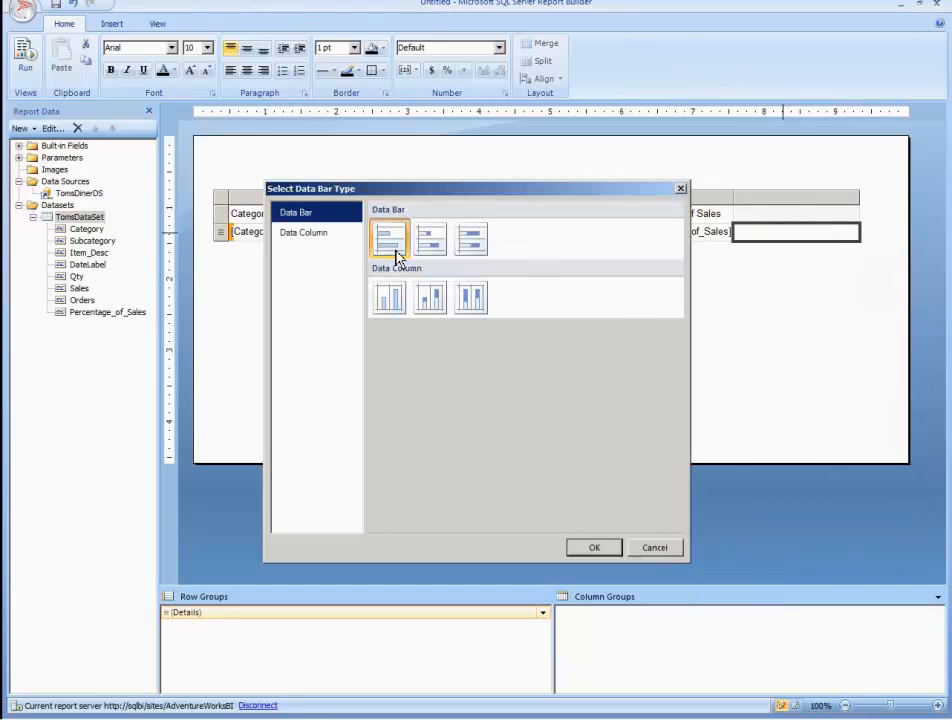
click(592, 548)
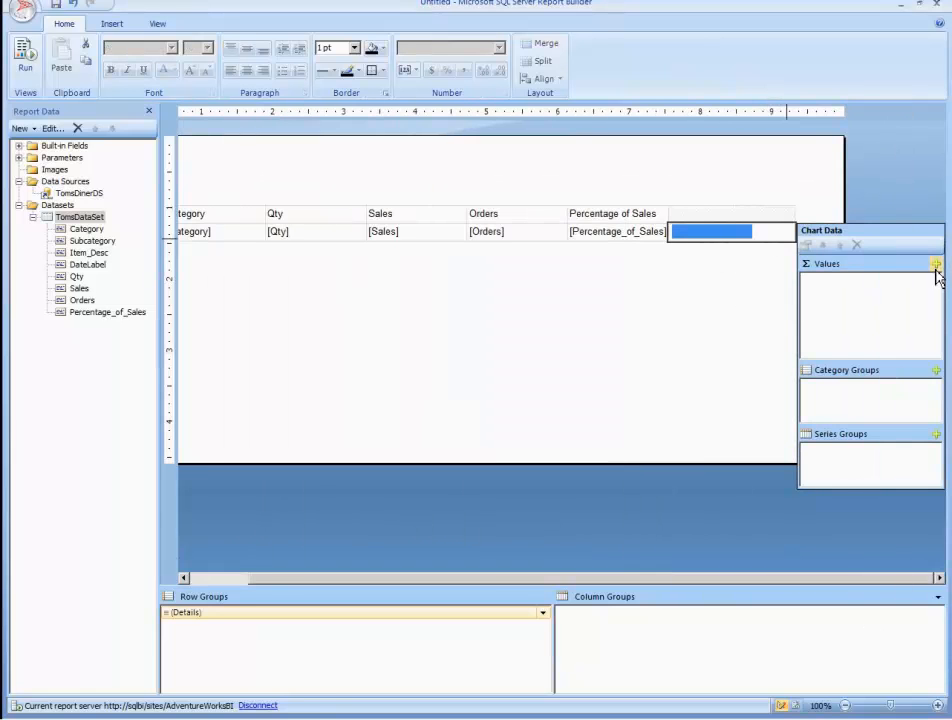
mouse_move(936, 268)
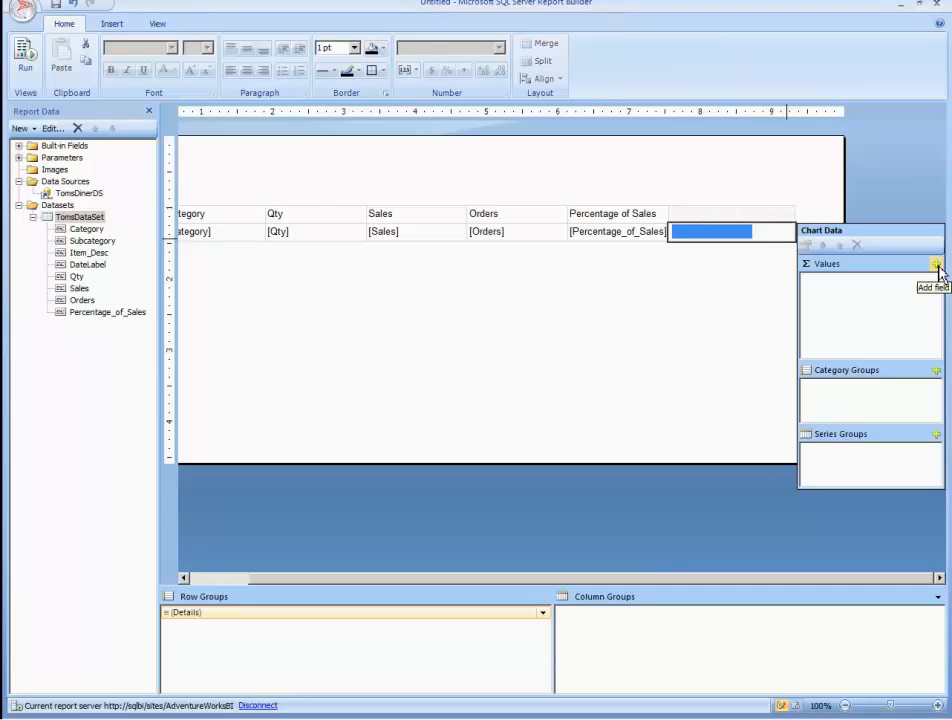
- Base the data bar on Percentage_of_Sales with the horizontal axis maximum set to 1
click(936, 264)
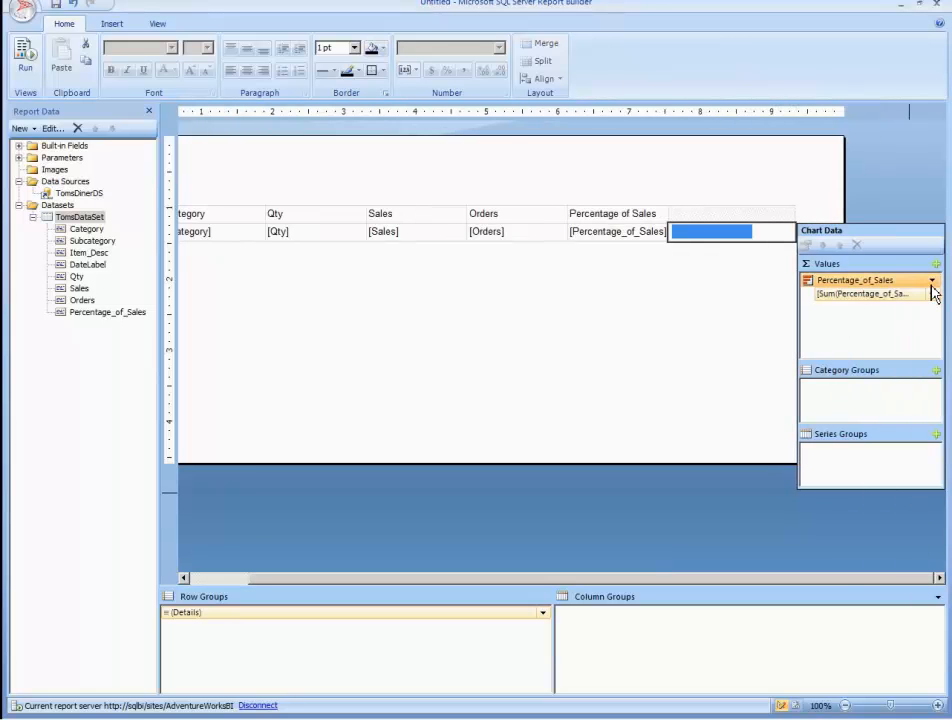
click(936, 280)
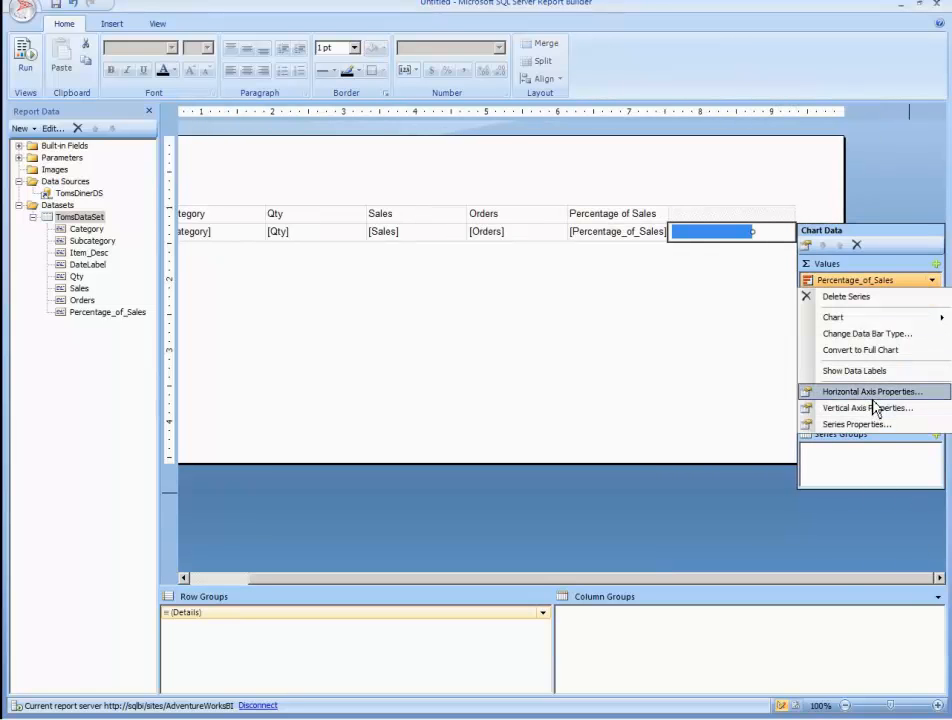
click(870, 390)
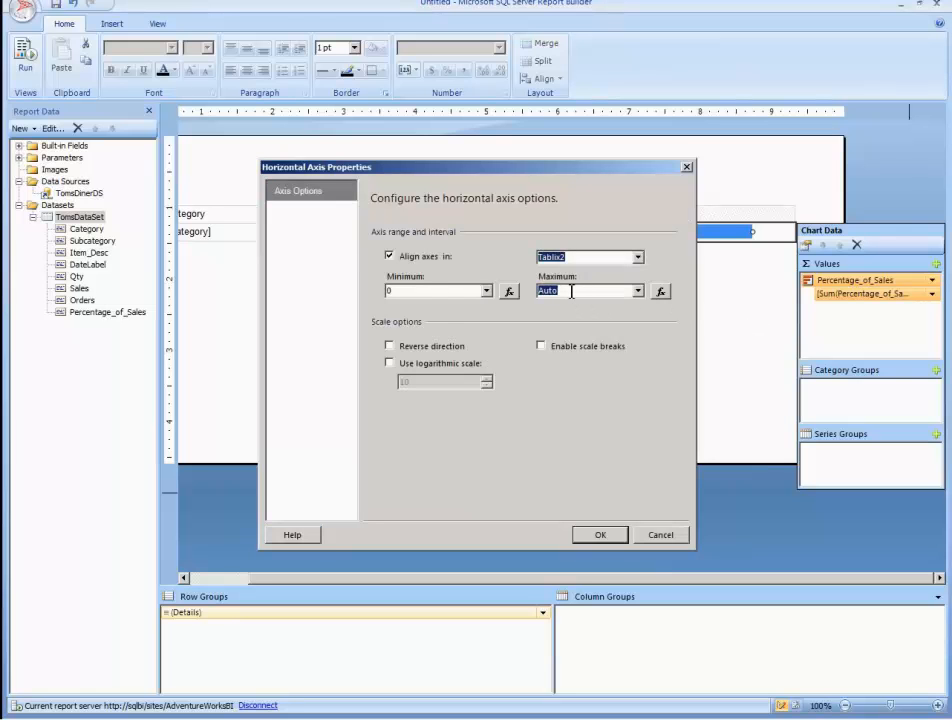
text(1)
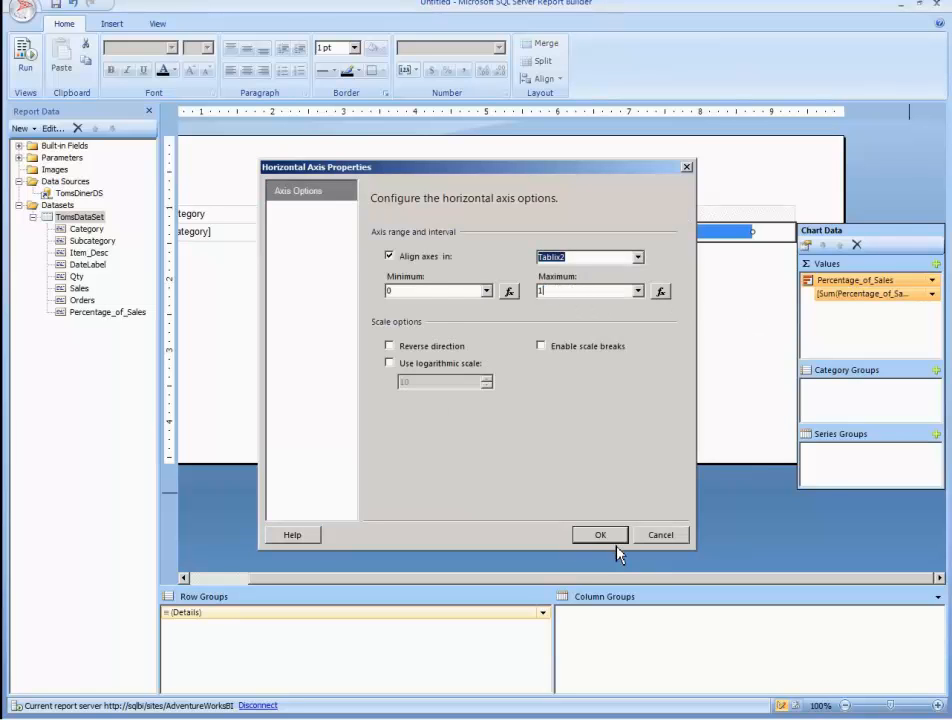
click(600, 534)
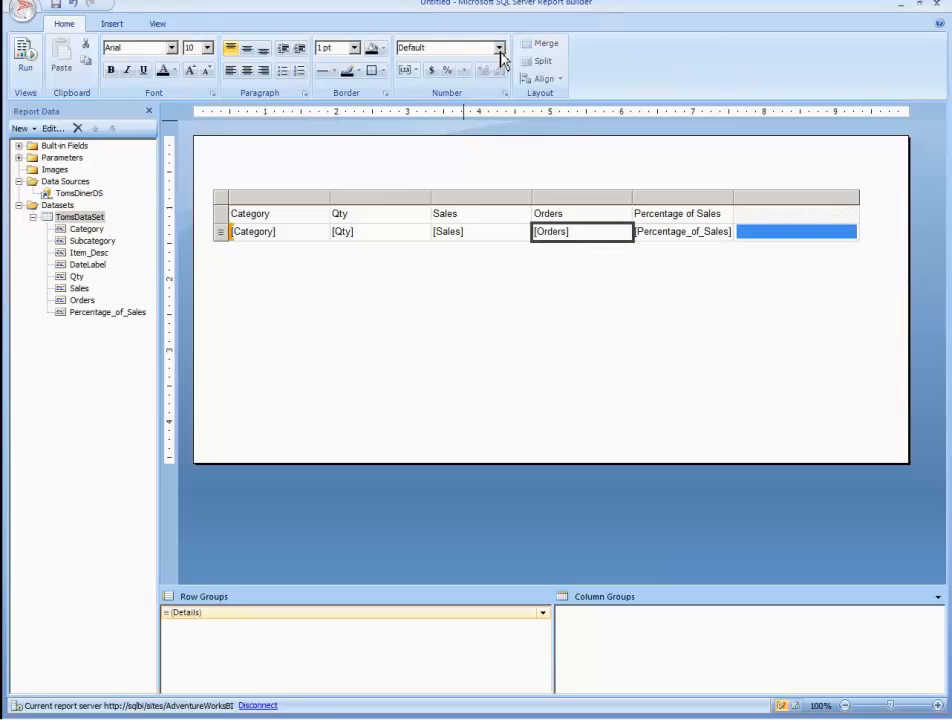
- Apply currency and percent number formats, then preview the table across its pages
click(504, 48)
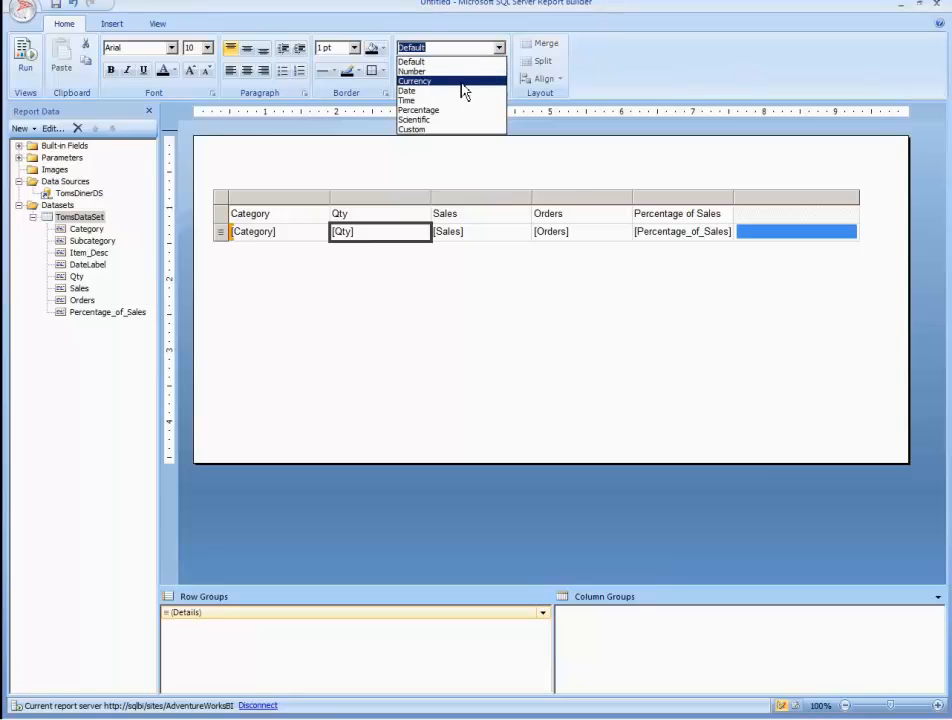
click(412, 80)
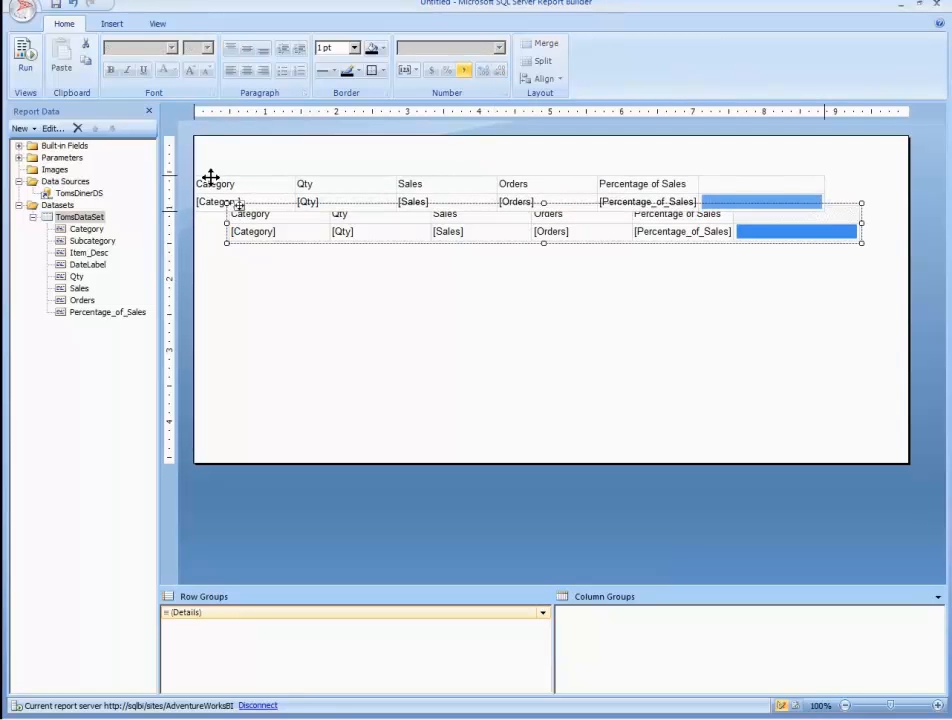
click(24, 56)
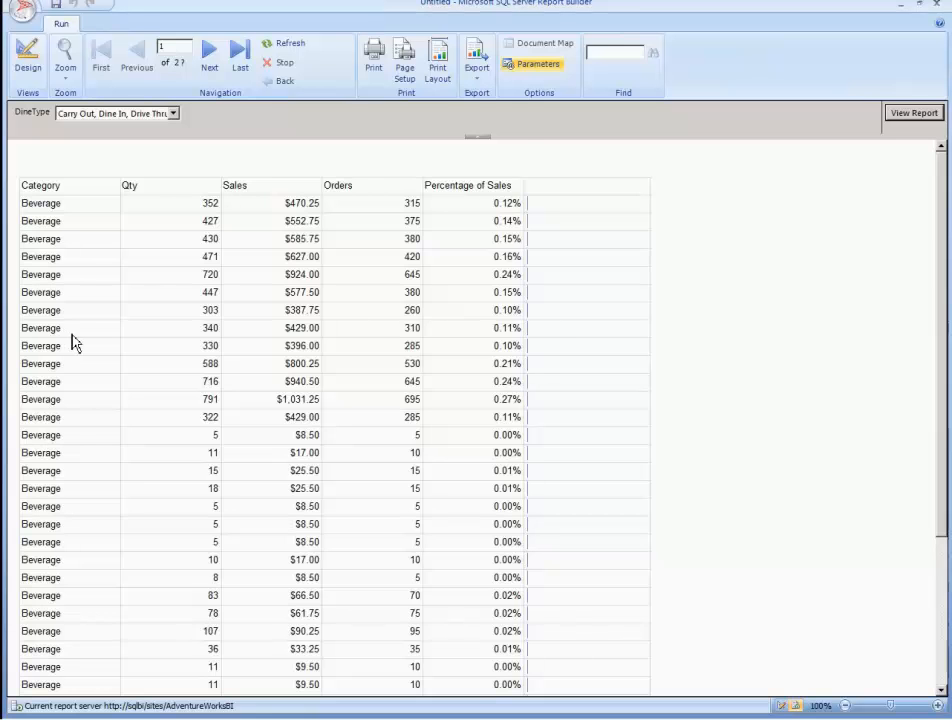
click(208, 56)
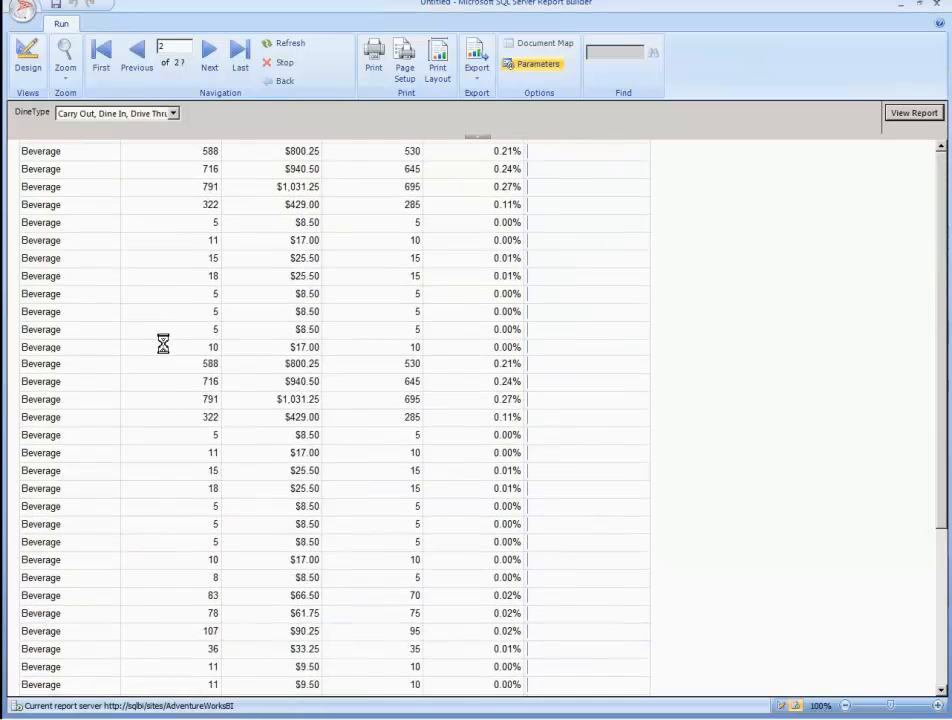
click(136, 56)
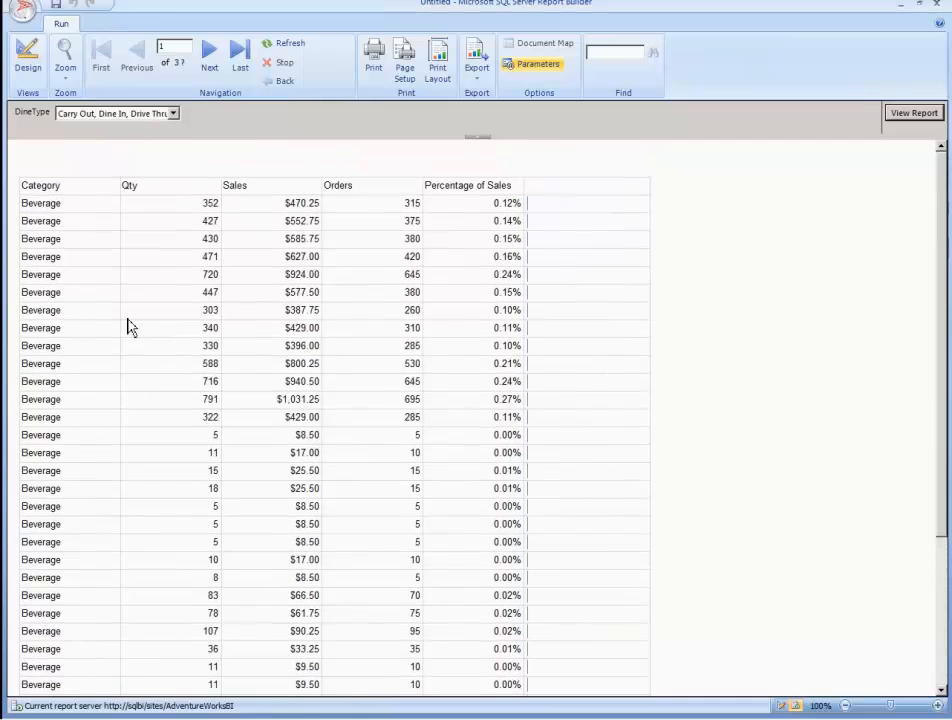
mouse_move(176, 228)
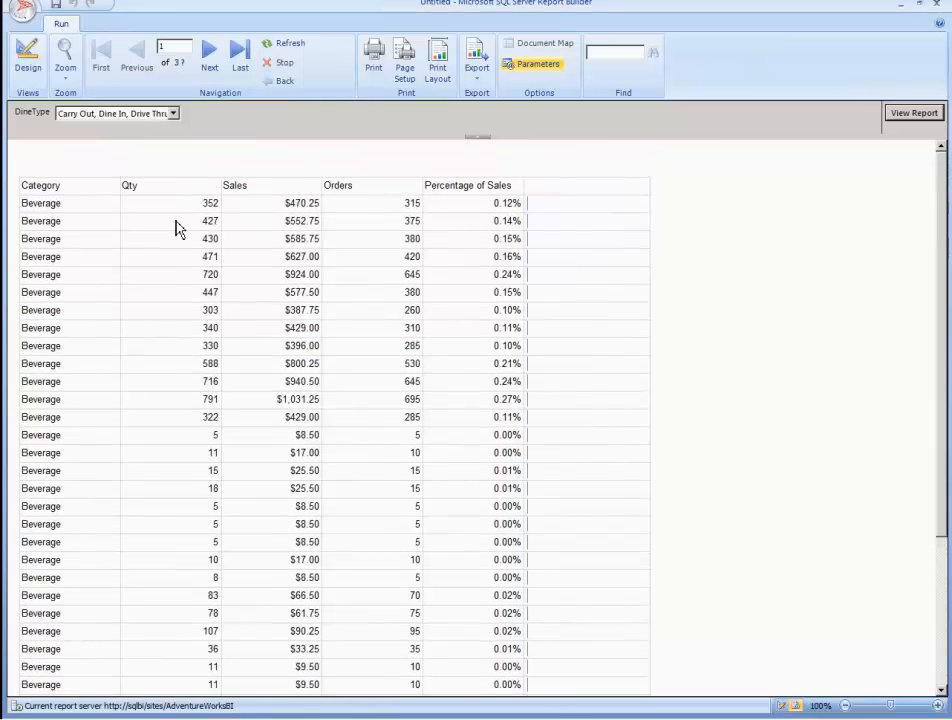
scroll(down, 3)
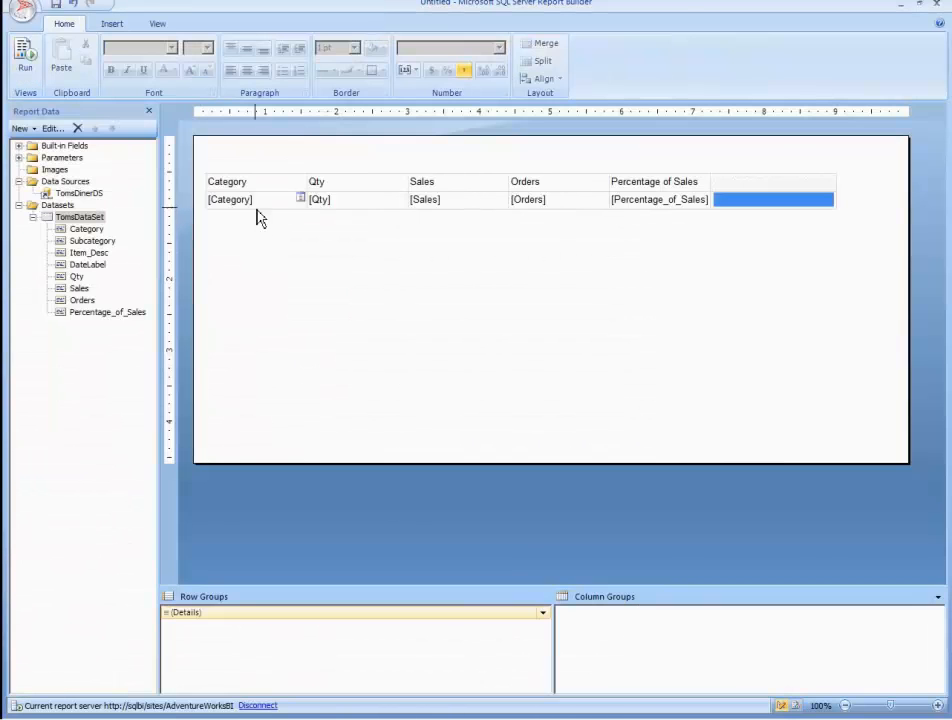
- Group the table's Details rows by Category via the group properties
click(232, 200)
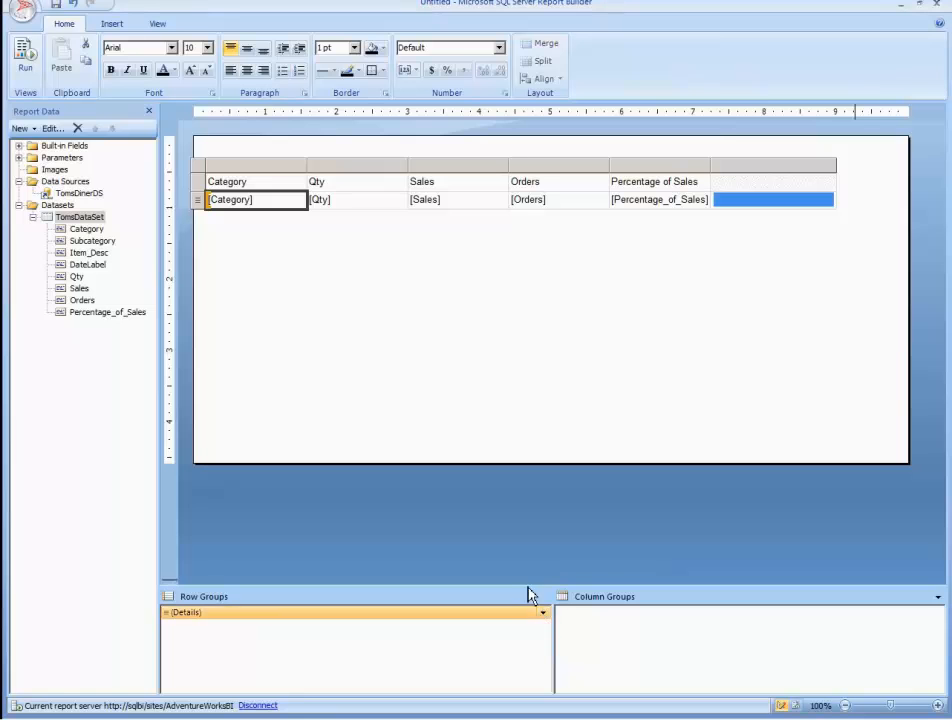
click(544, 612)
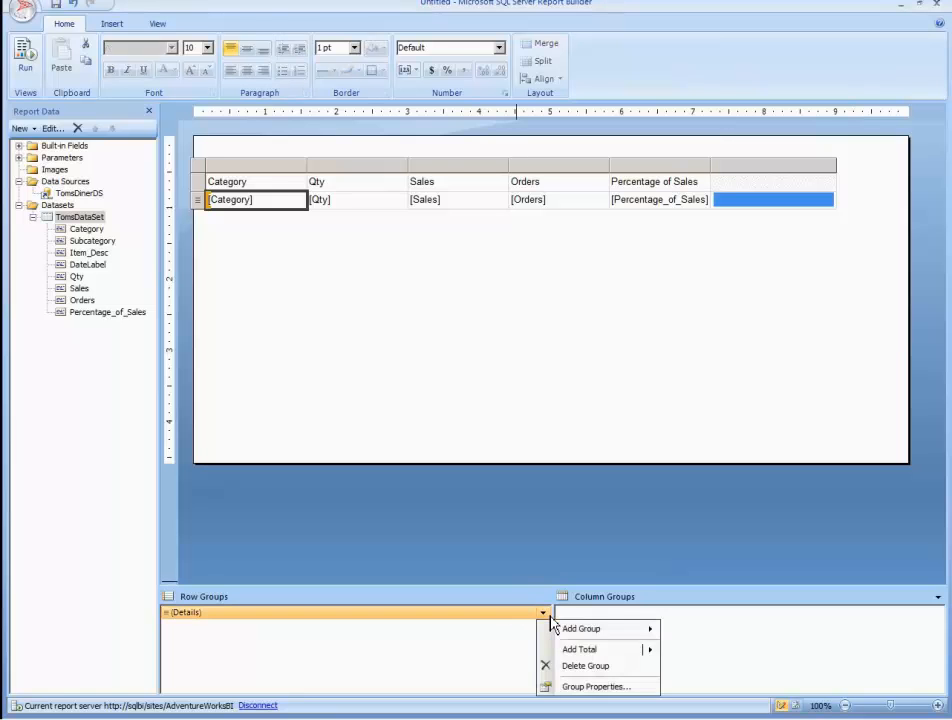
click(596, 686)
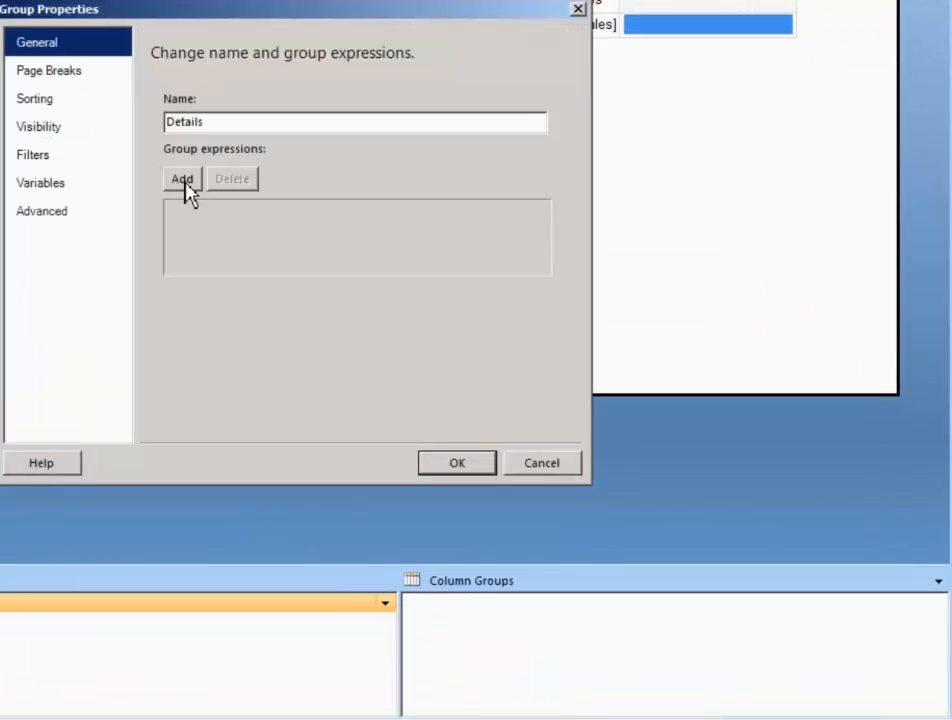
click(180, 178)
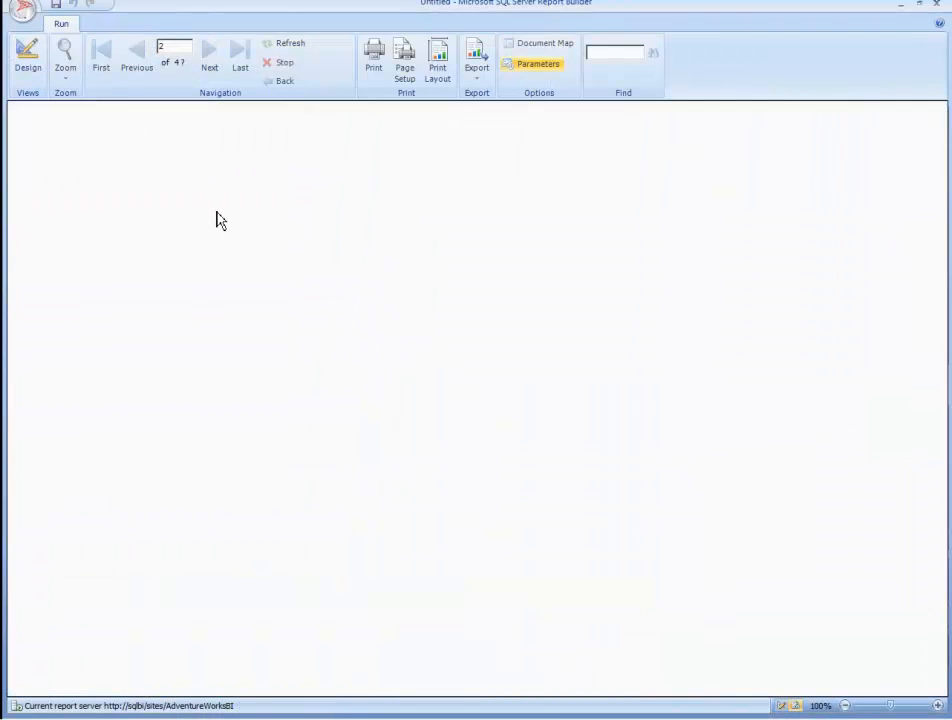
- Preview the grouped table with data bars, then return to design view
click(912, 112)
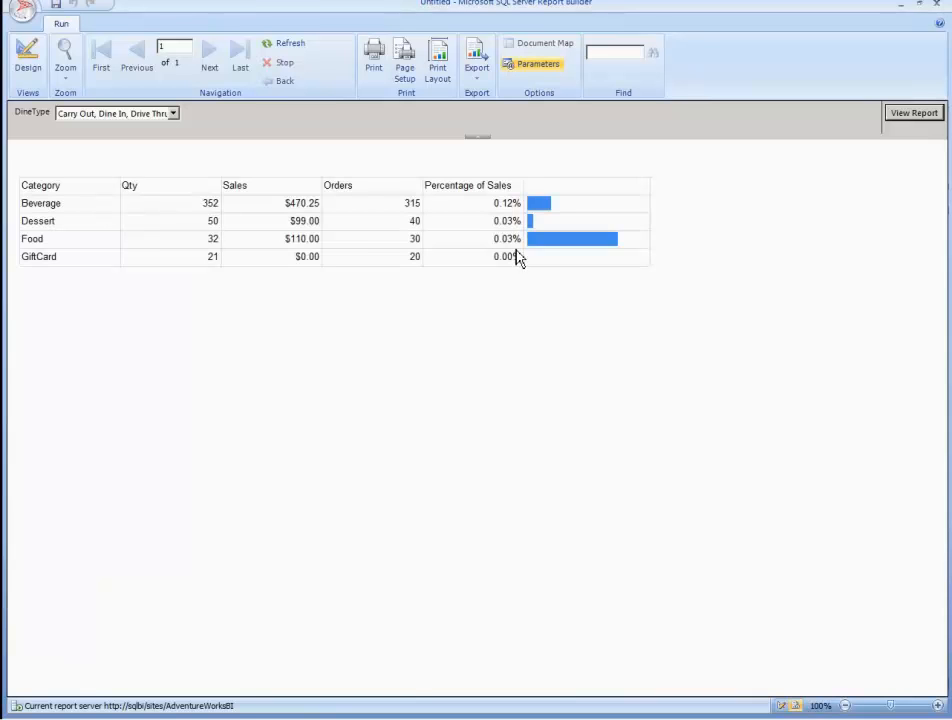
mouse_move(508, 268)
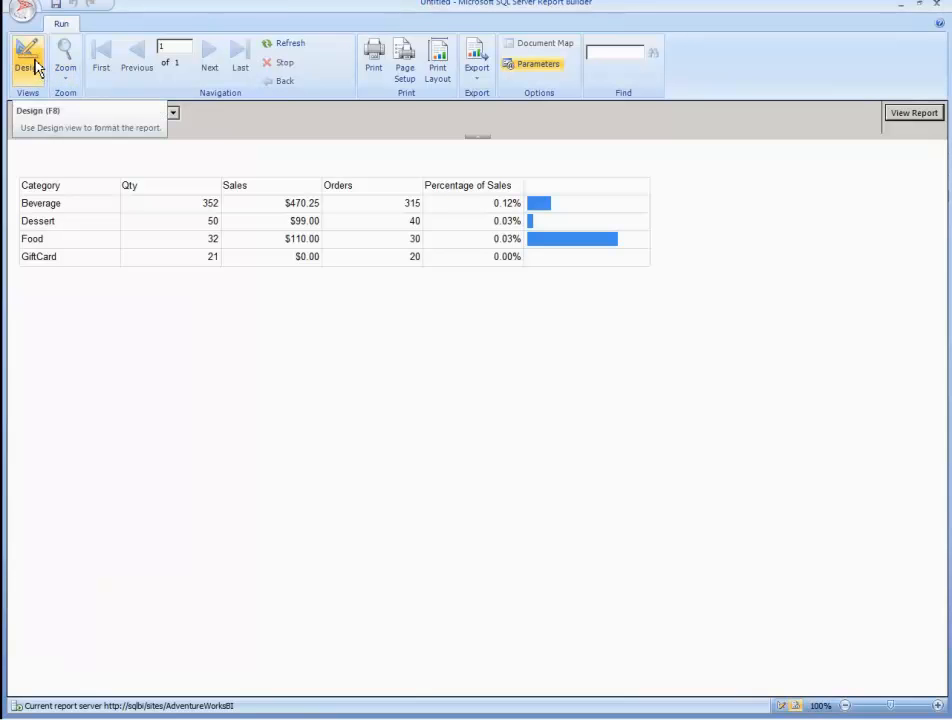
click(26, 56)
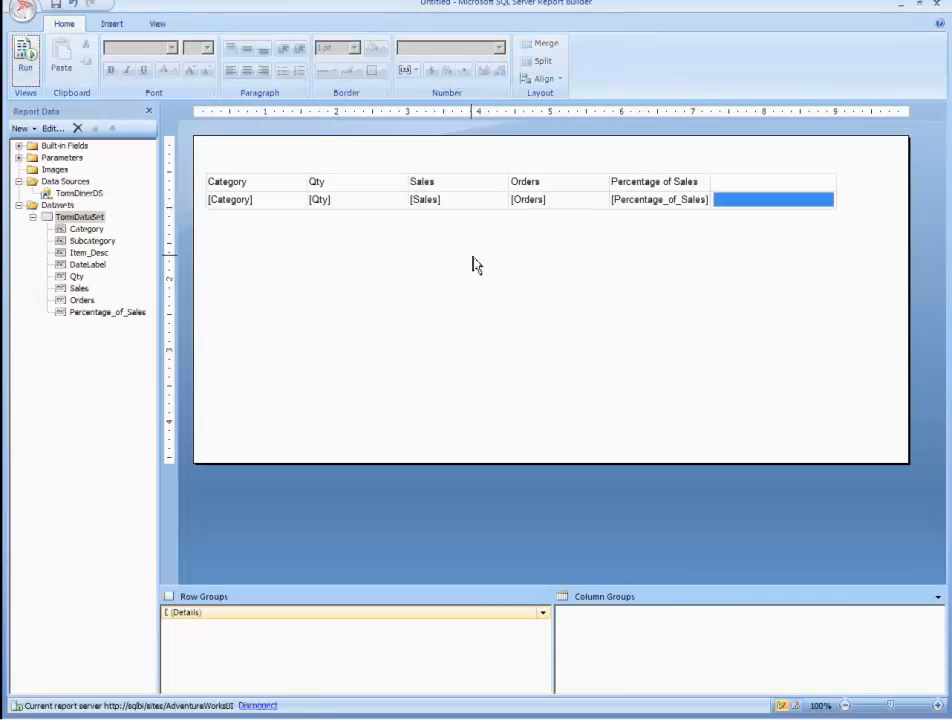
- Insert a default column chart into the report body below the table
click(254, 180)
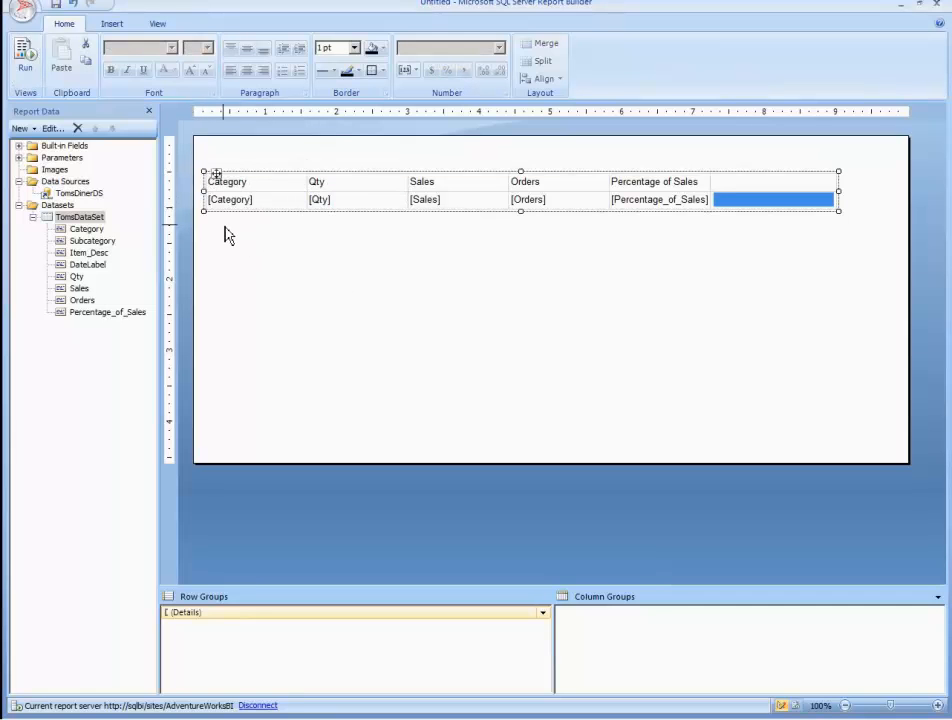
right_click(228, 234)
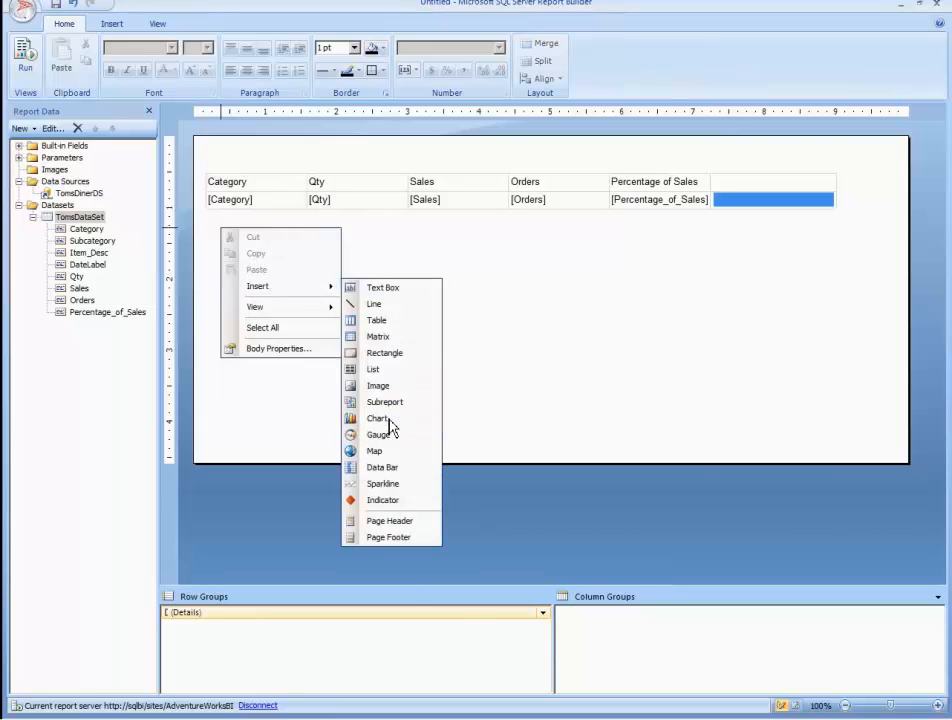
click(378, 418)
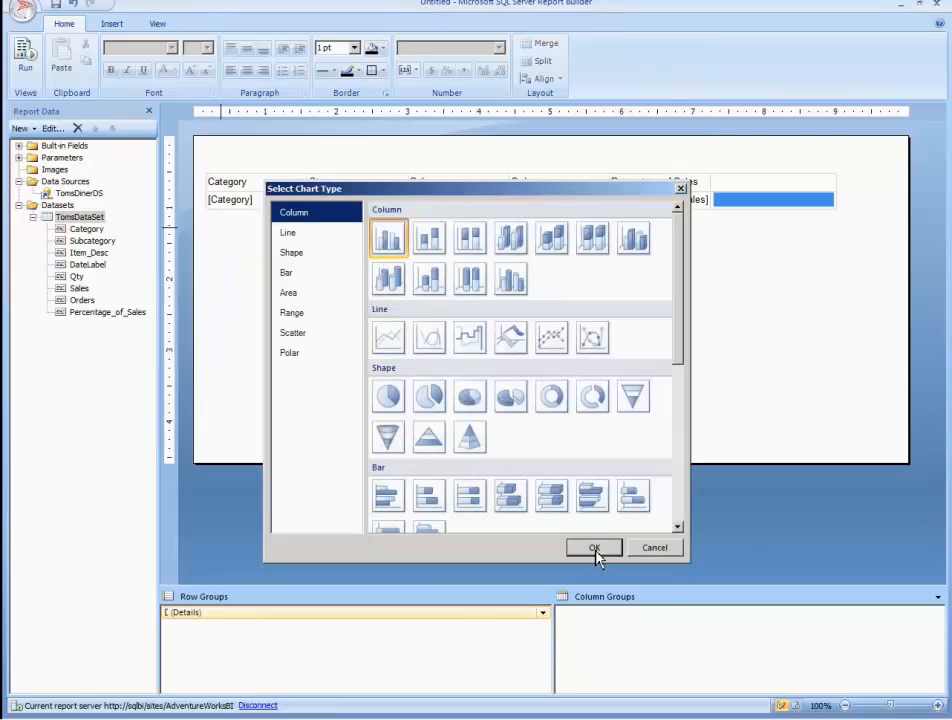
click(594, 548)
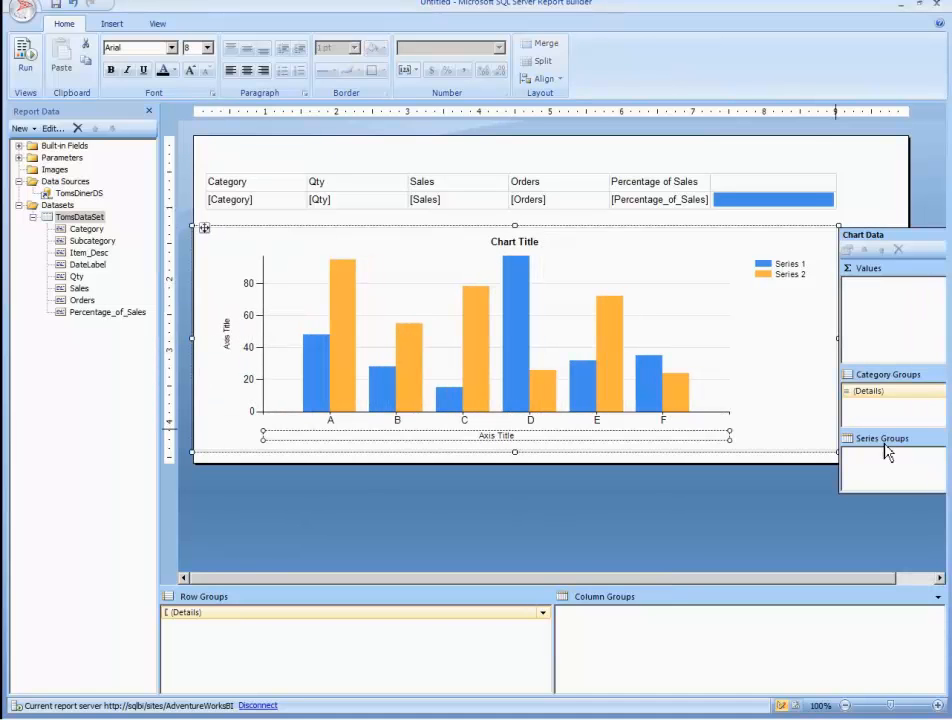
- Assign Sales and DateLabel to the chart data and retitle it Daily Sales
click(932, 390)
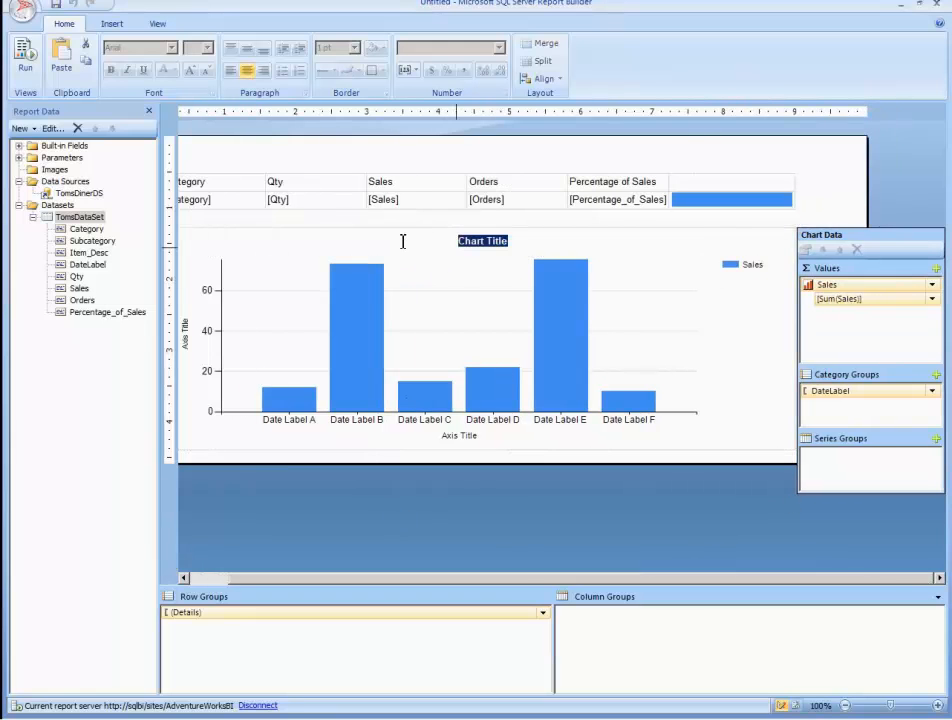
text(Daily Sales)
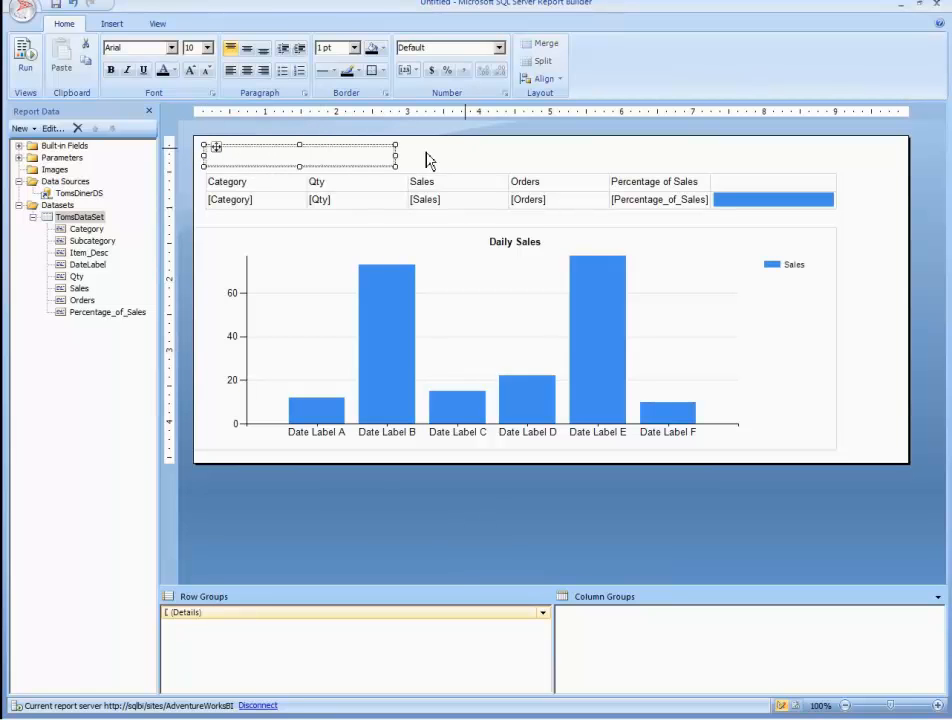
- Draw a title text box above the table reading TOMS DINER SALES
drag(396, 156, 830, 156)
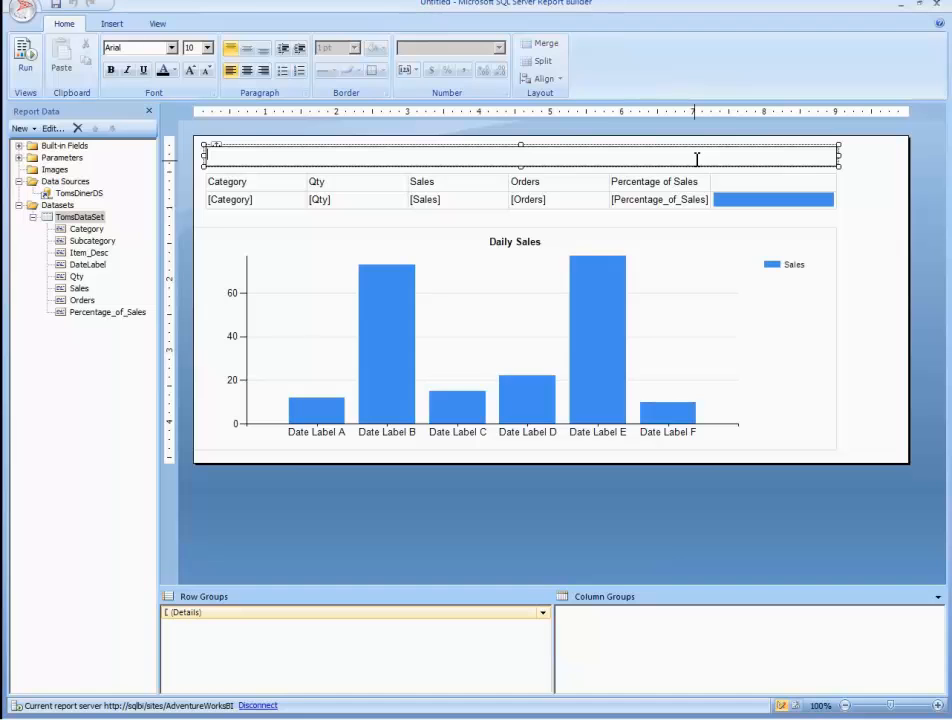
text(TOMS)
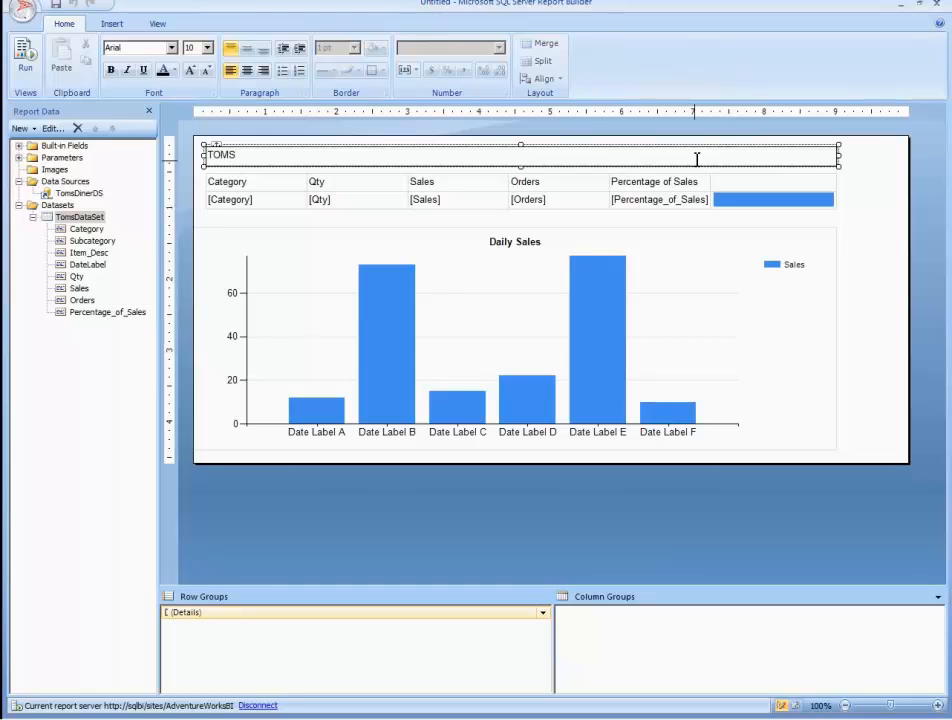
text(DINER)
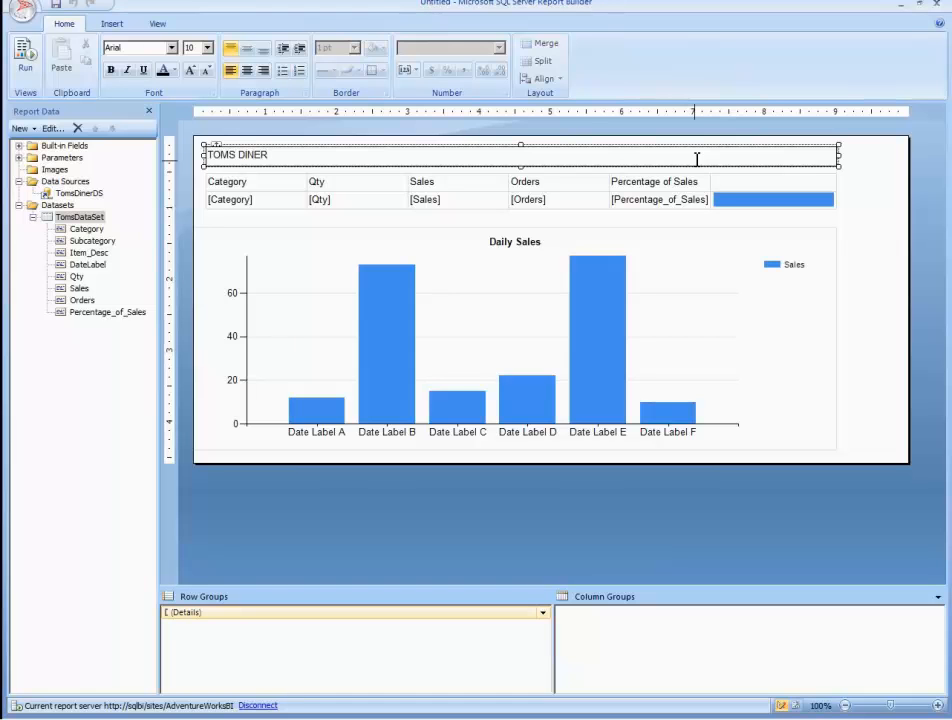
text(SALES)
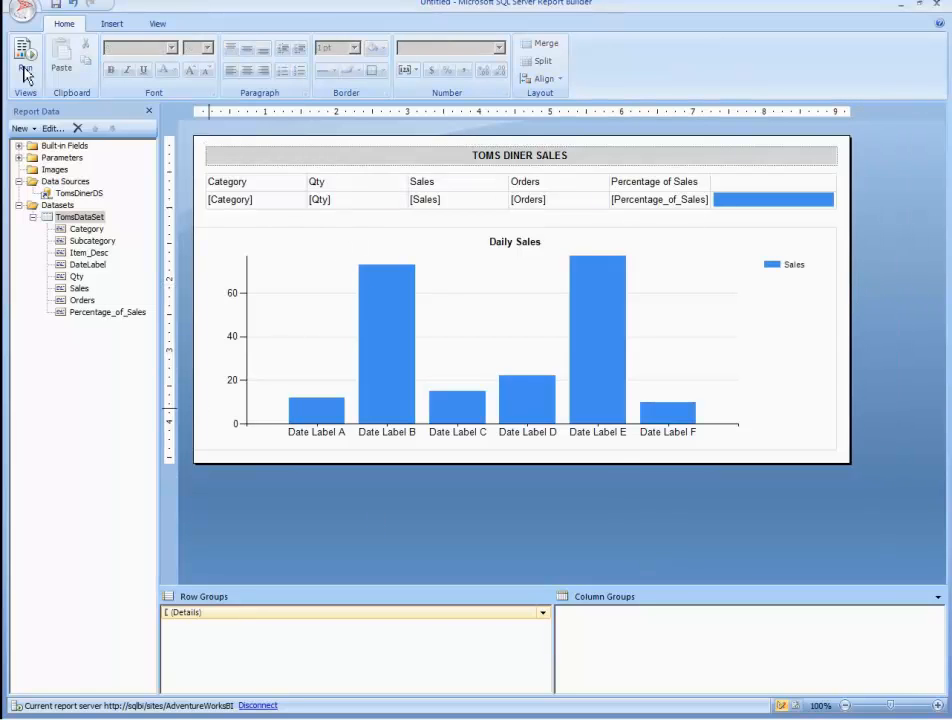
- Run the report and refresh it filtered to Dine In, then to Carry Out orders
click(28, 56)
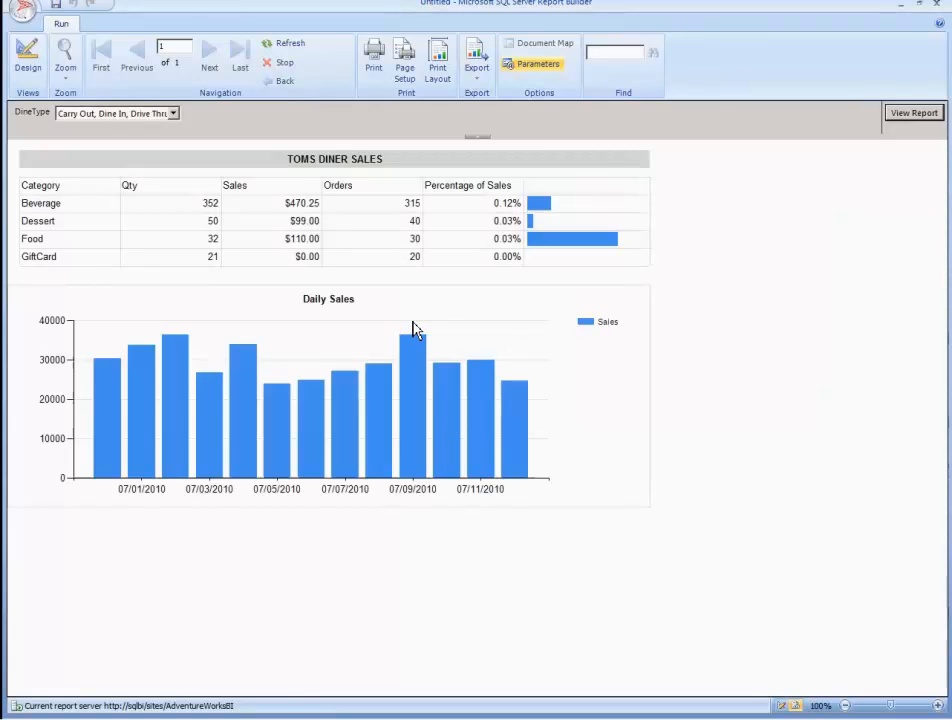
mouse_move(178, 122)
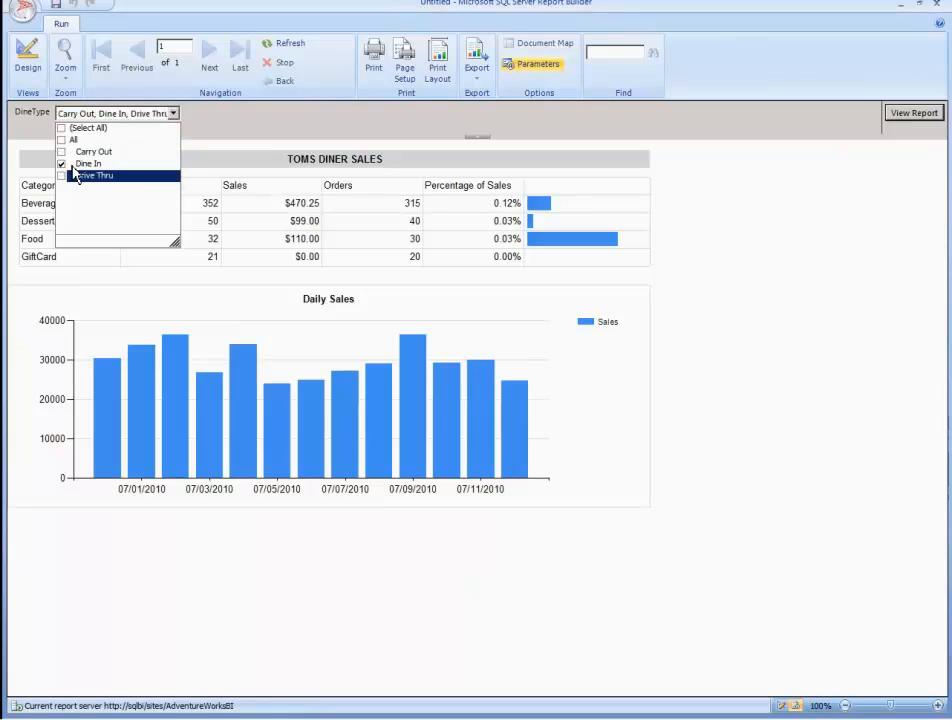
click(62, 176)
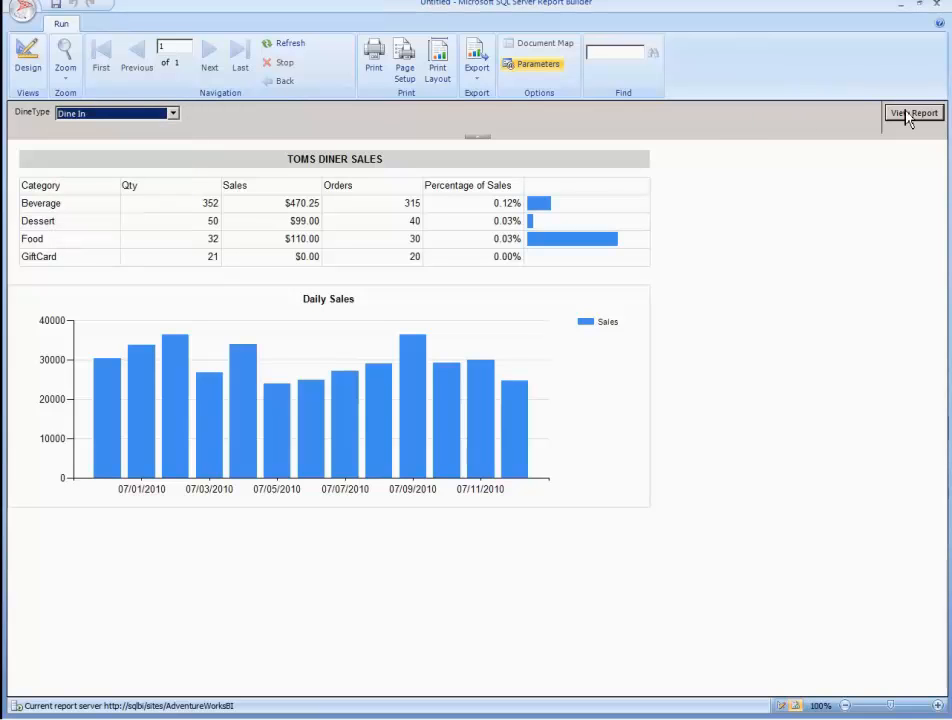
click(912, 112)
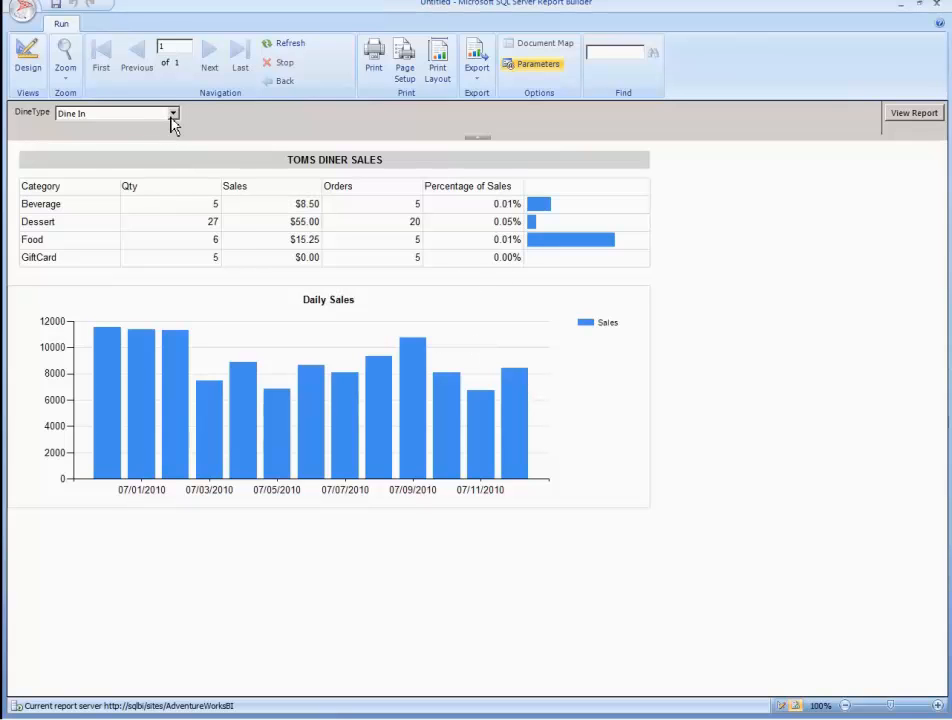
click(172, 112)
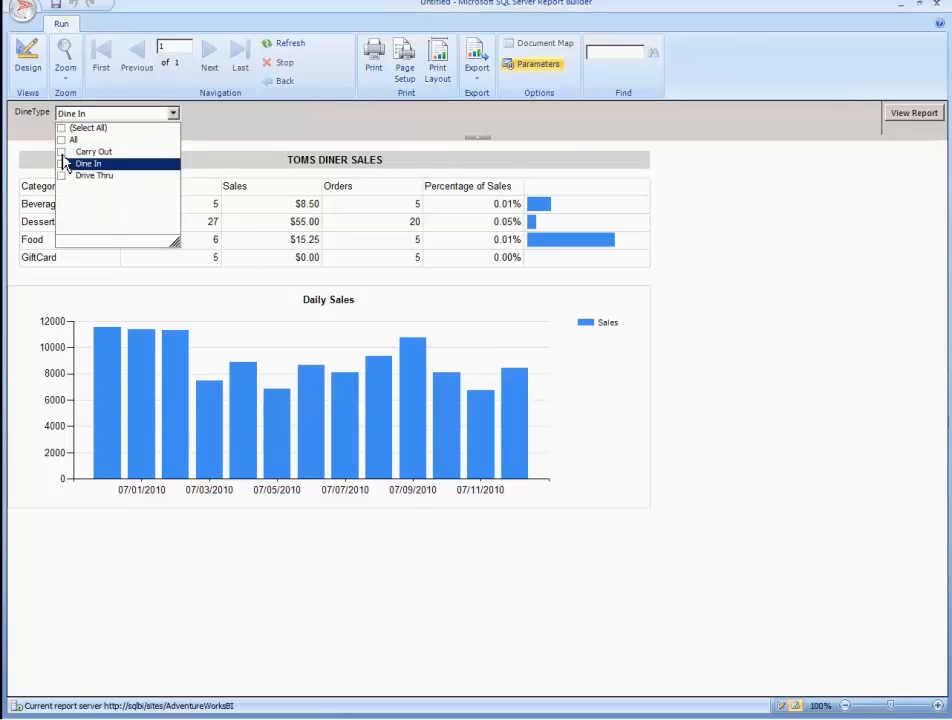
click(92, 152)
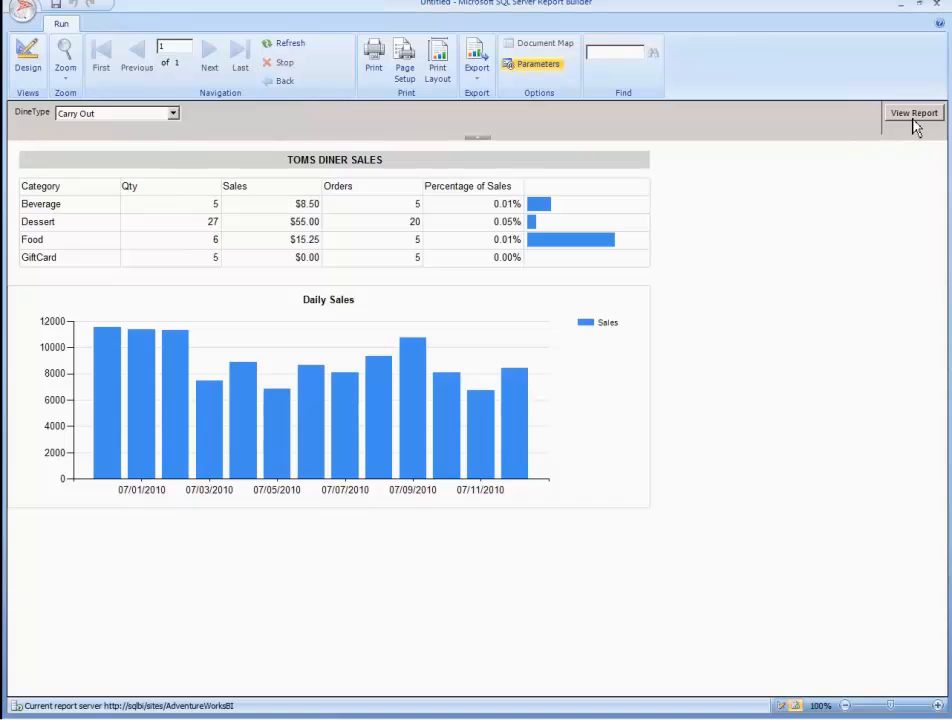
click(912, 112)
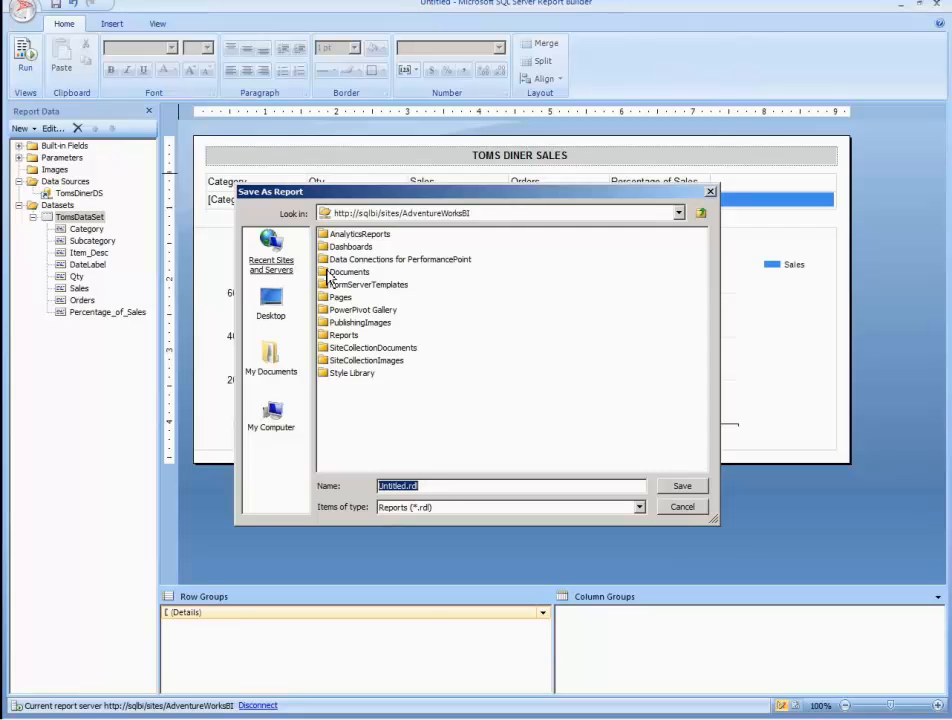
- Save the report as Toms Diner into the SharePoint Reports folder
double_click(344, 334)
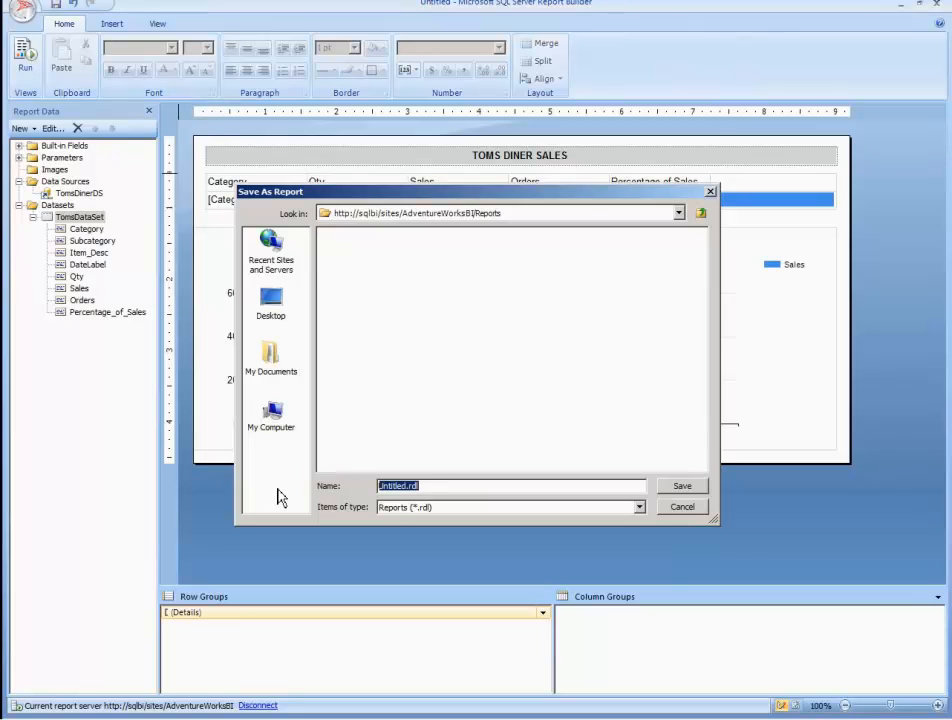
text(Tomd)
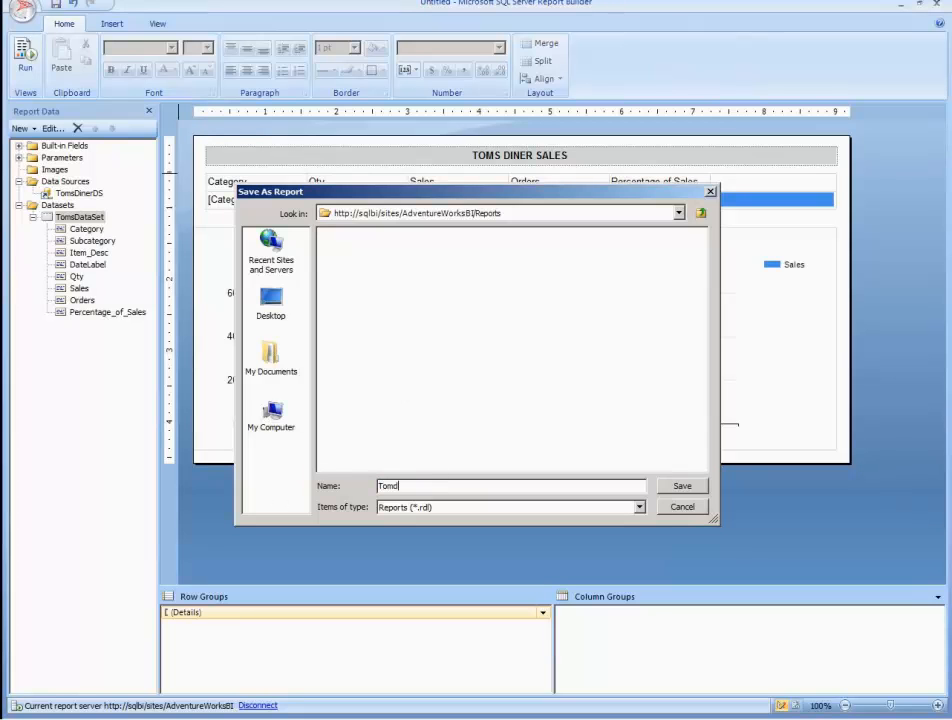
key(Backspace)
text(s Diner)
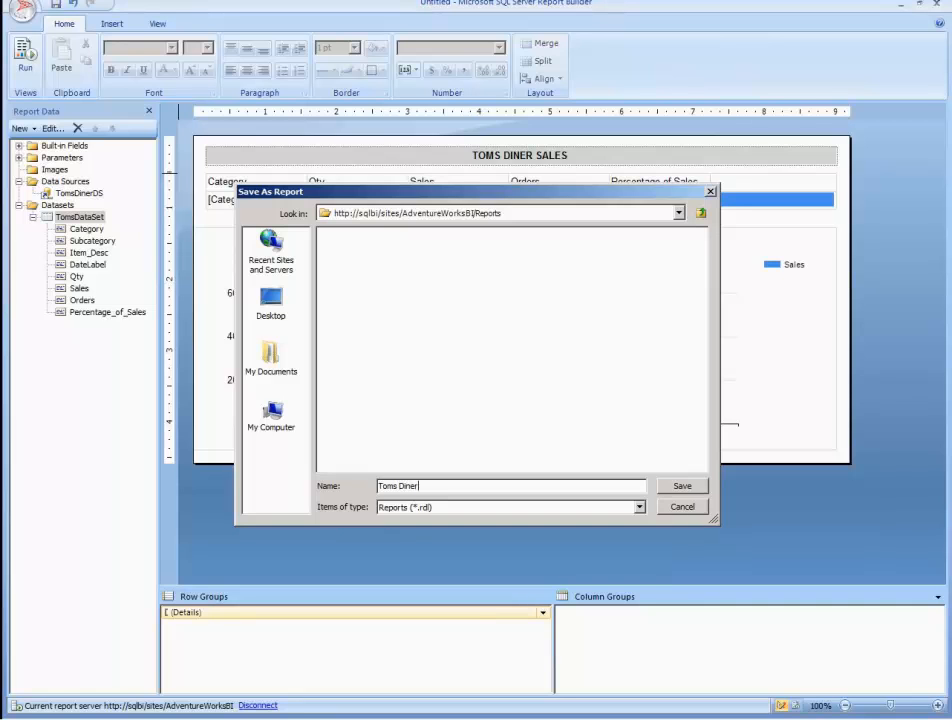
click(682, 486)
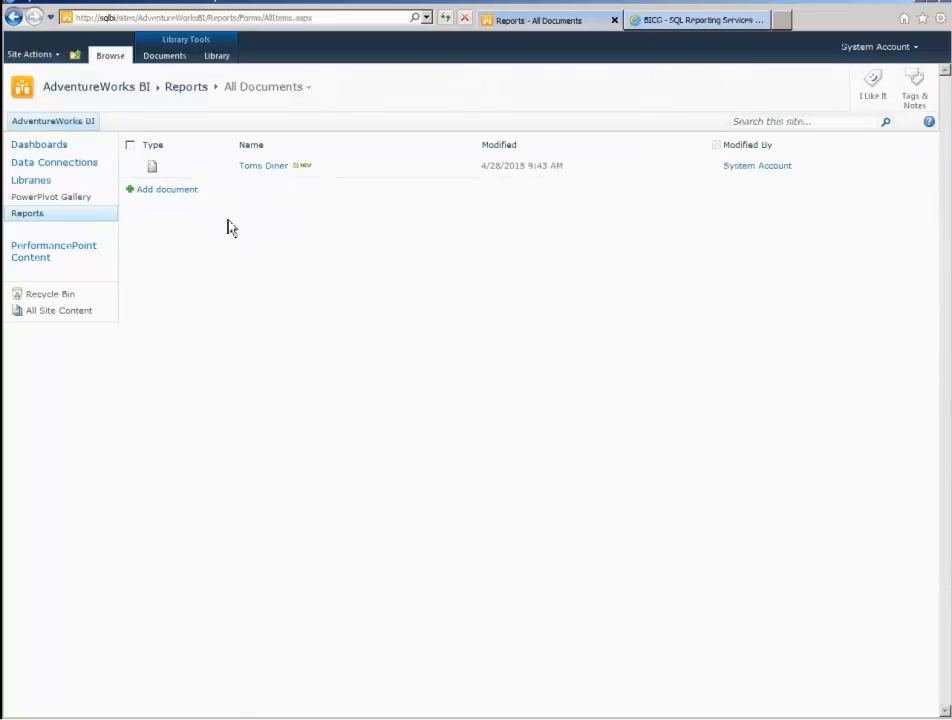
mouse_move(256, 164)
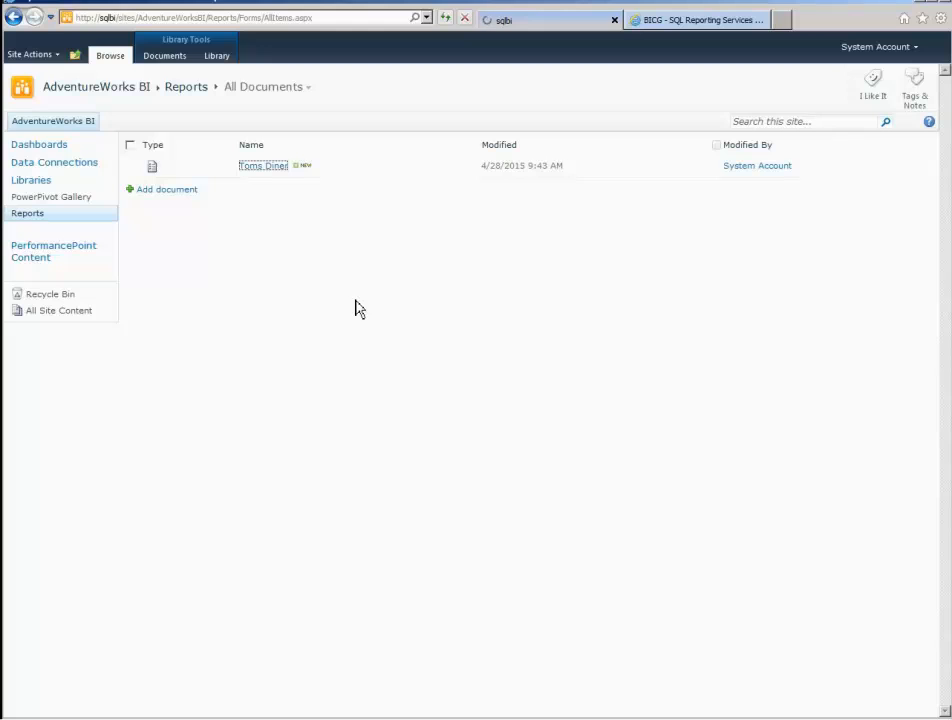
- Open the Toms Diner report and set DineType to Drive Thru only by unchecking Carry Out and Dine In
click(264, 164)
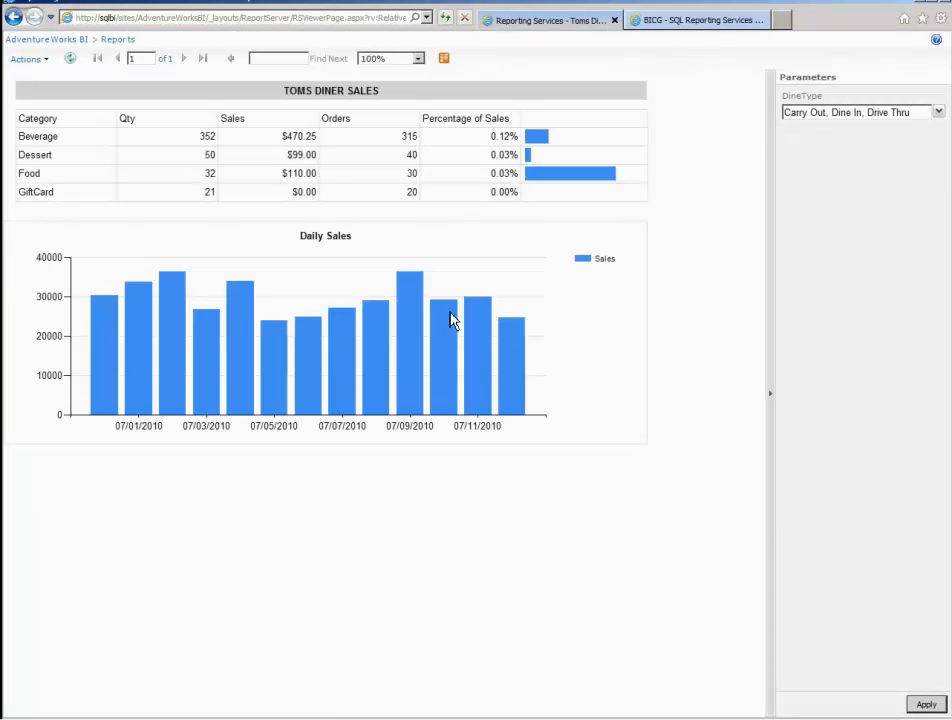
click(936, 112)
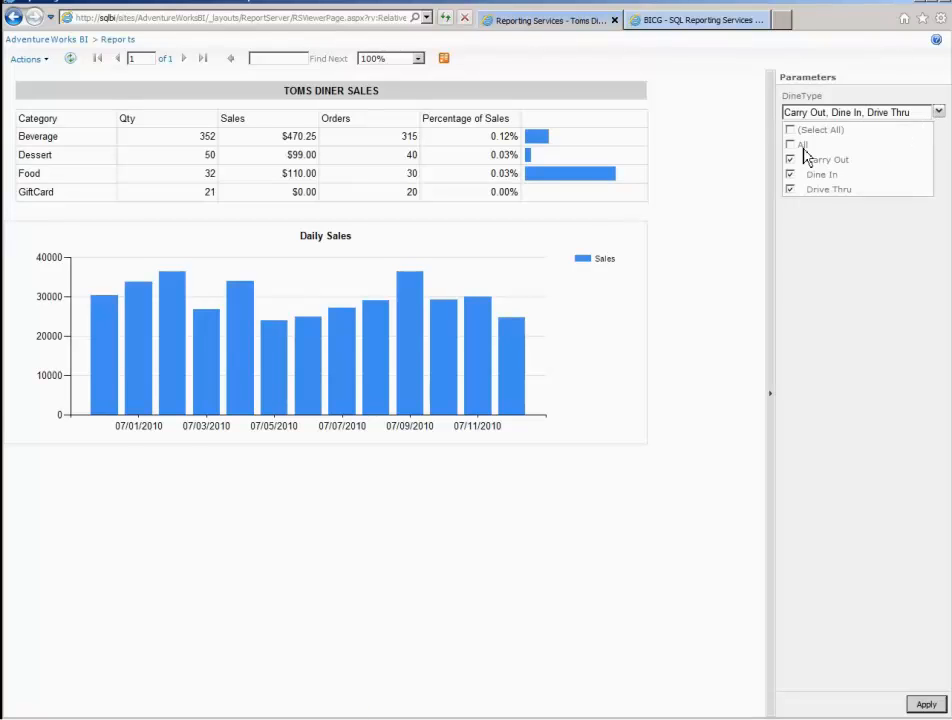
click(792, 160)
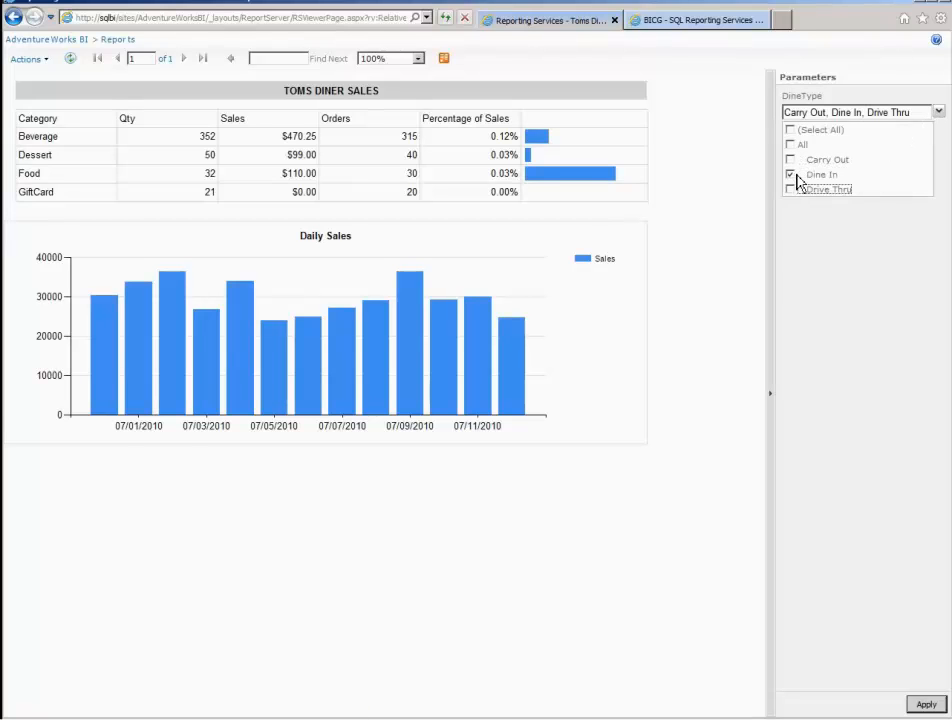
click(790, 174)
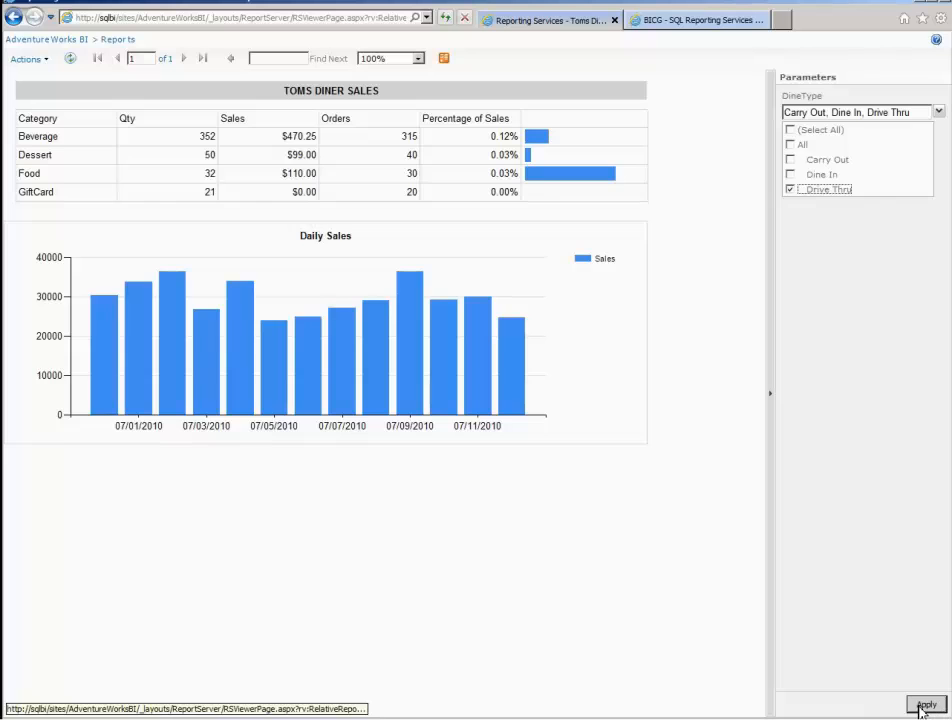
click(924, 704)
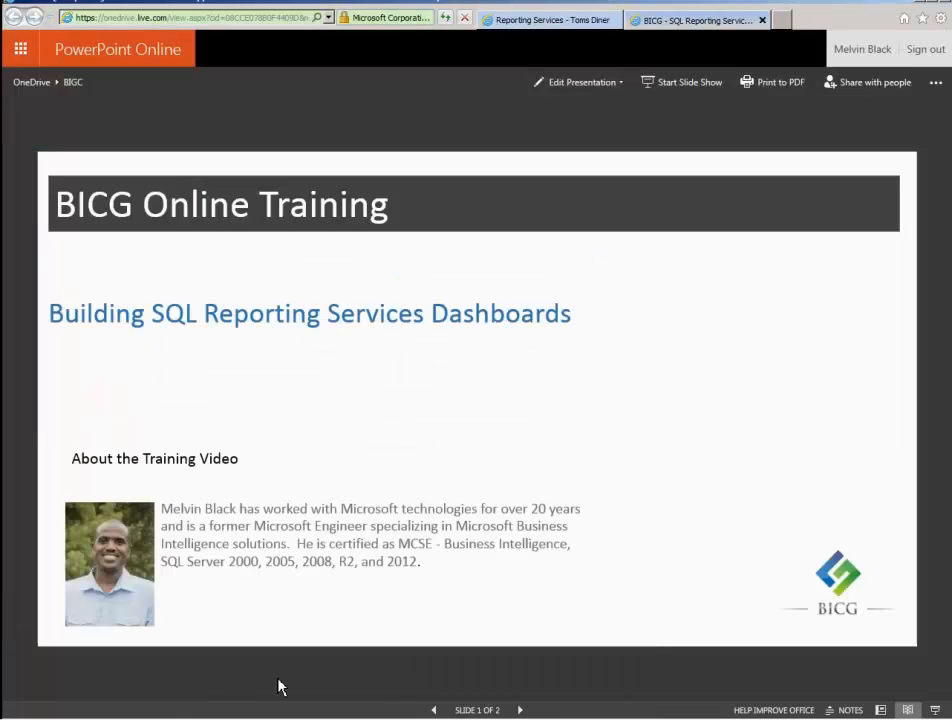
- Advance to slide 2, the BICG Online Training closing slide with the web address
click(518, 708)
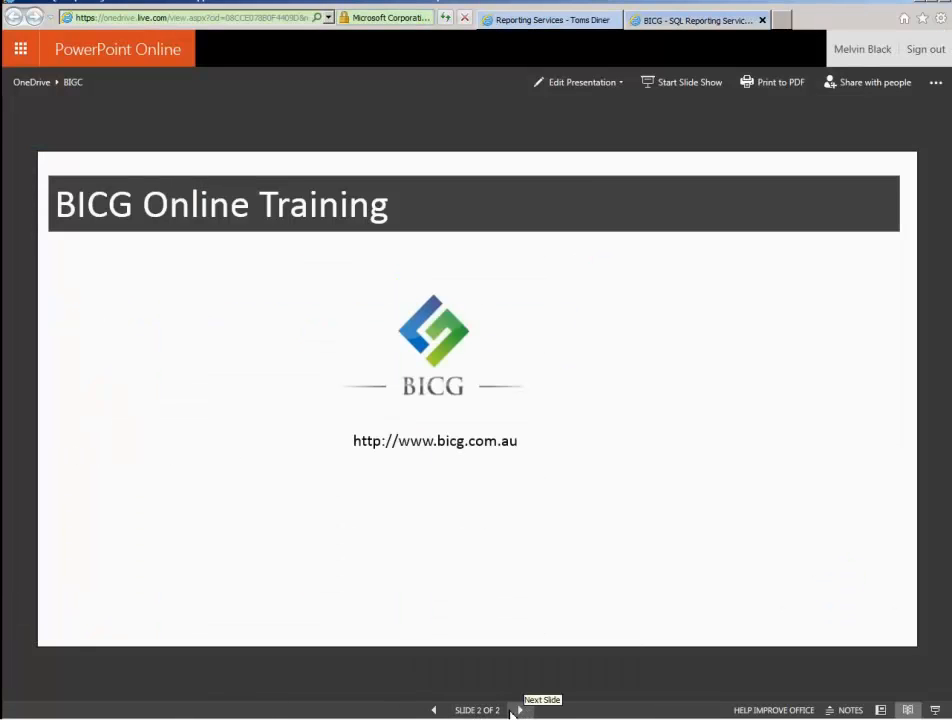